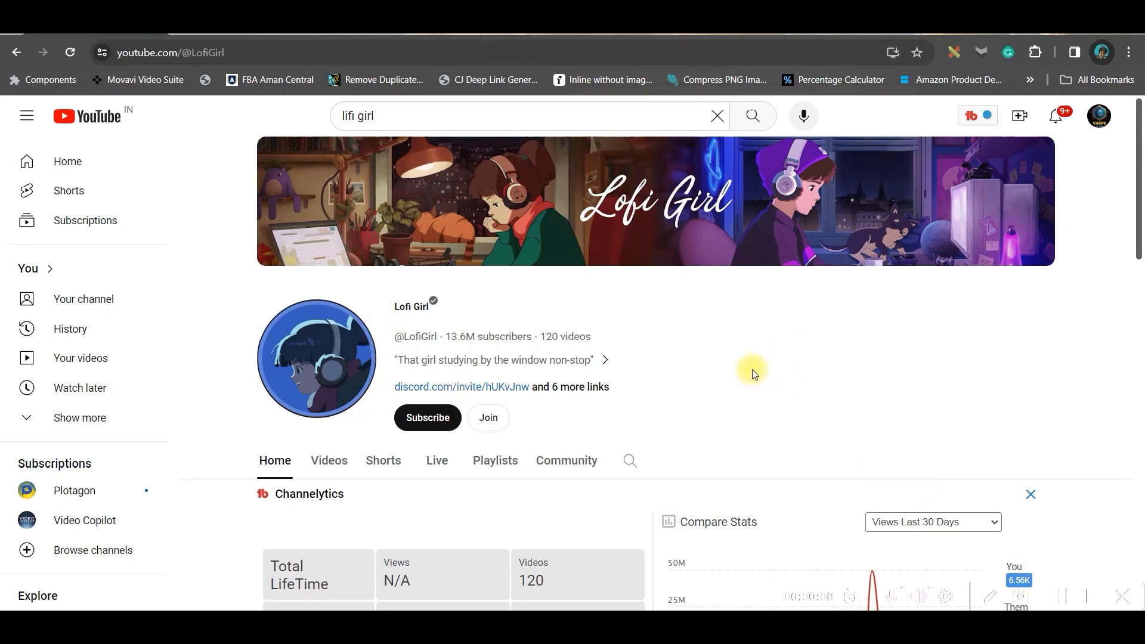
Step: Browse the Lofi Girl channel's videos, then open the Leonardo.Ai site from search results
scroll(down, 3)
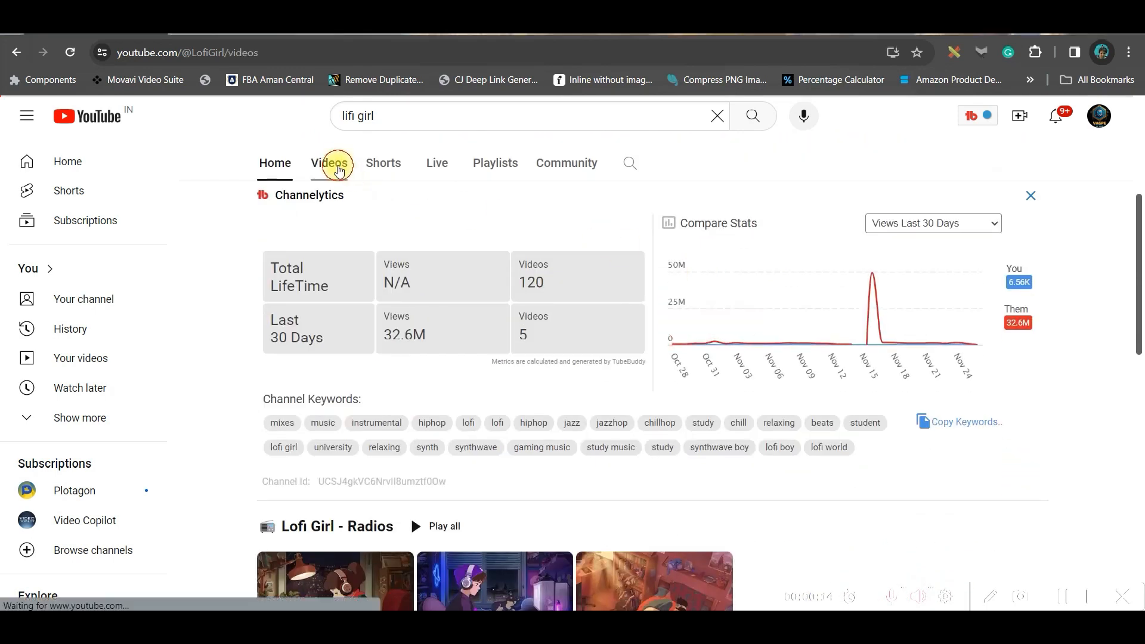
click(329, 163)
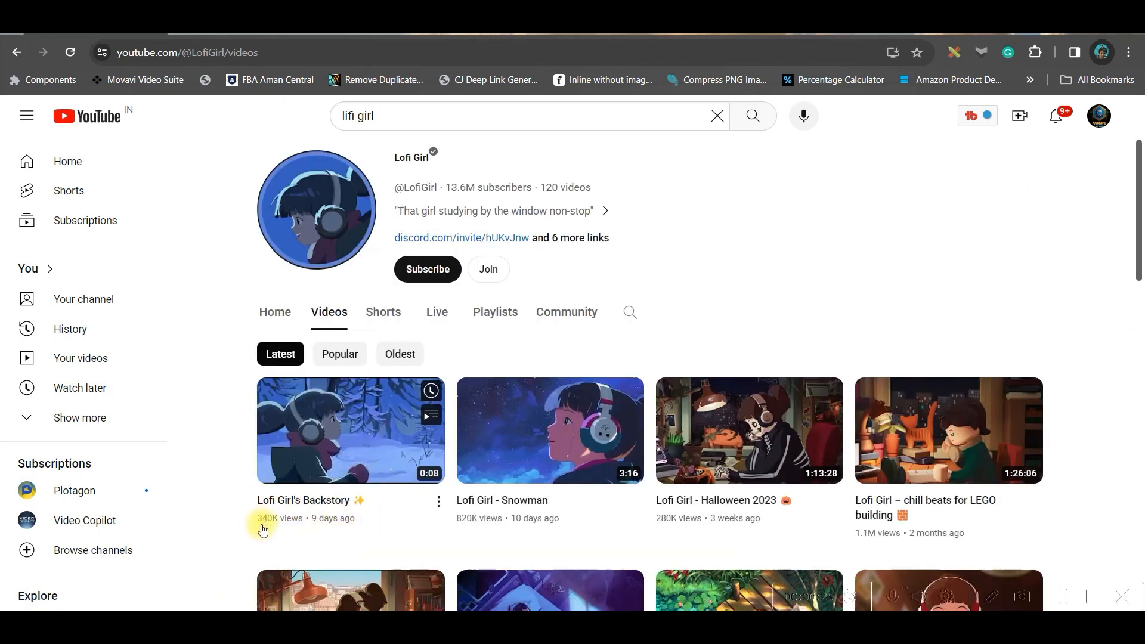
mouse_move(897, 555)
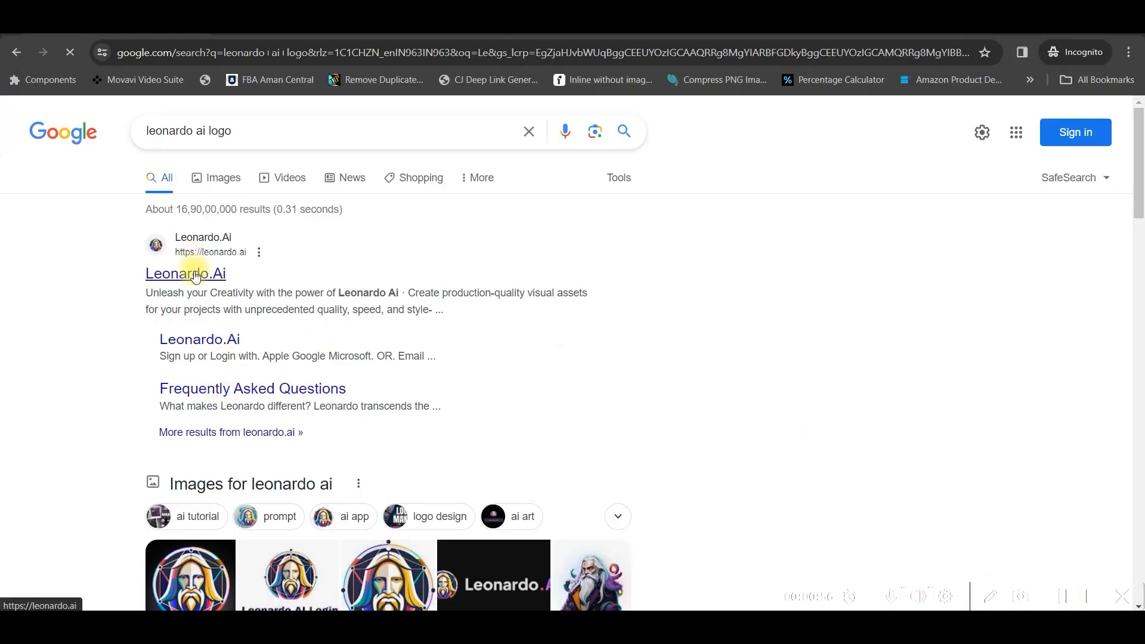
click(185, 273)
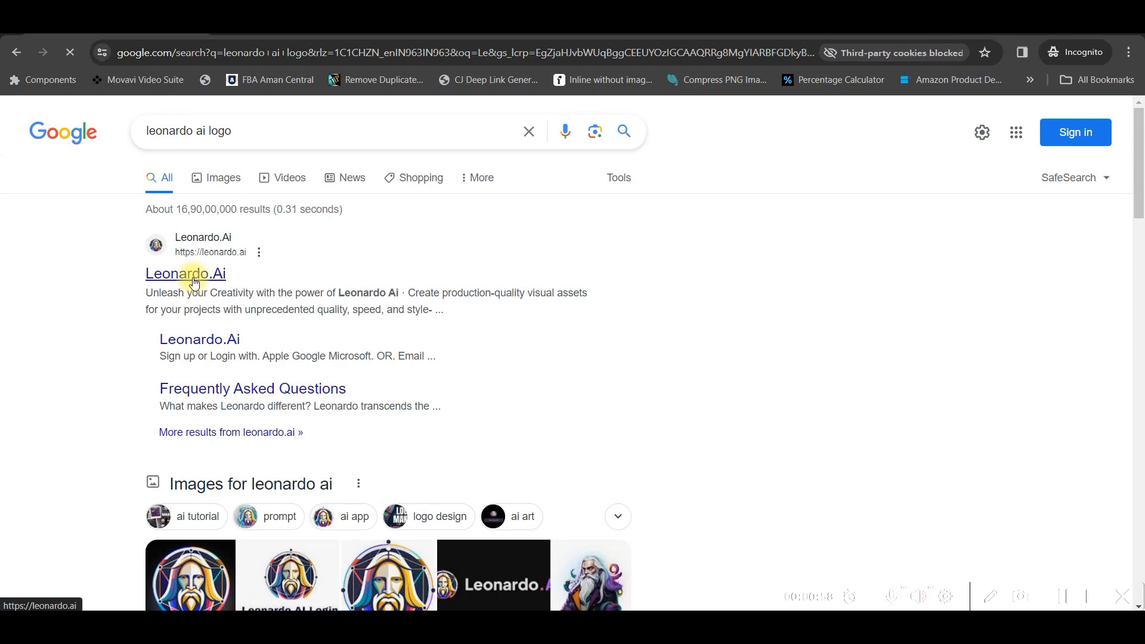
Step: Enter the Leonardo.Ai app dashboard through Create an account
click(185, 273)
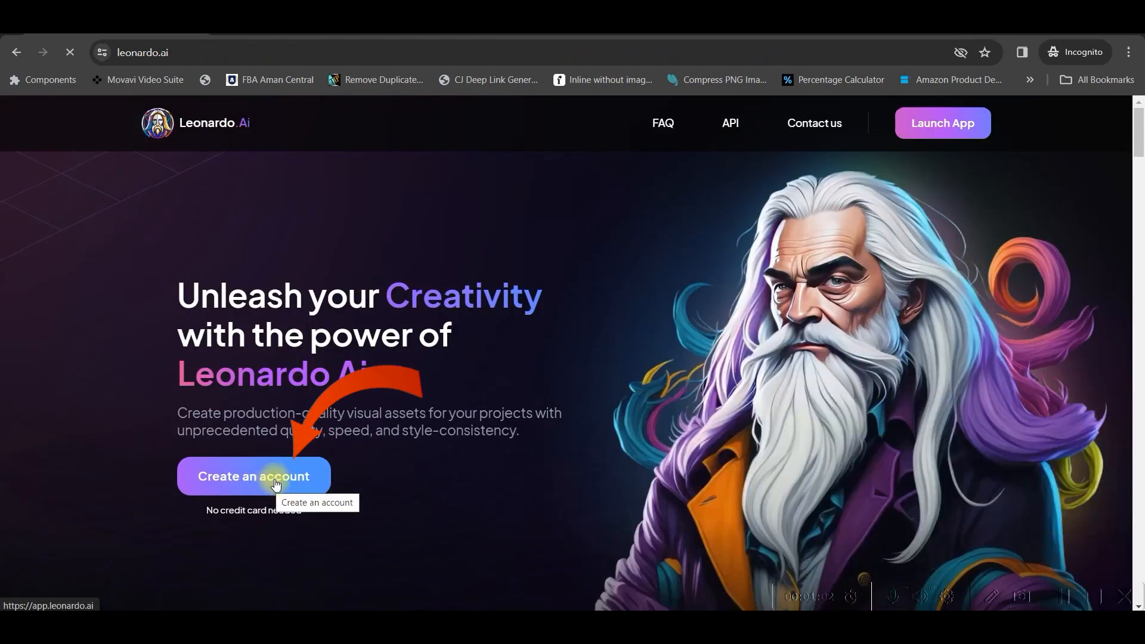
click(253, 475)
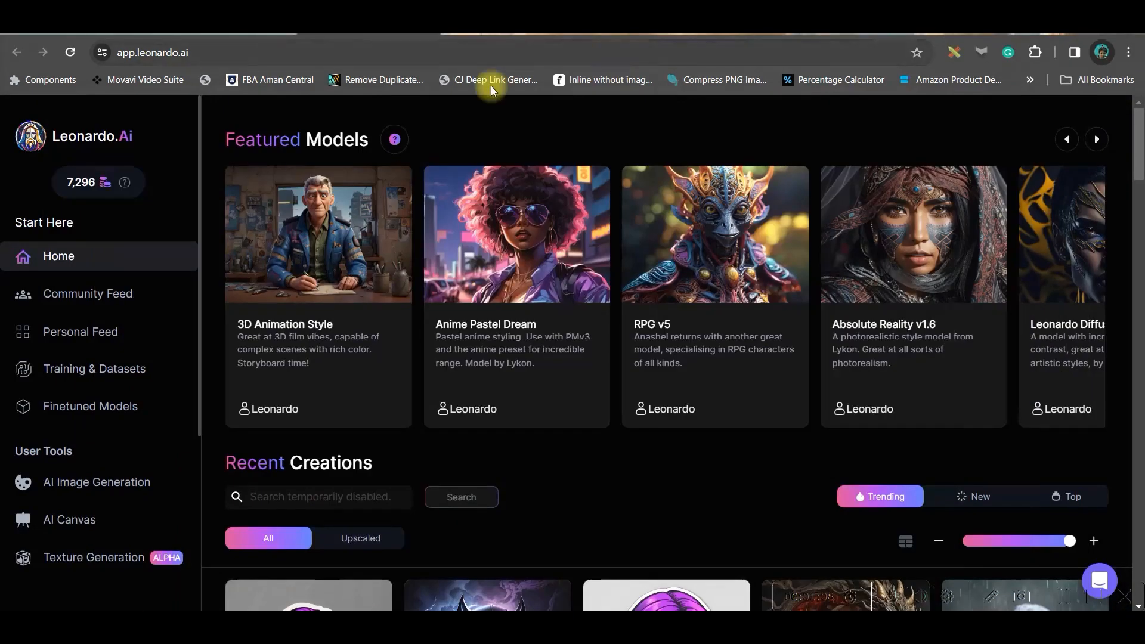
scroll(down, 3)
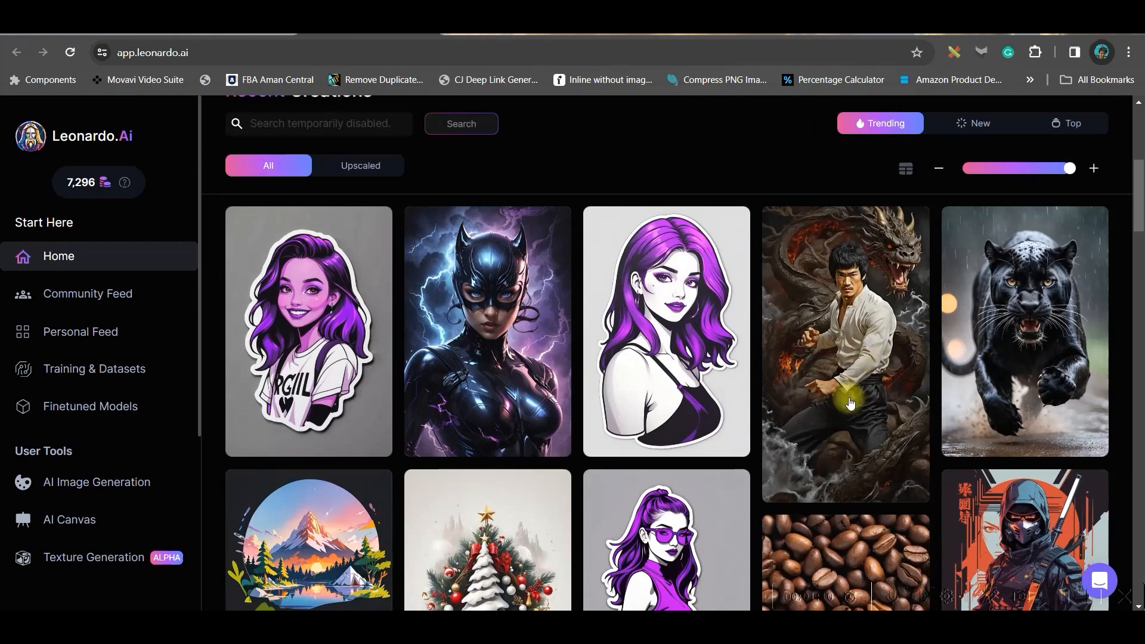
scroll(down, 3)
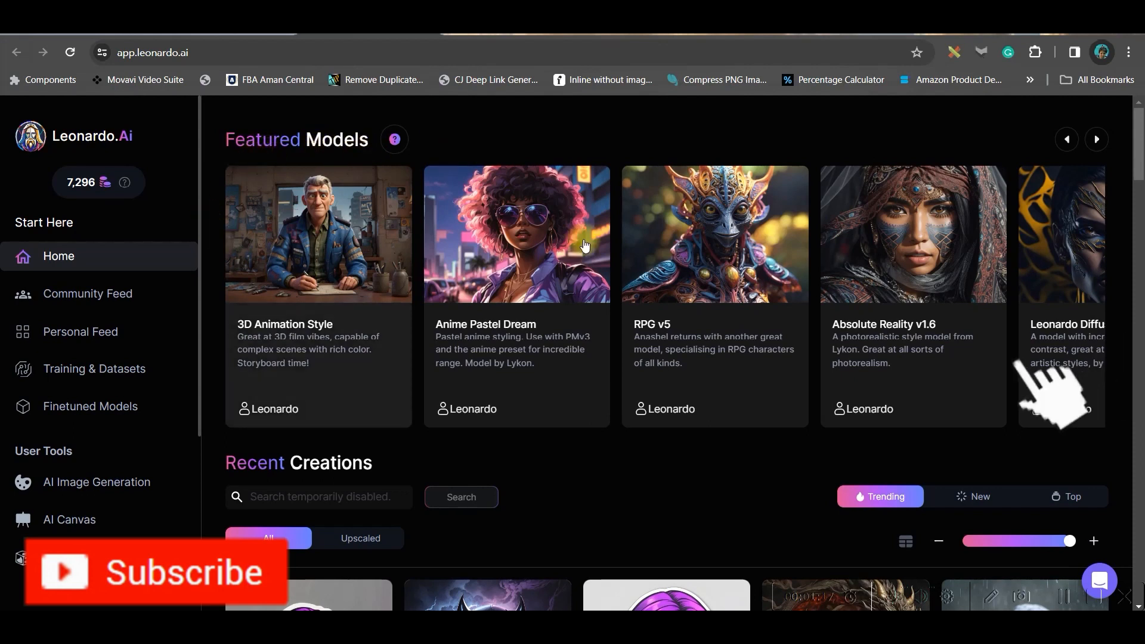
Step: Page through Featured Models and view the Anime Pastel Dream model's details
click(1095, 139)
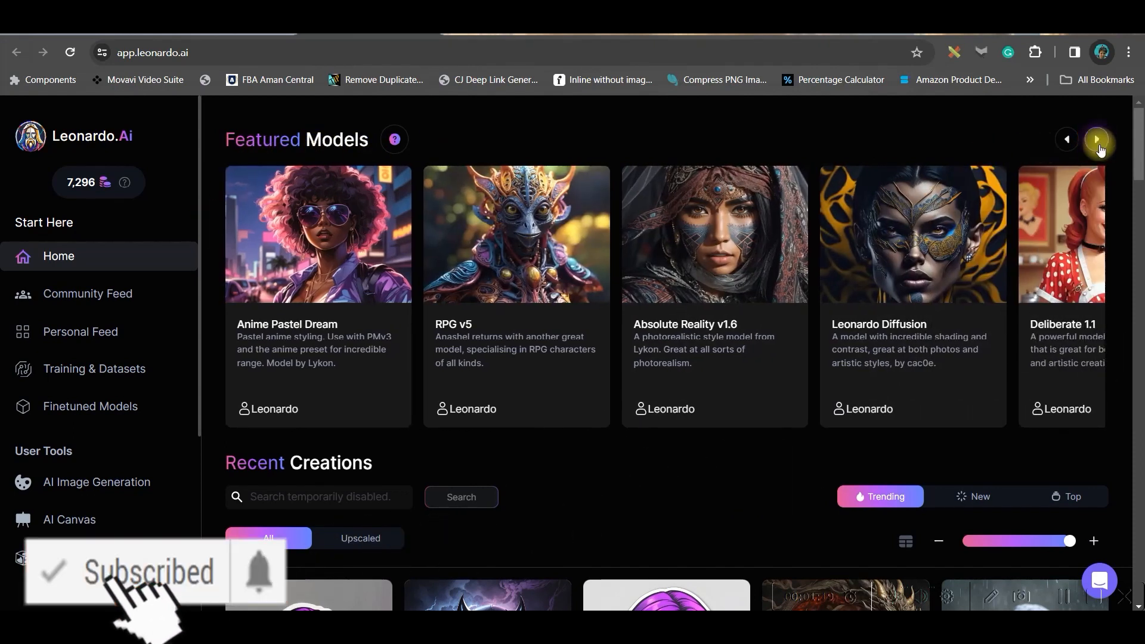
click(1096, 140)
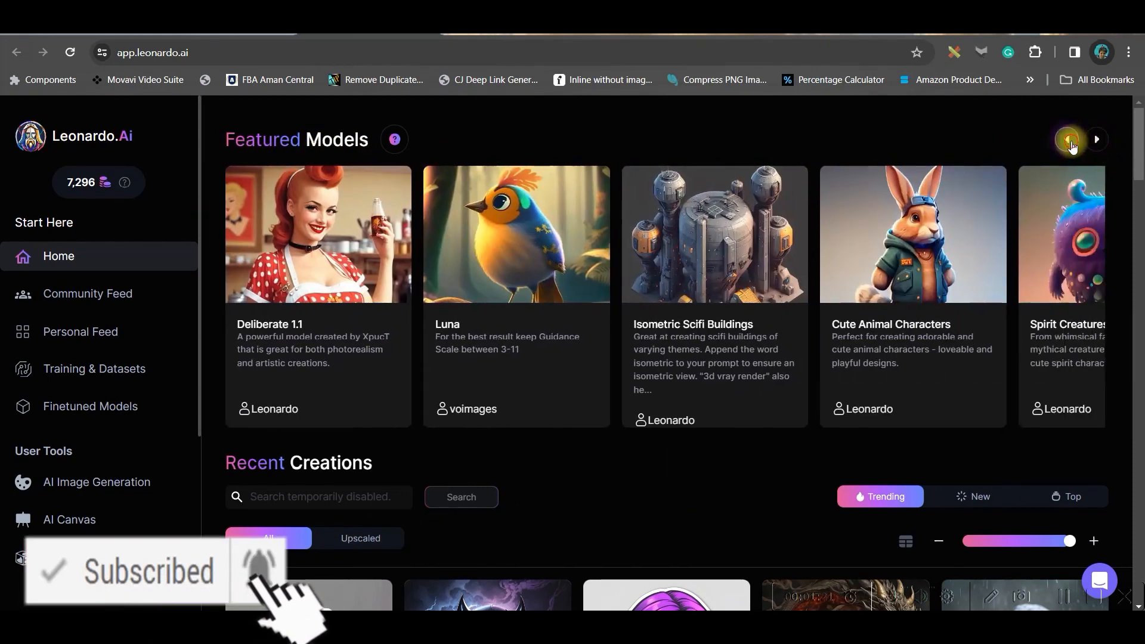
click(1096, 140)
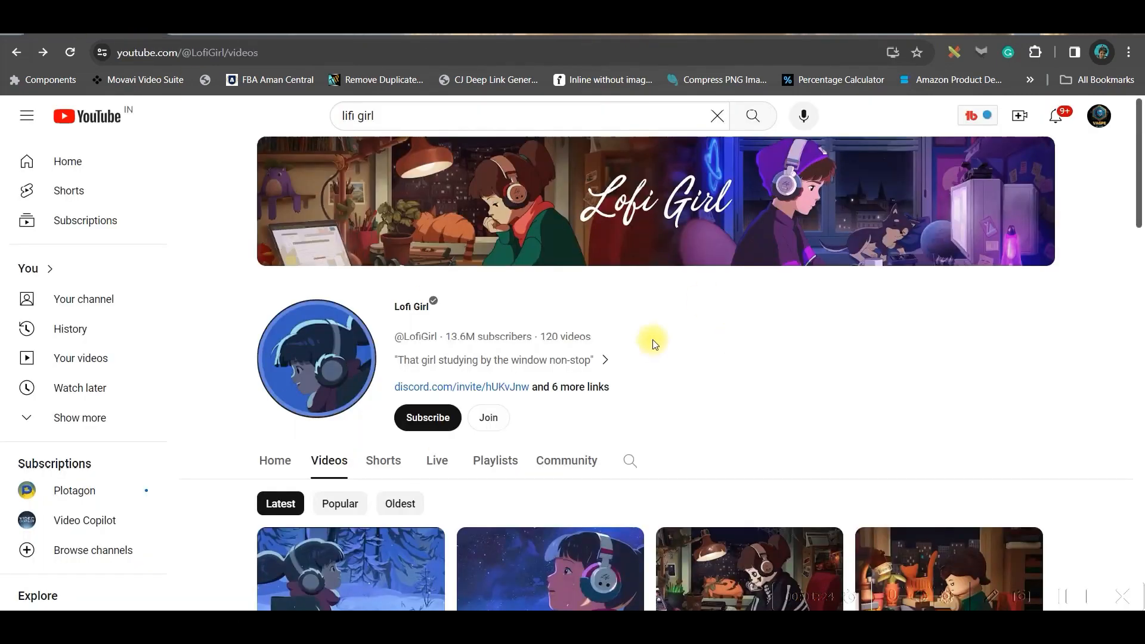
scroll(down, 3)
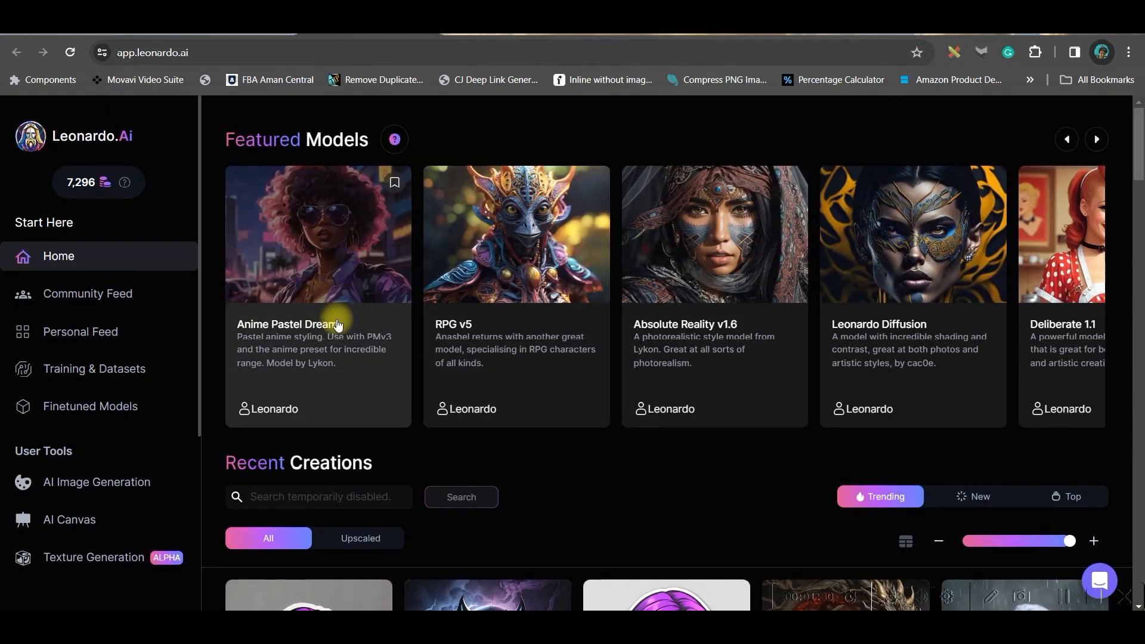
mouse_move(351, 269)
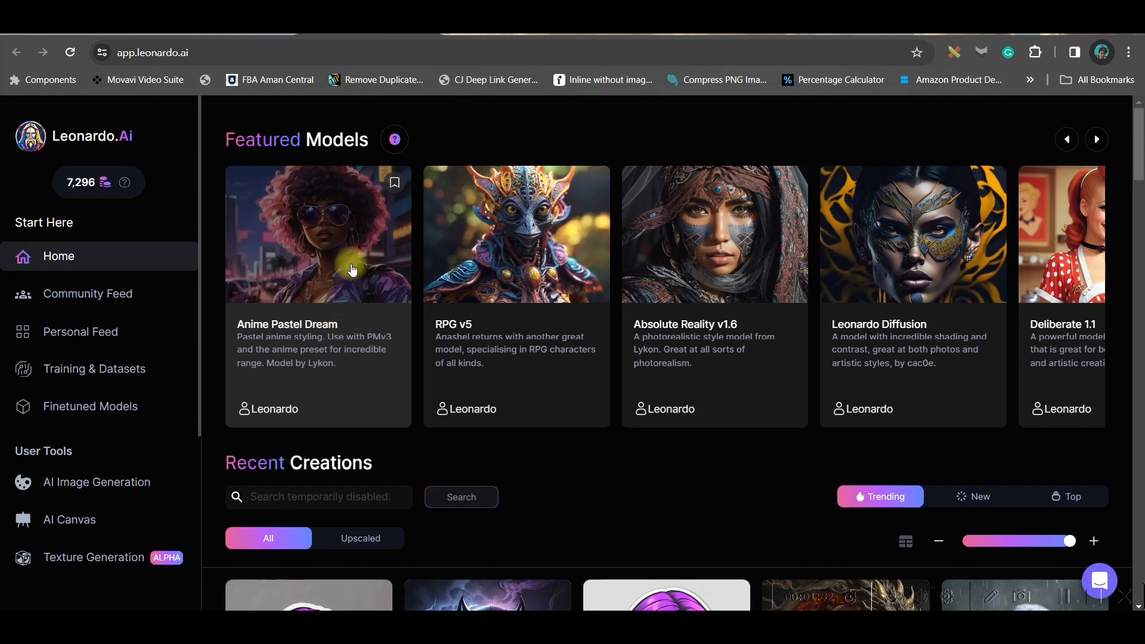
mouse_move(347, 254)
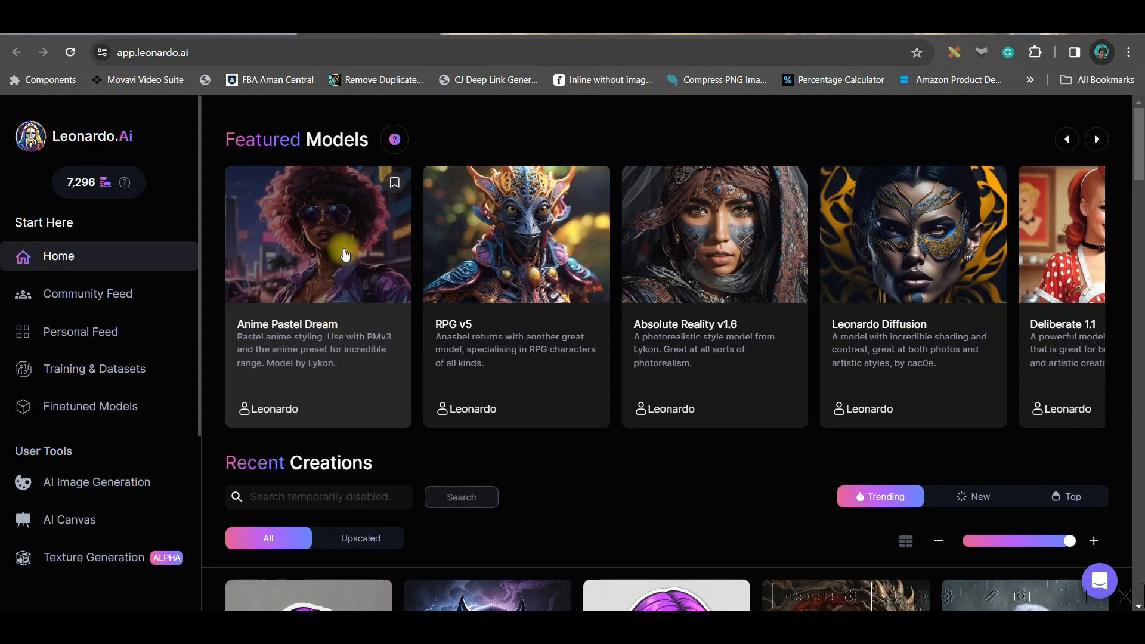
click(318, 233)
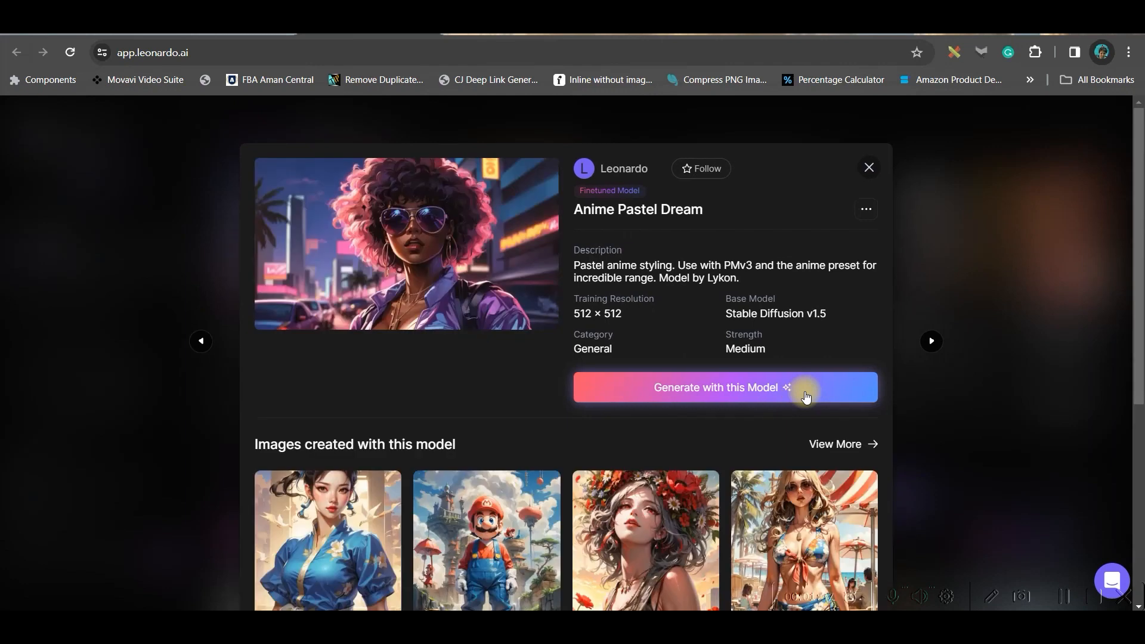
scroll(down, 3)
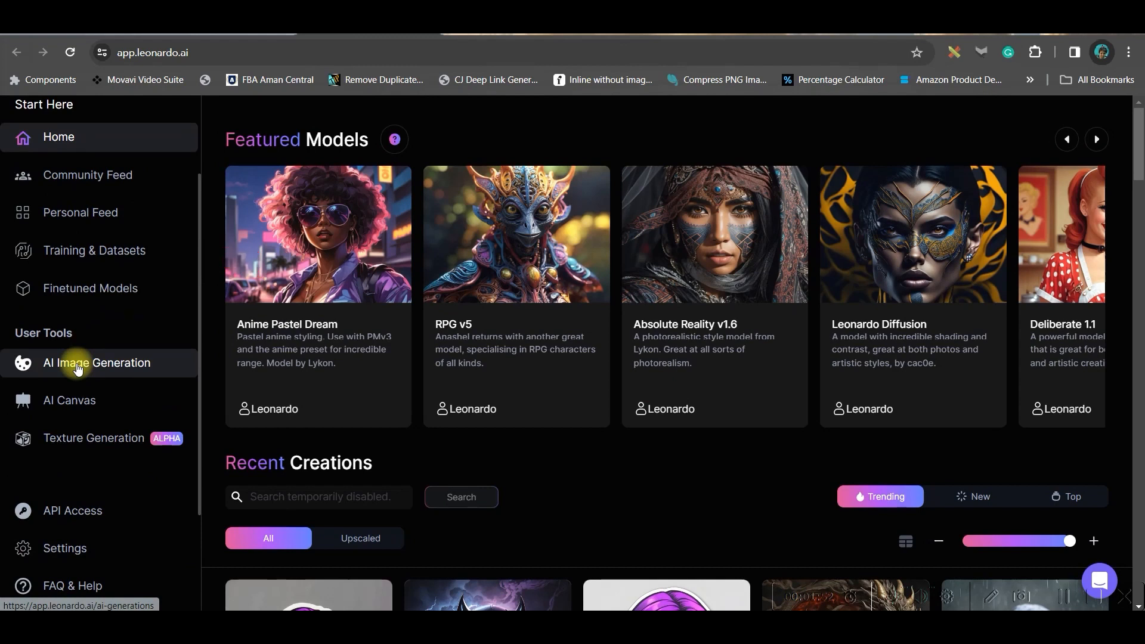
Step: Switch AI Image Generation to Anime Pastel Dream and edit the study-girl prompt, selecting '3D'
click(98, 363)
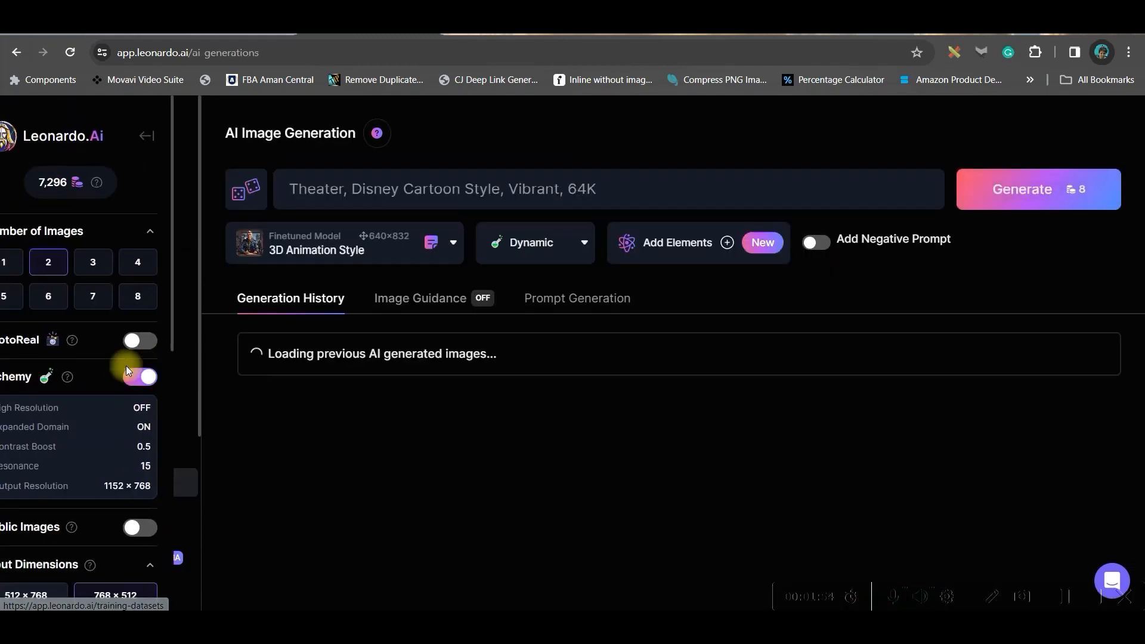
click(344, 243)
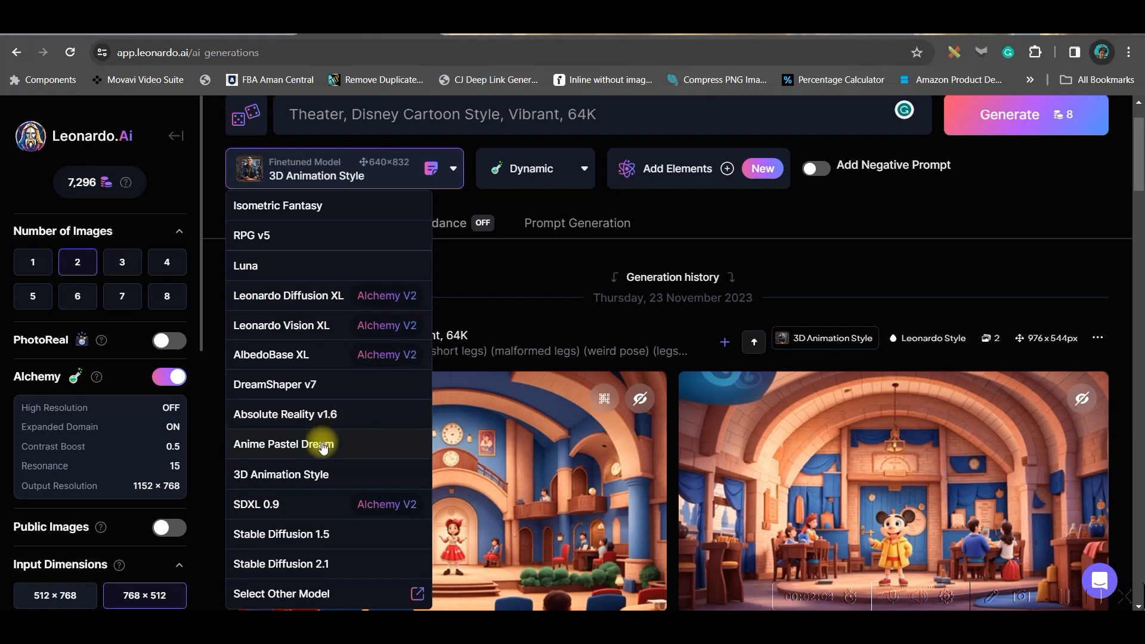
click(283, 444)
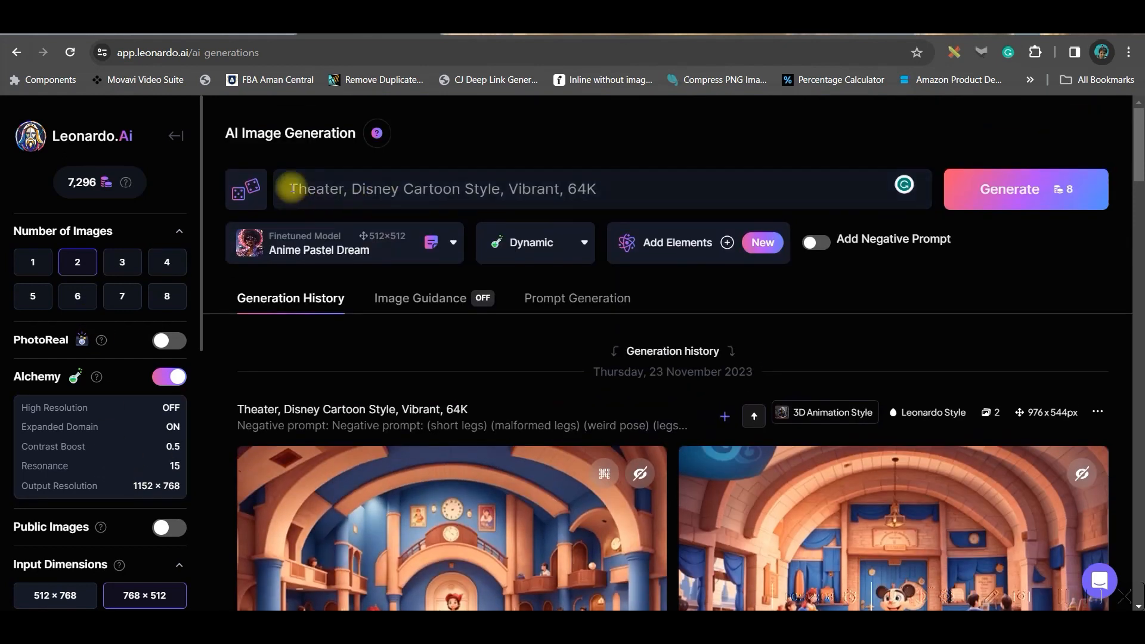
click(511, 188)
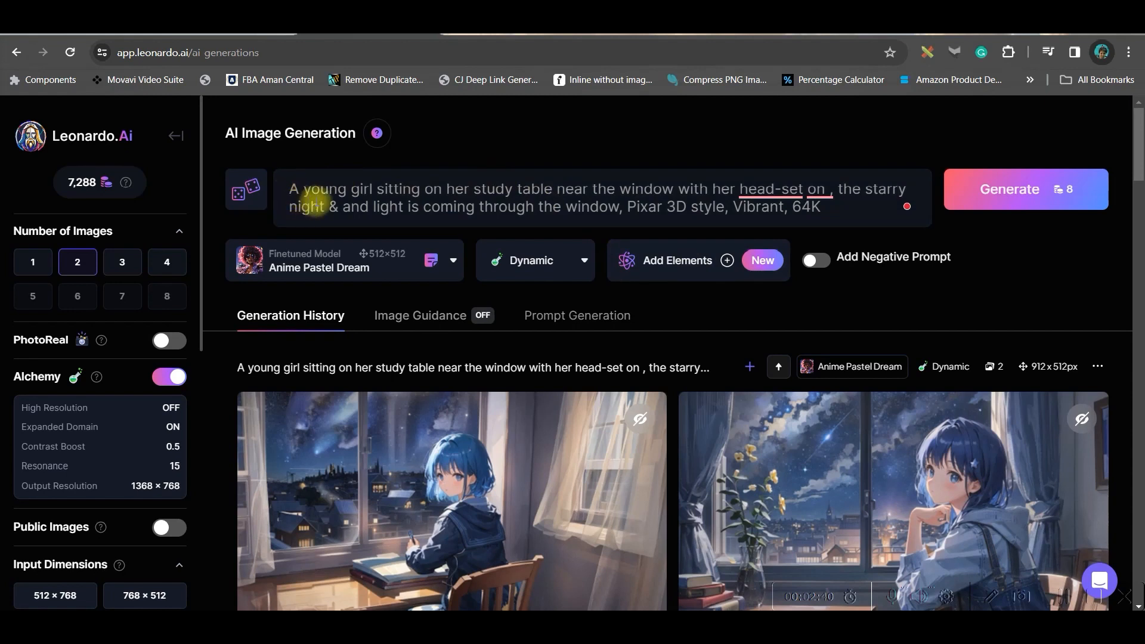
mouse_move(643, 197)
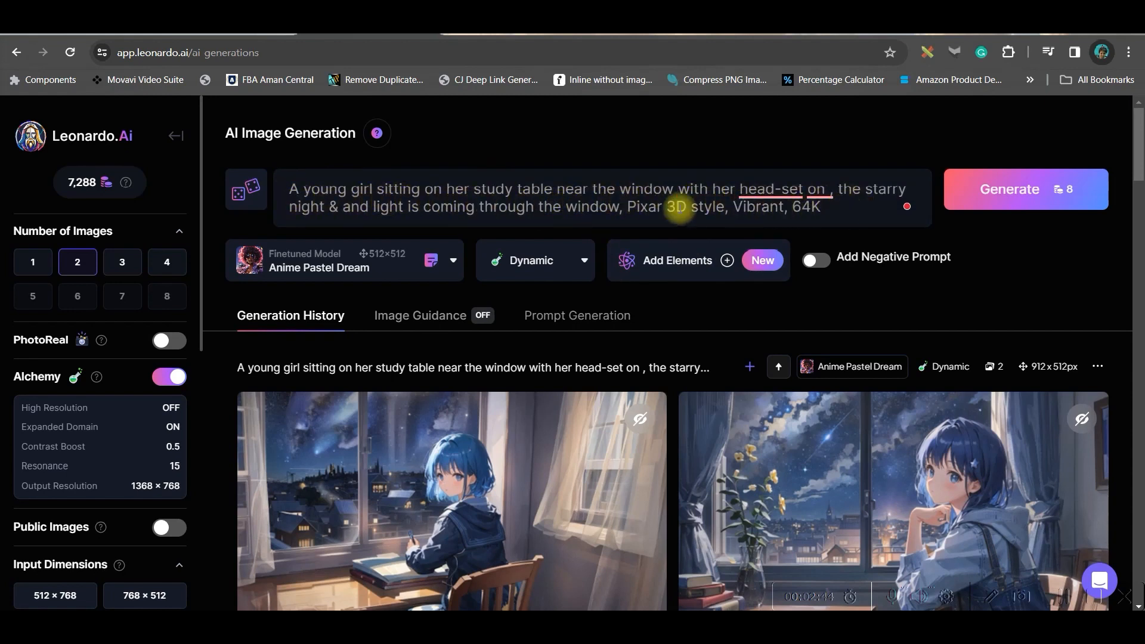
double_click(643, 206)
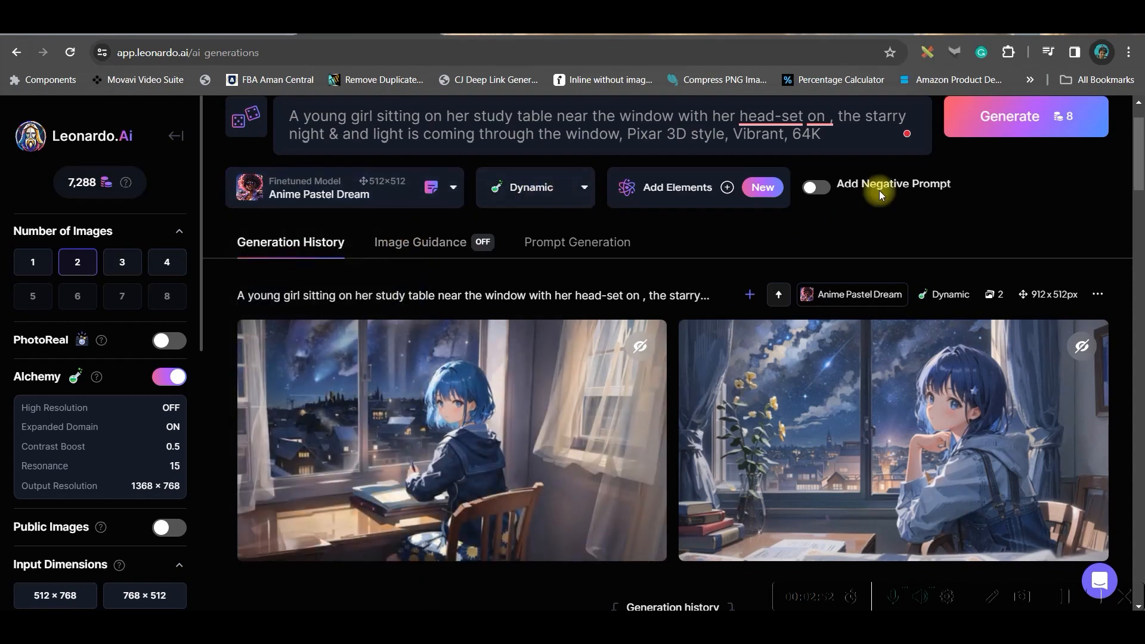
click(33, 261)
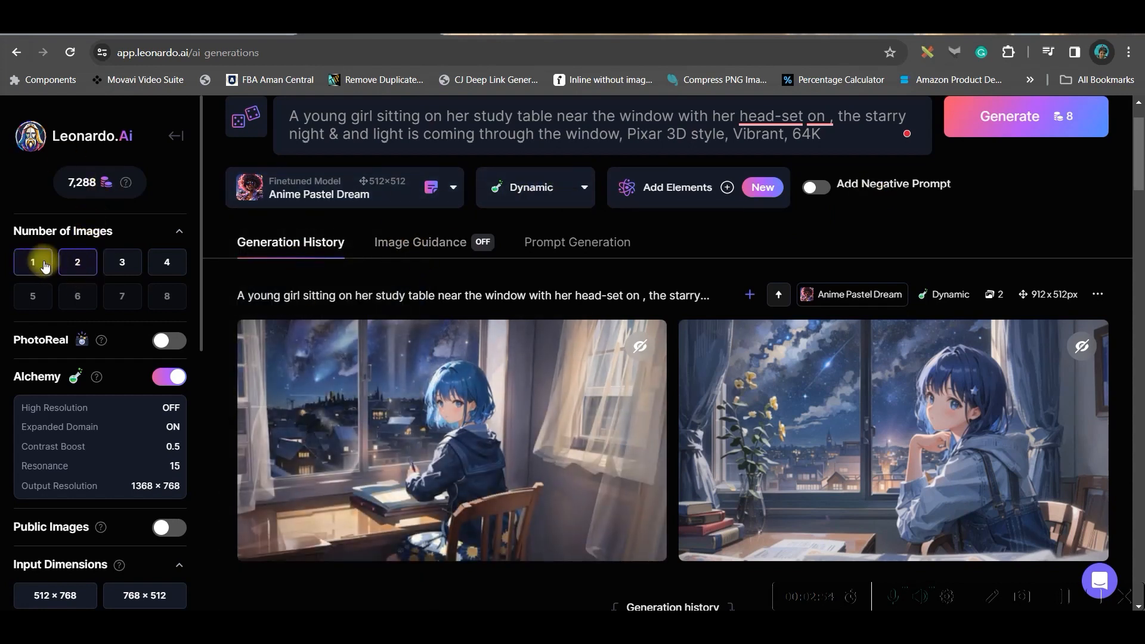
click(167, 262)
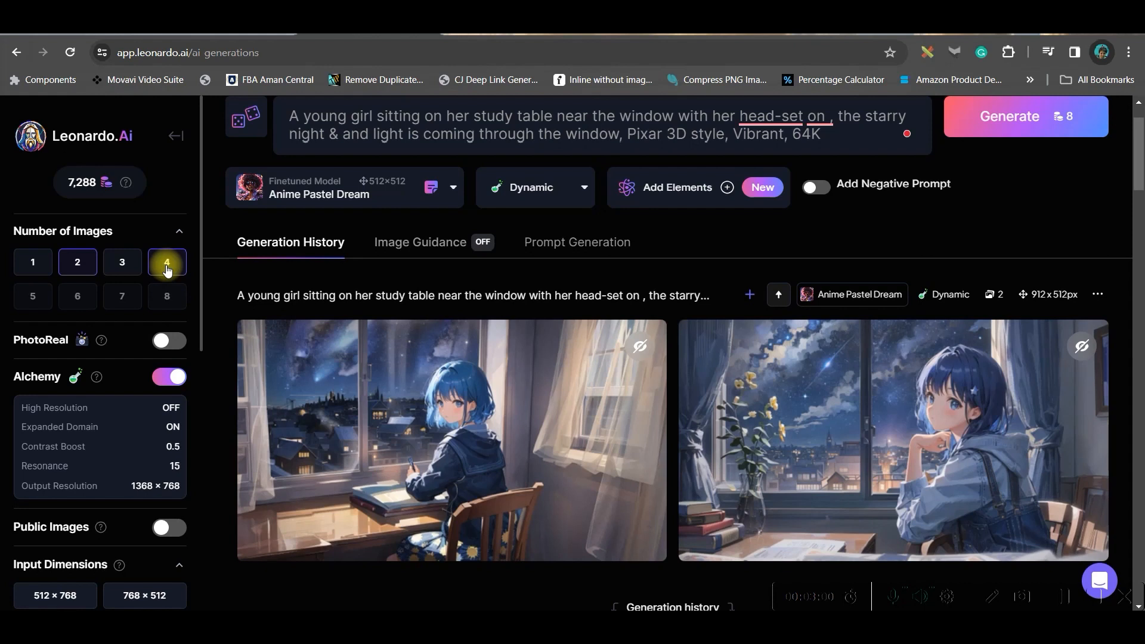
mouse_move(153, 281)
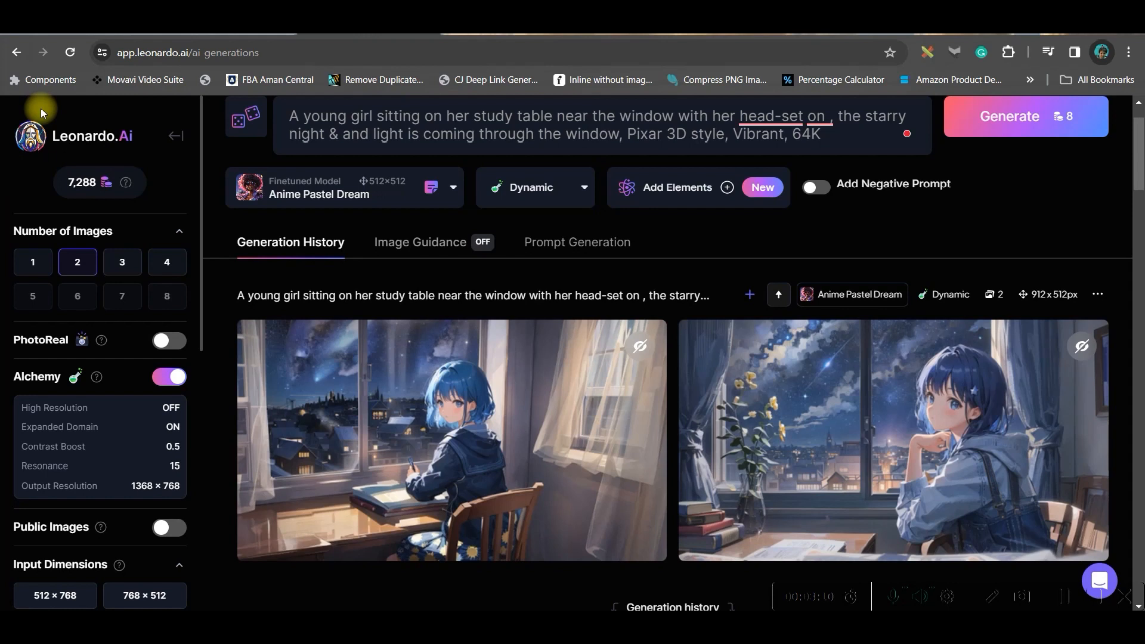
scroll(down, 3)
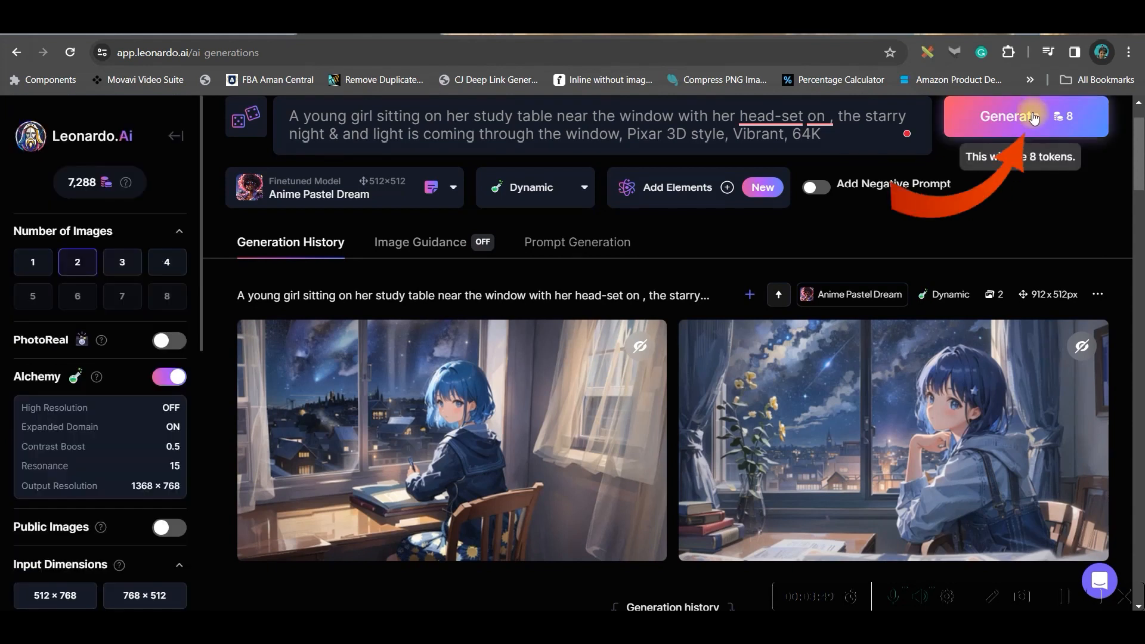
Step: Generate new study-girl images and open the first one enlarged
click(1007, 116)
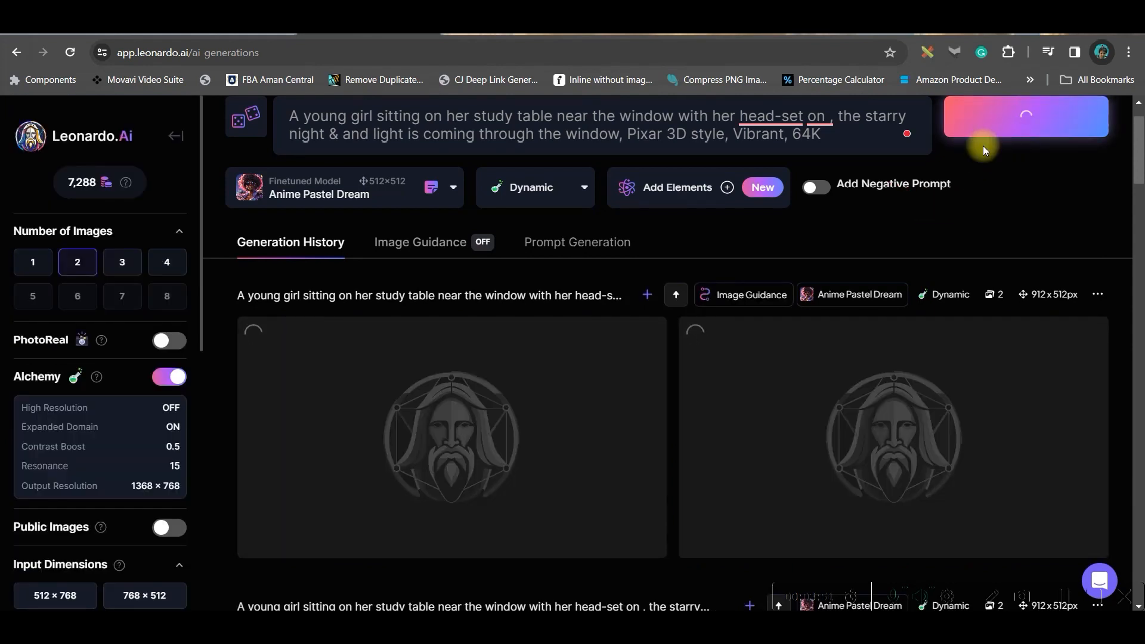
click(1025, 117)
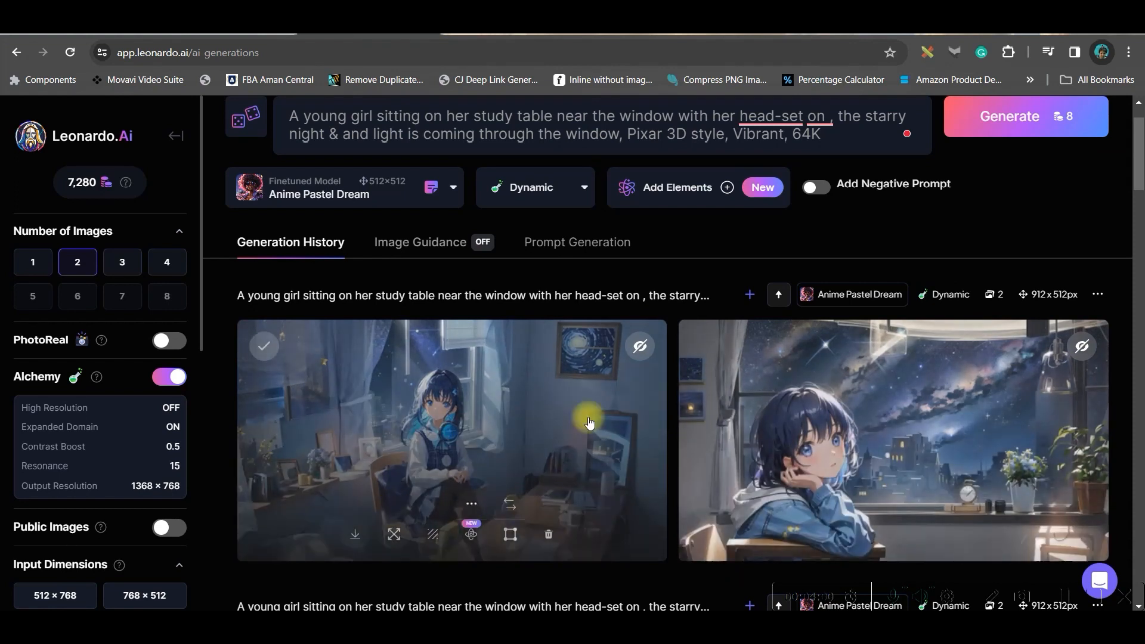
click(452, 438)
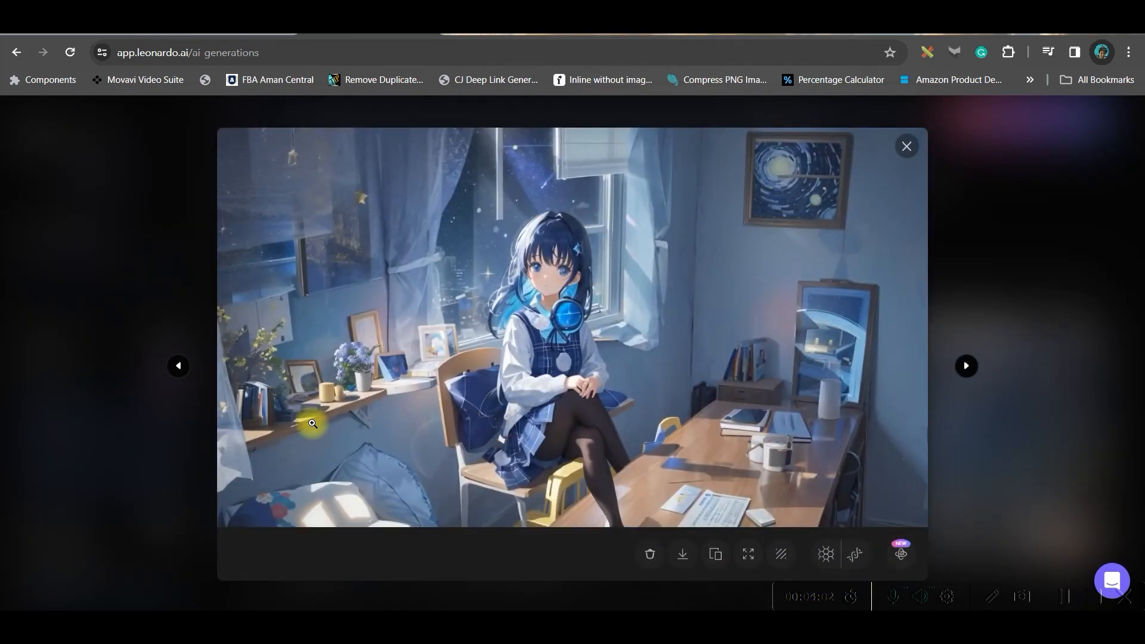
mouse_move(825, 554)
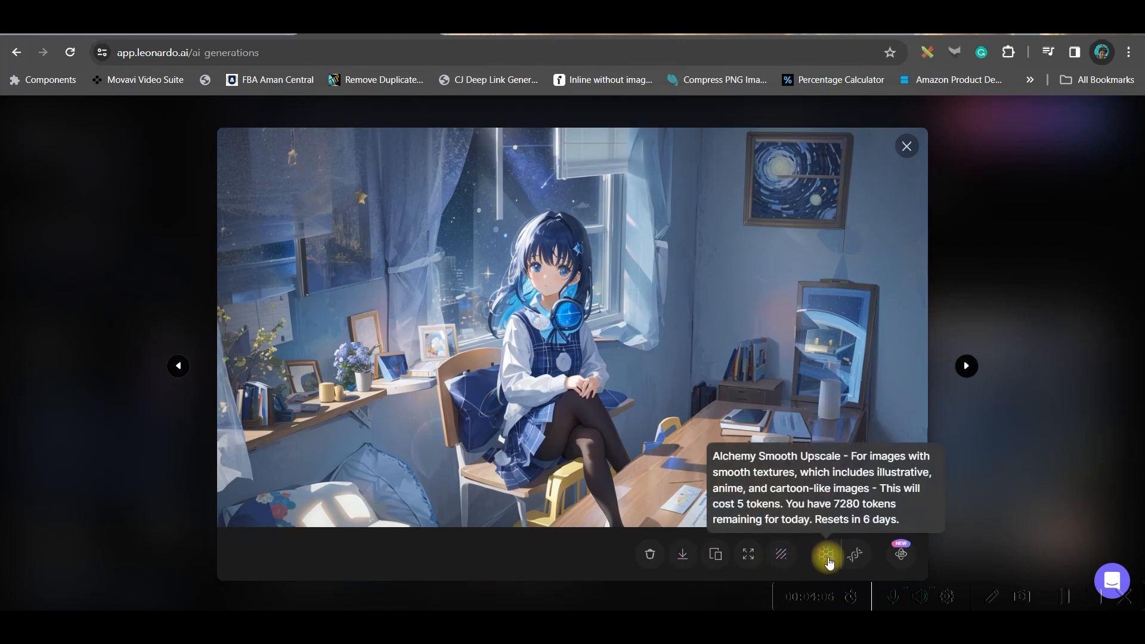
Step: Apply Alchemy Smooth Upscale and show the upscaled version of the image
click(826, 554)
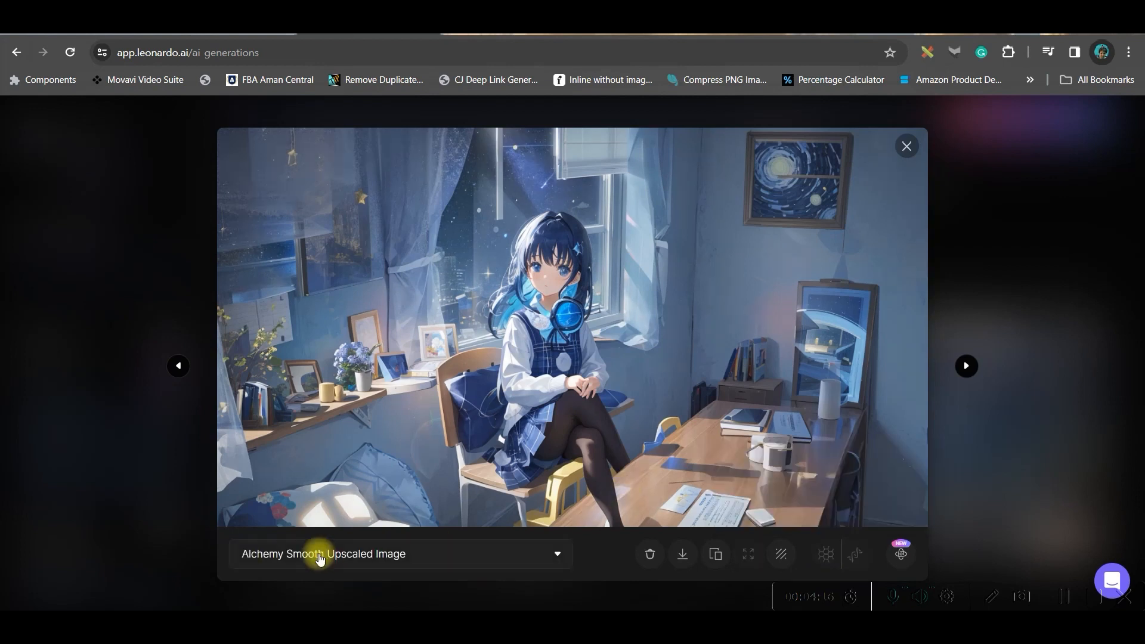
click(400, 553)
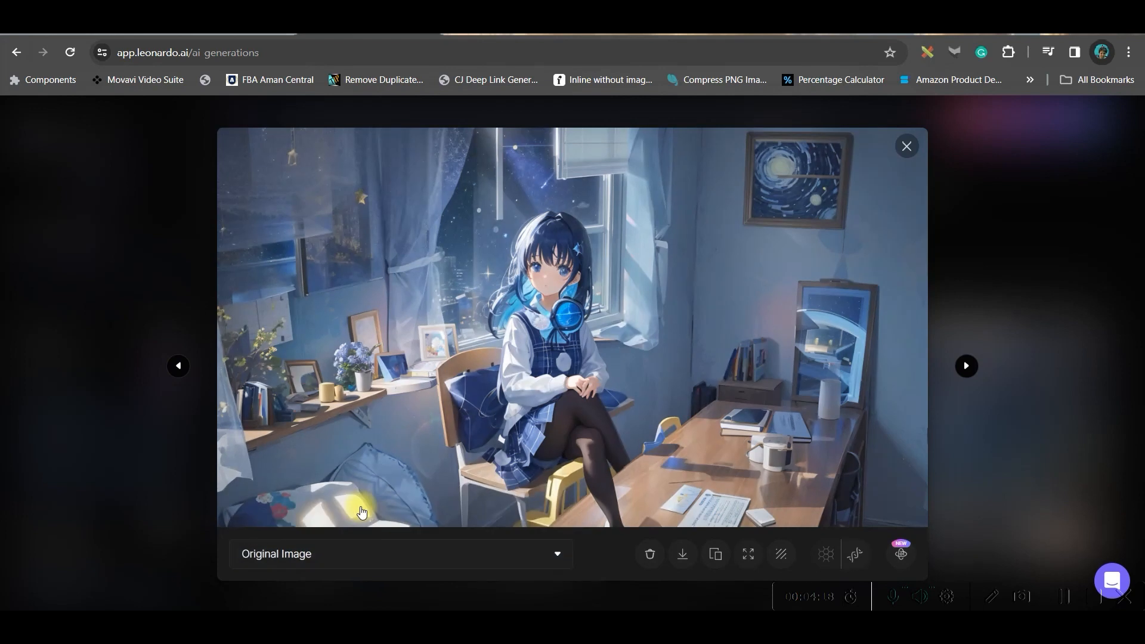
click(400, 554)
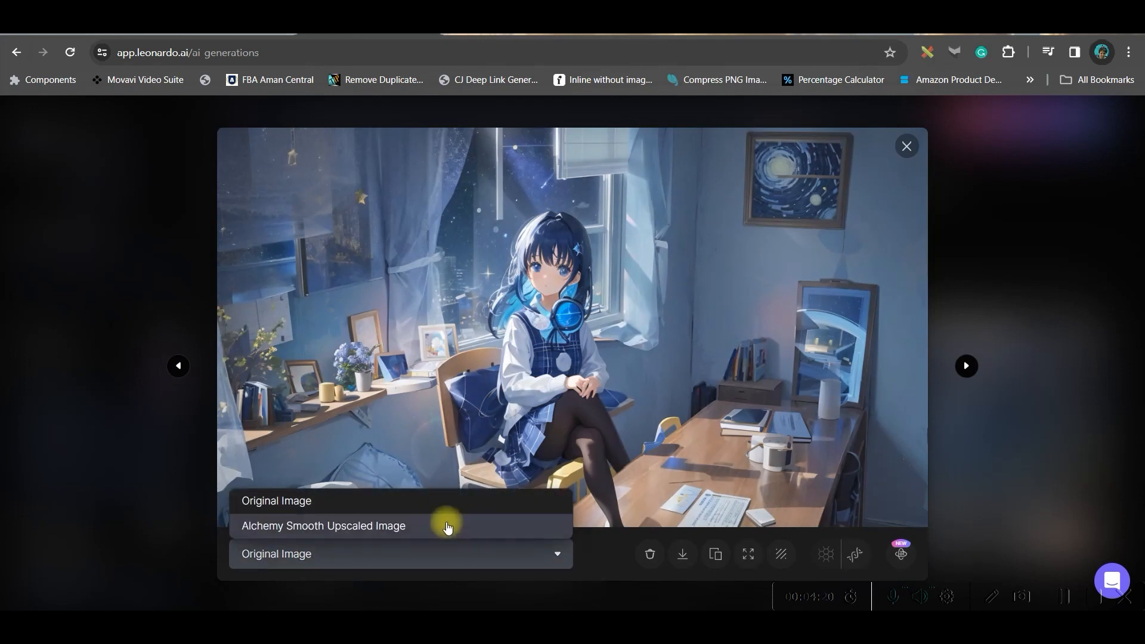
click(323, 526)
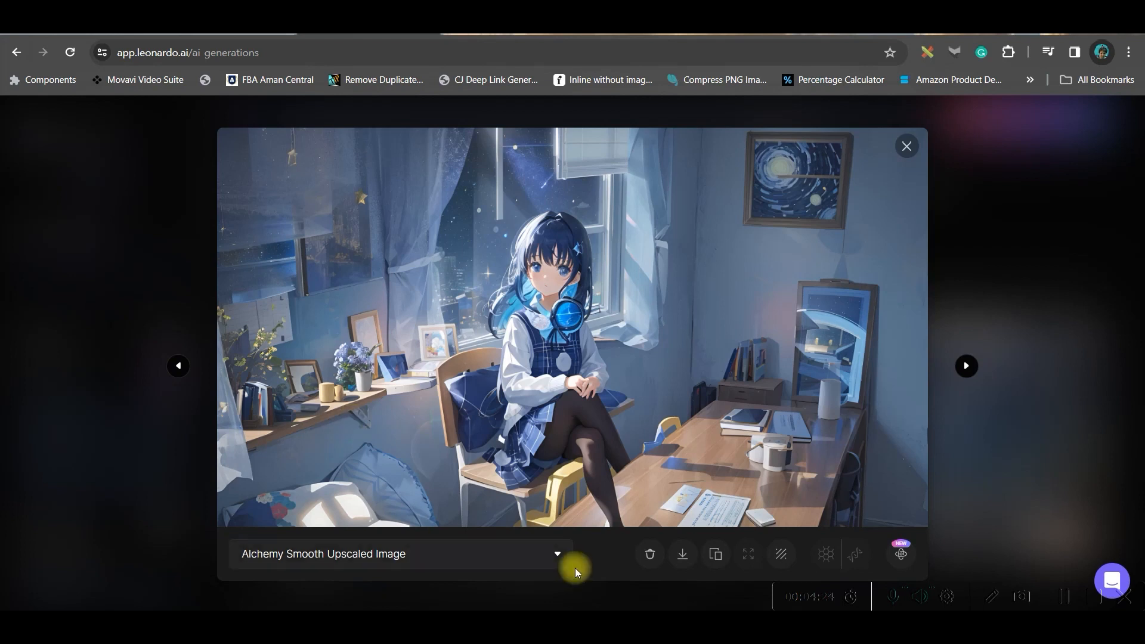
mouse_move(681, 554)
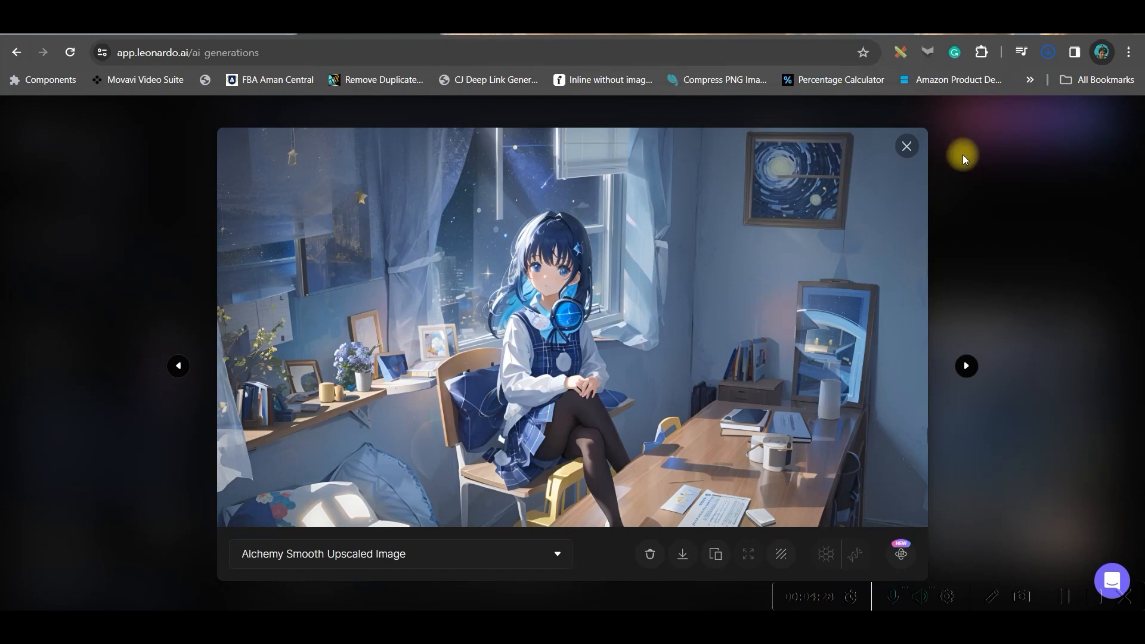
click(906, 146)
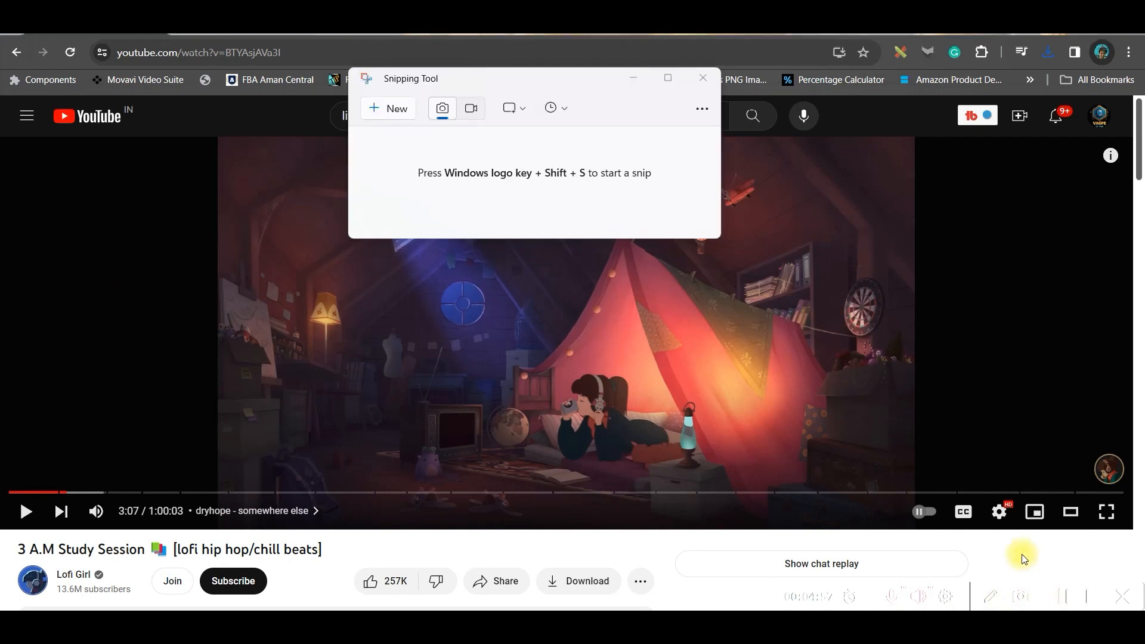
mouse_move(580, 102)
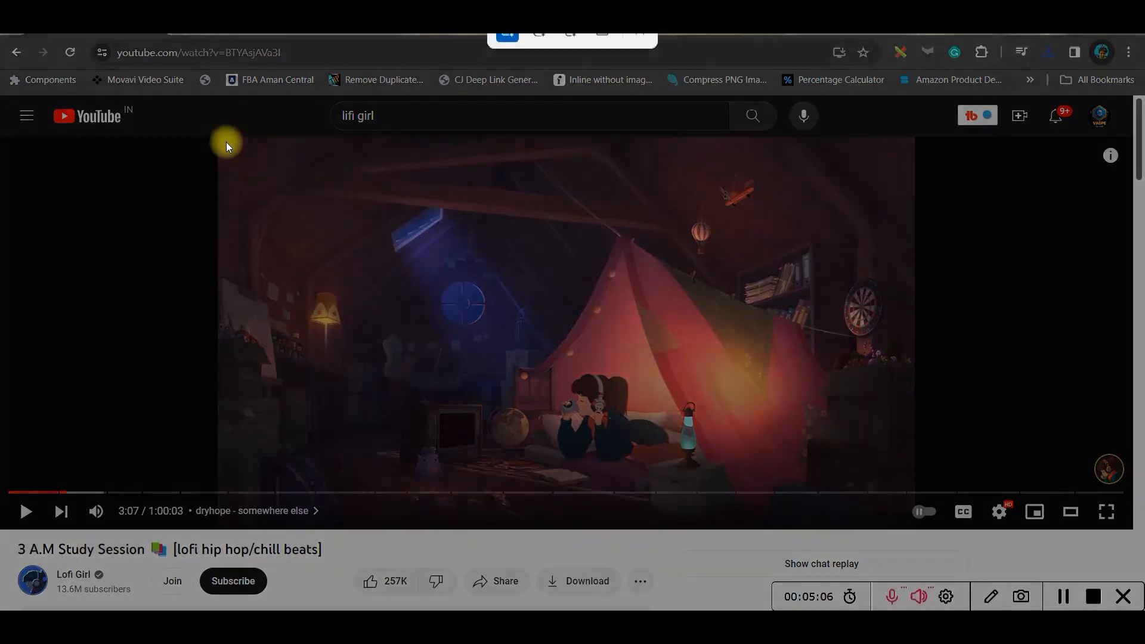
Step: Snip the attic-bedroom video frame as a rectangle and save the capture
drag(227, 146, 764, 490)
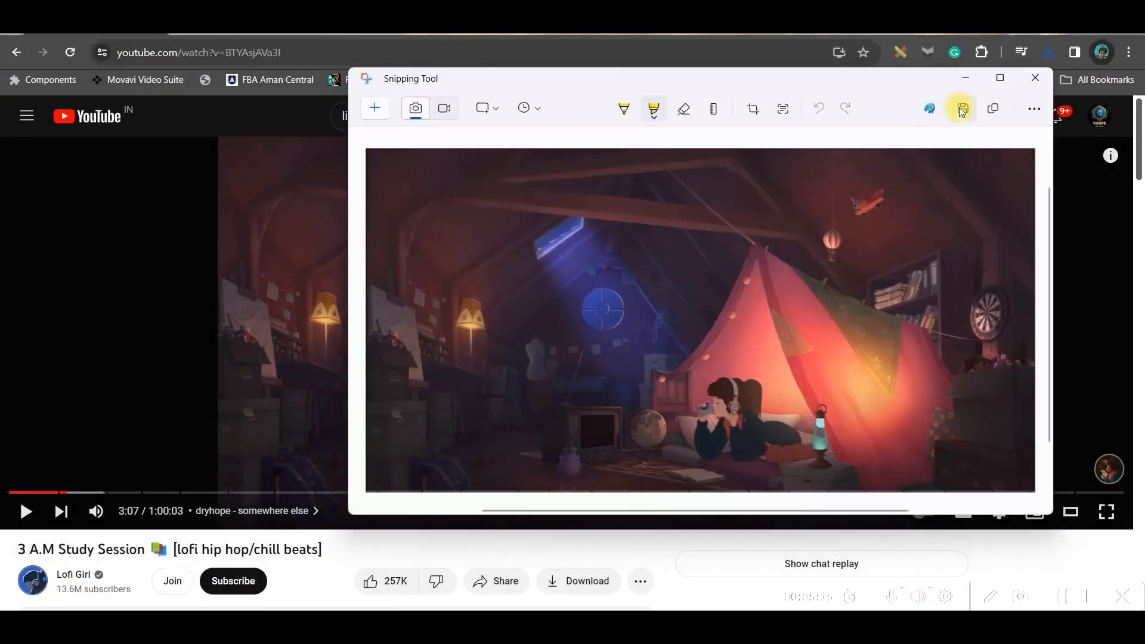
click(962, 108)
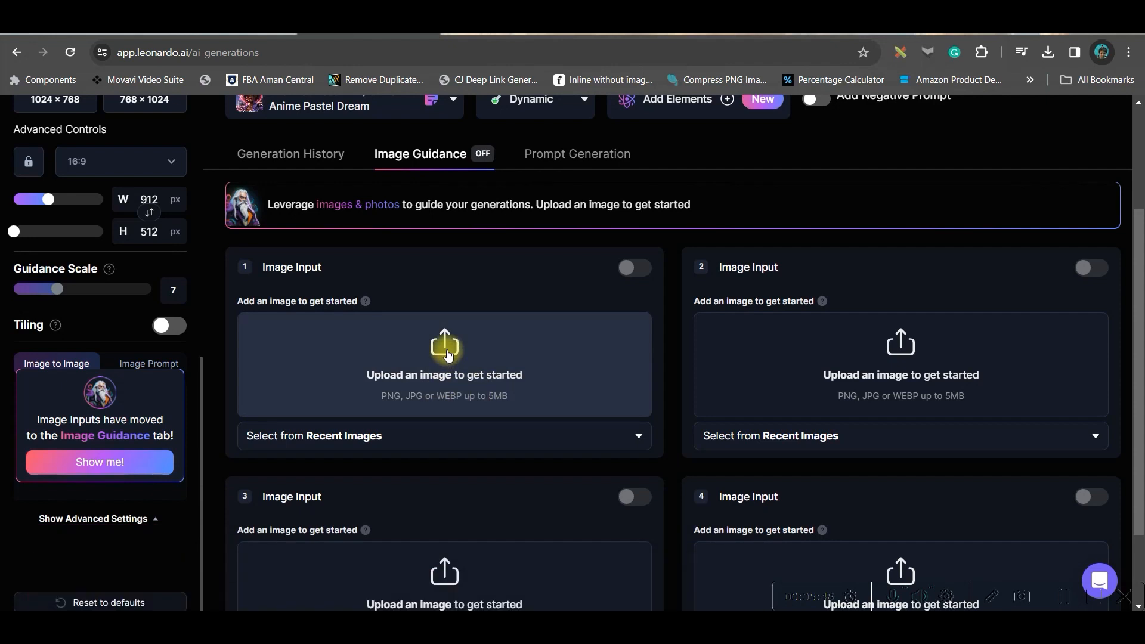
Step: Guide generation with the attic snip at strength 0.58 and open the first result
click(443, 347)
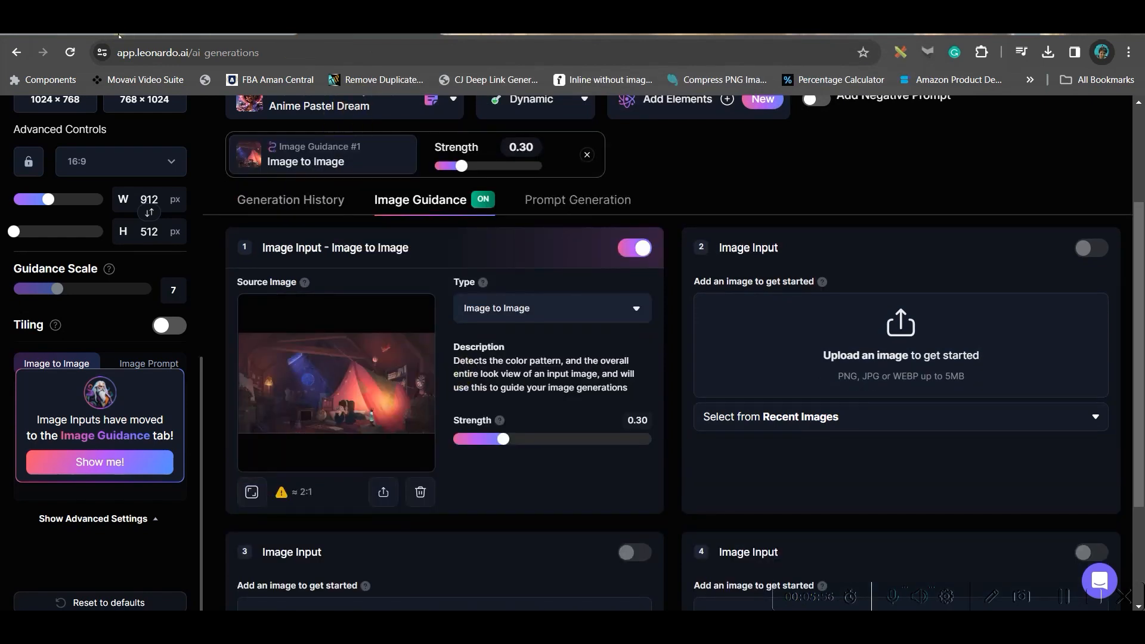
click(502, 439)
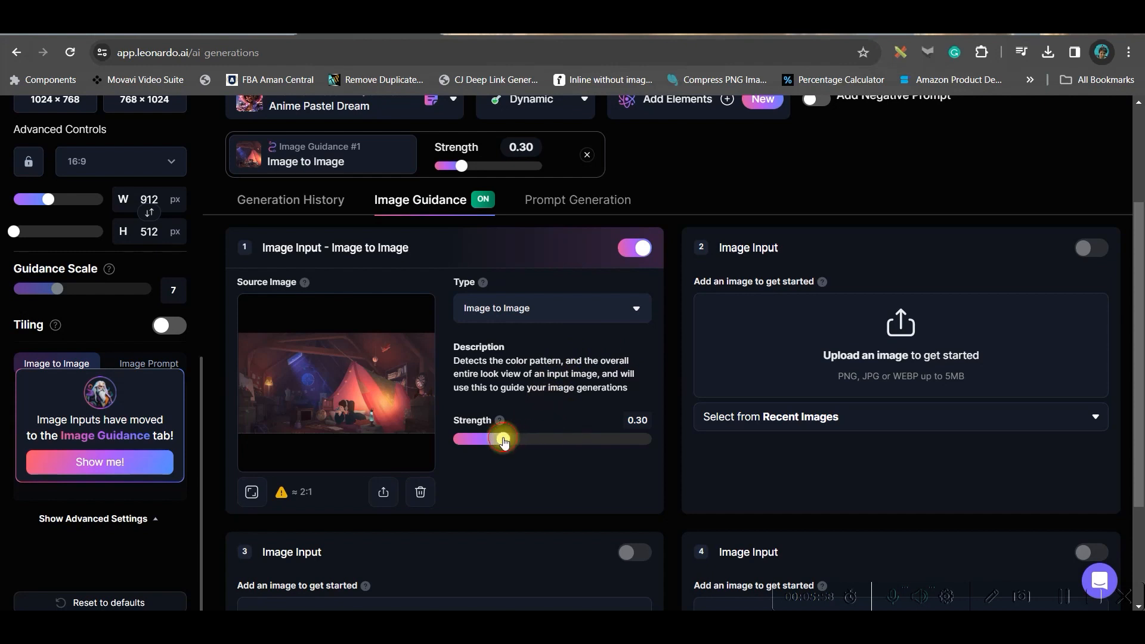
drag(493, 438, 571, 438)
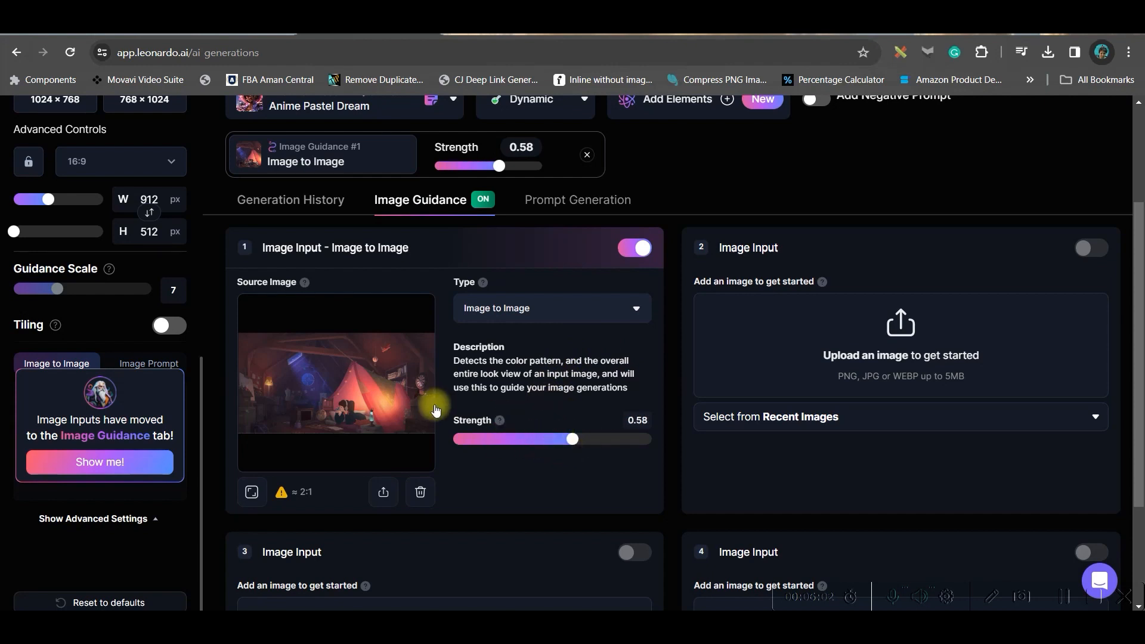
mouse_move(390, 431)
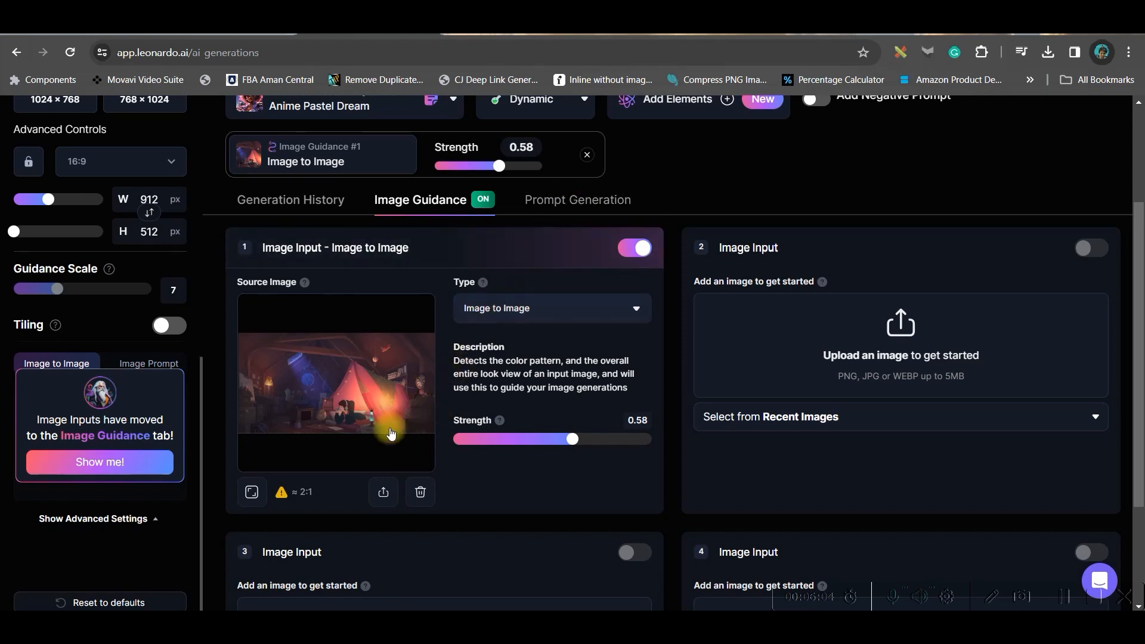
mouse_move(536, 436)
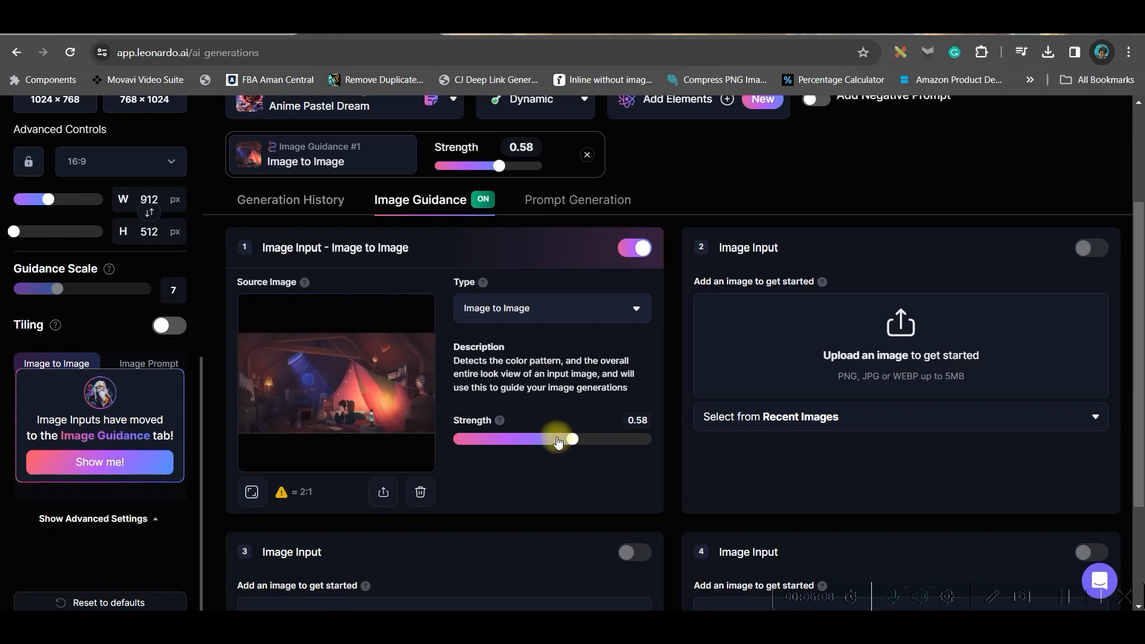
click(290, 199)
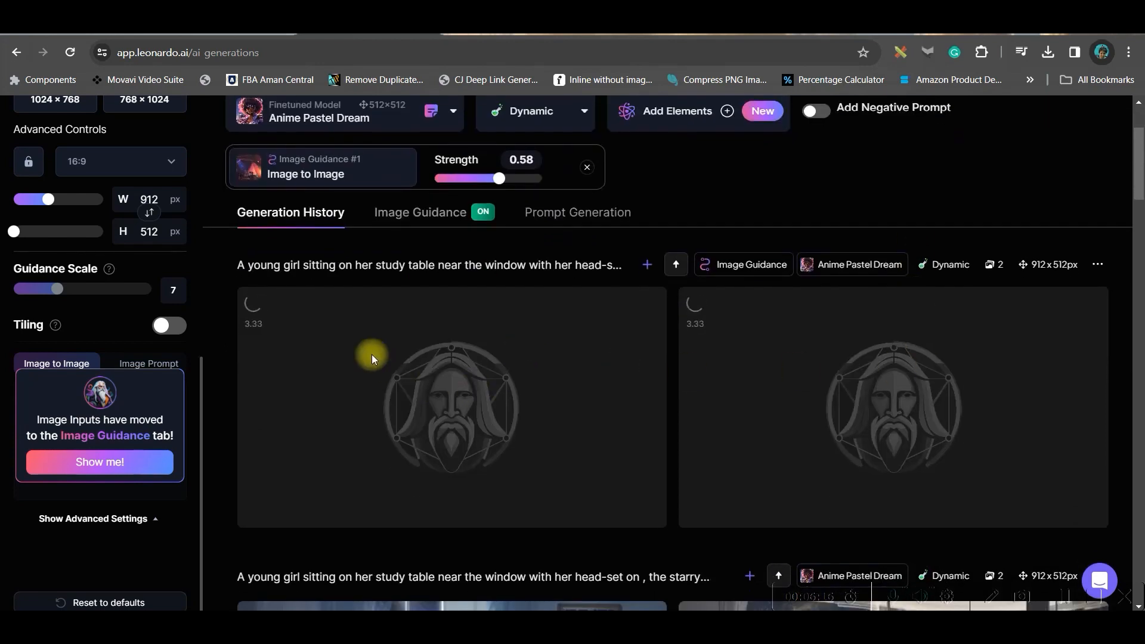
mouse_move(352, 121)
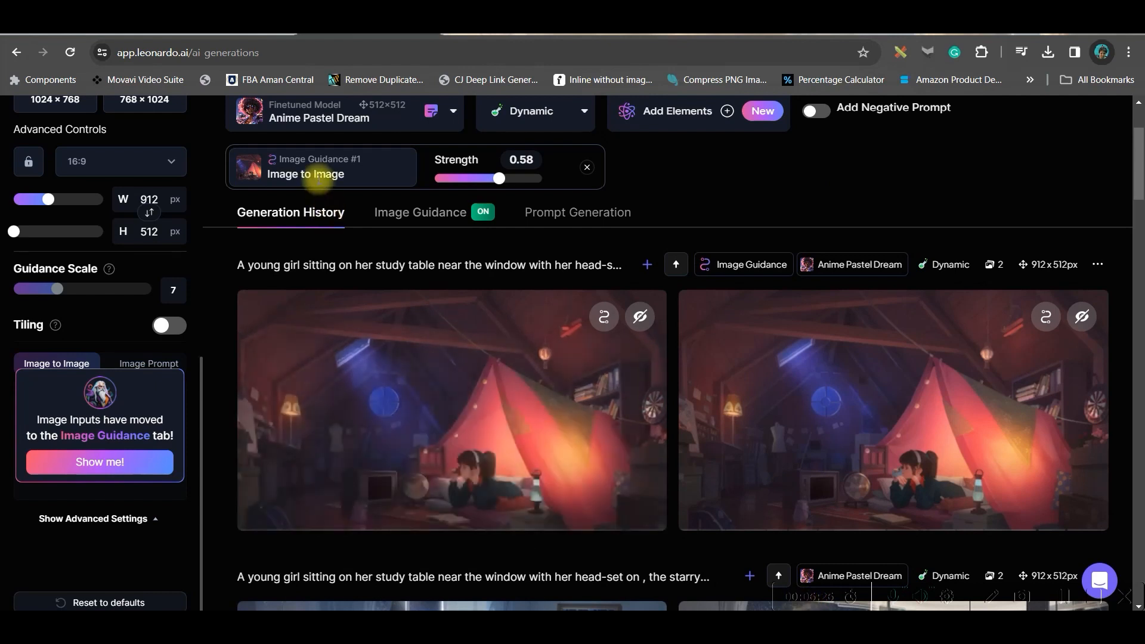
mouse_move(587, 436)
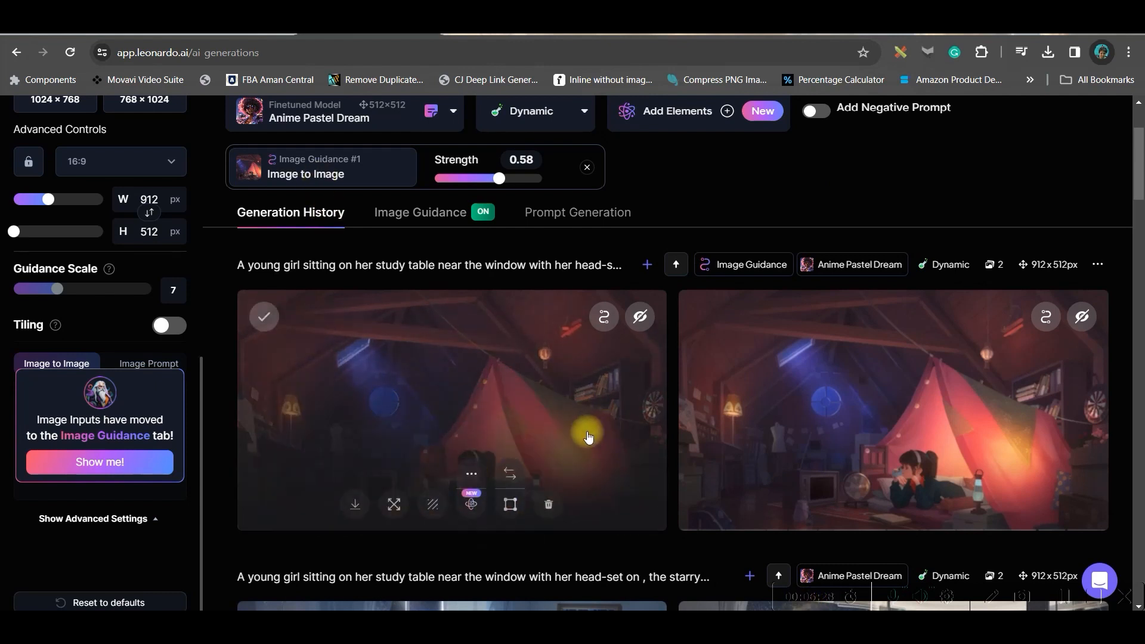
click(451, 409)
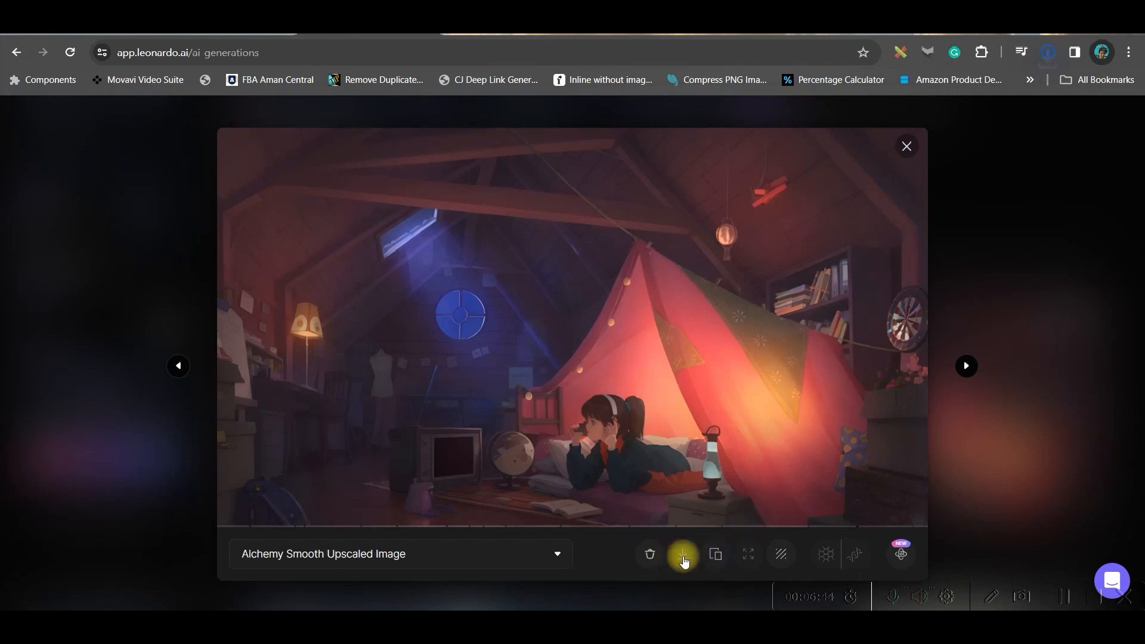
Step: Download the Alchemy Smooth upscaled attic-bedroom image
click(682, 553)
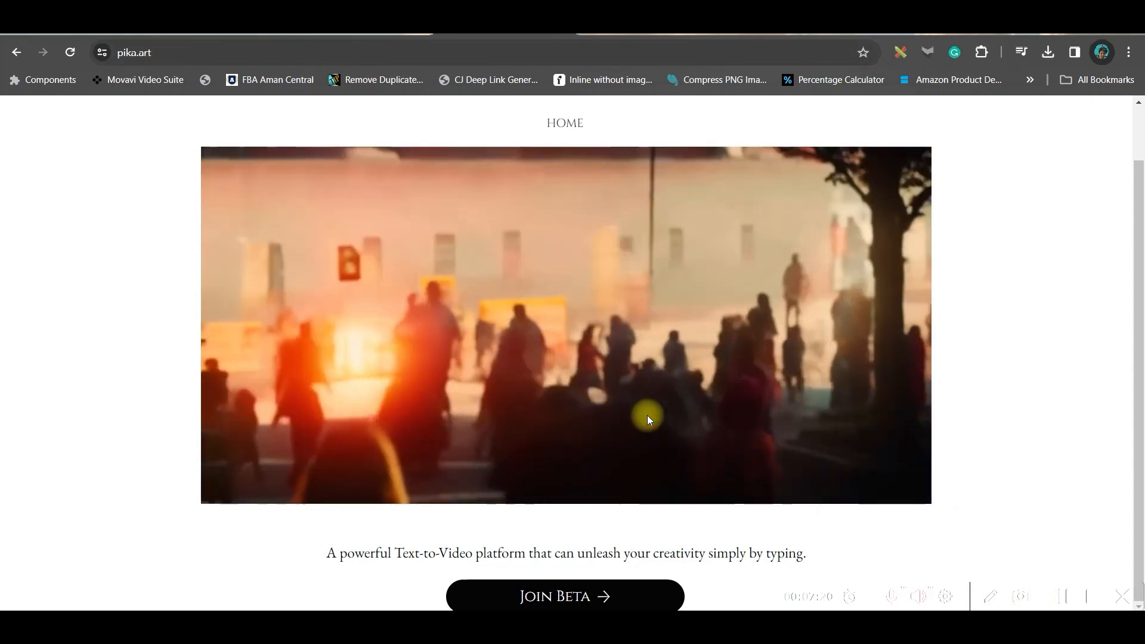
mouse_move(518, 466)
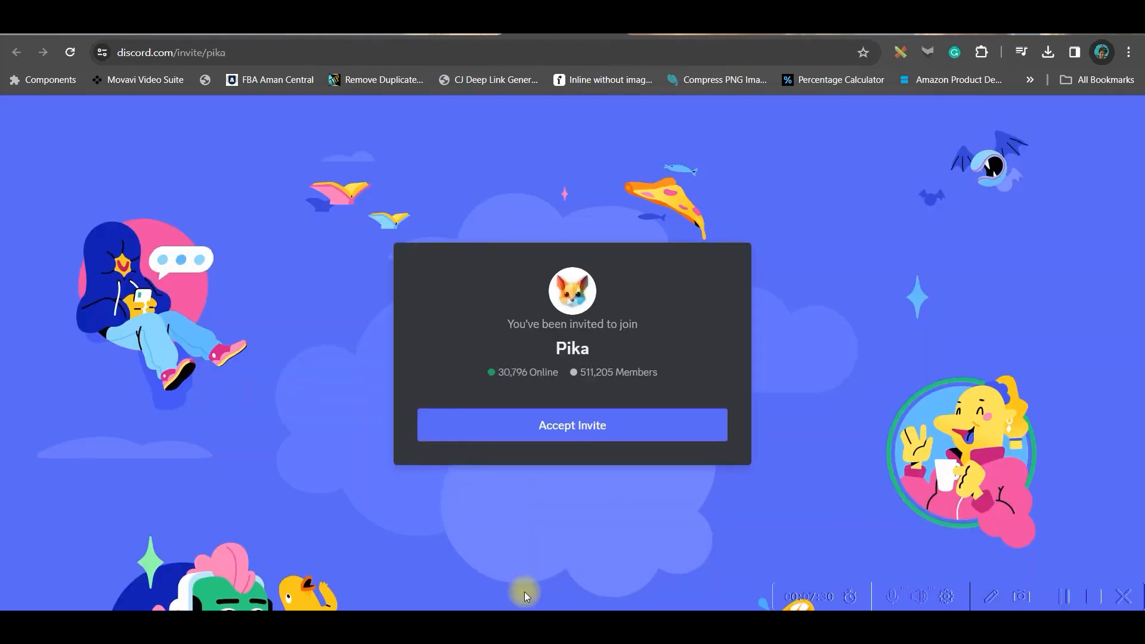
mouse_move(572, 425)
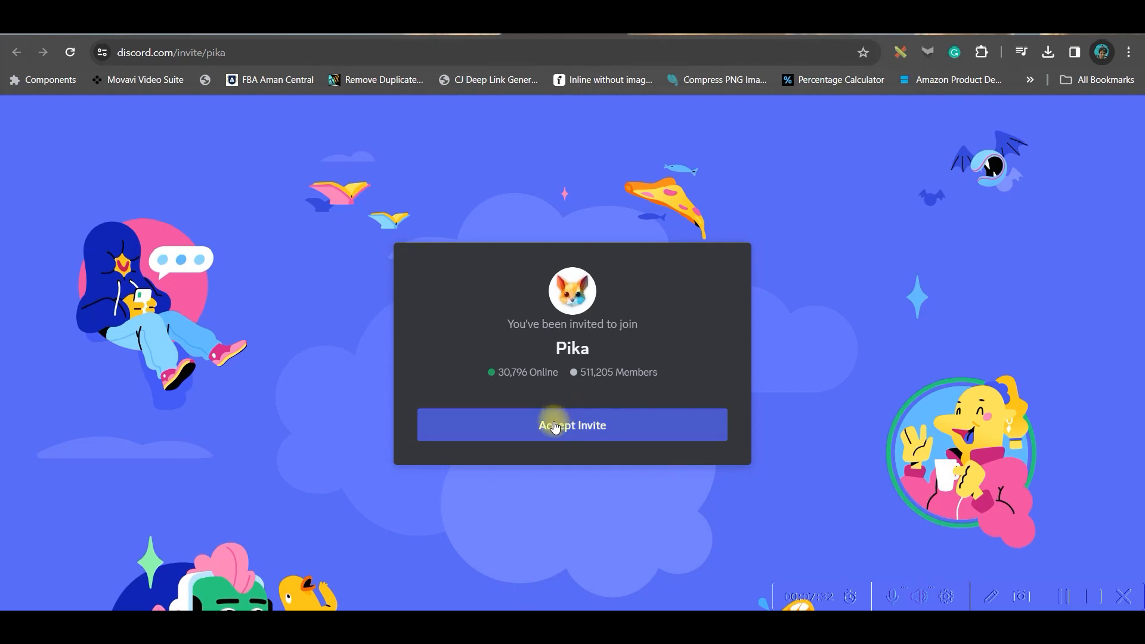
Step: Accept the invite to join the Pika Discord server
click(572, 426)
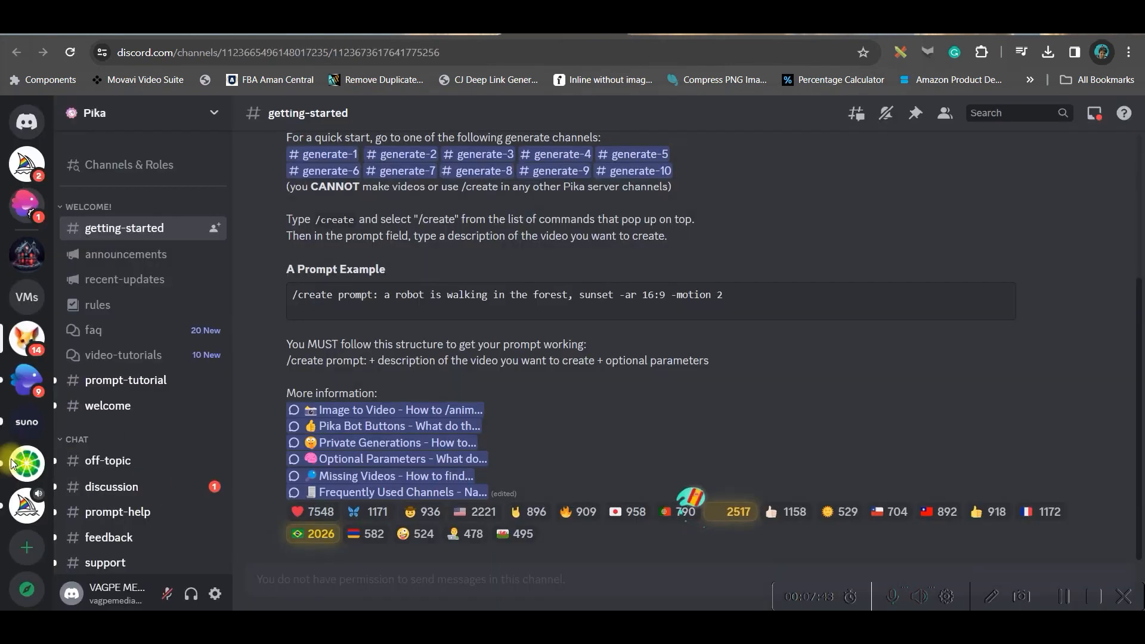
Step: Scroll through other users' Pika video generations in #generate-6
scroll(down, 3)
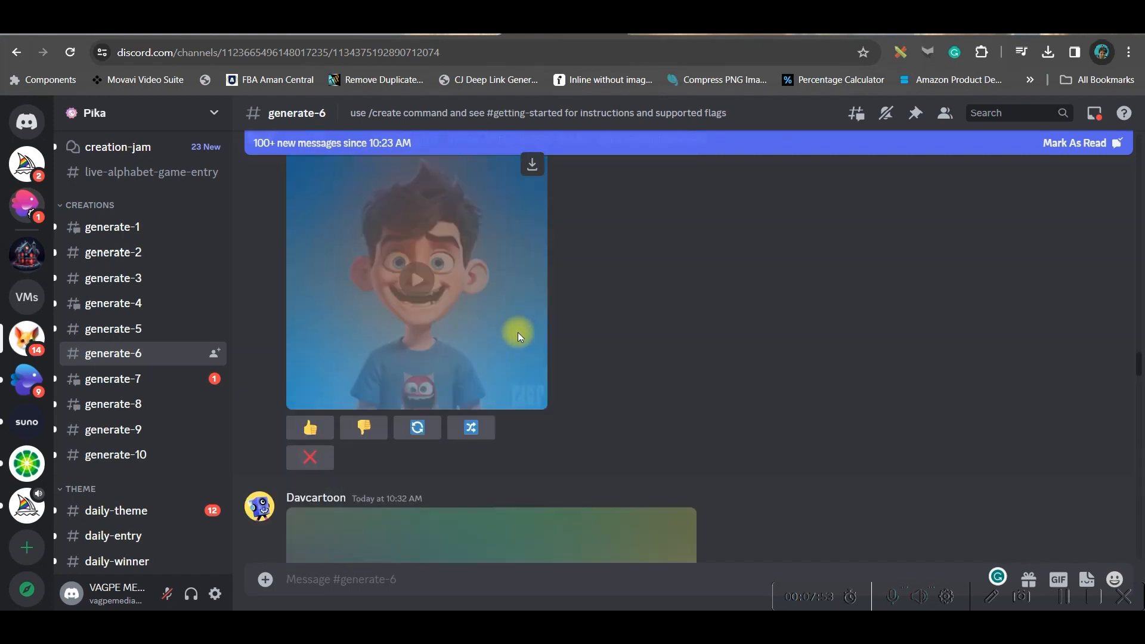
scroll(down, 3)
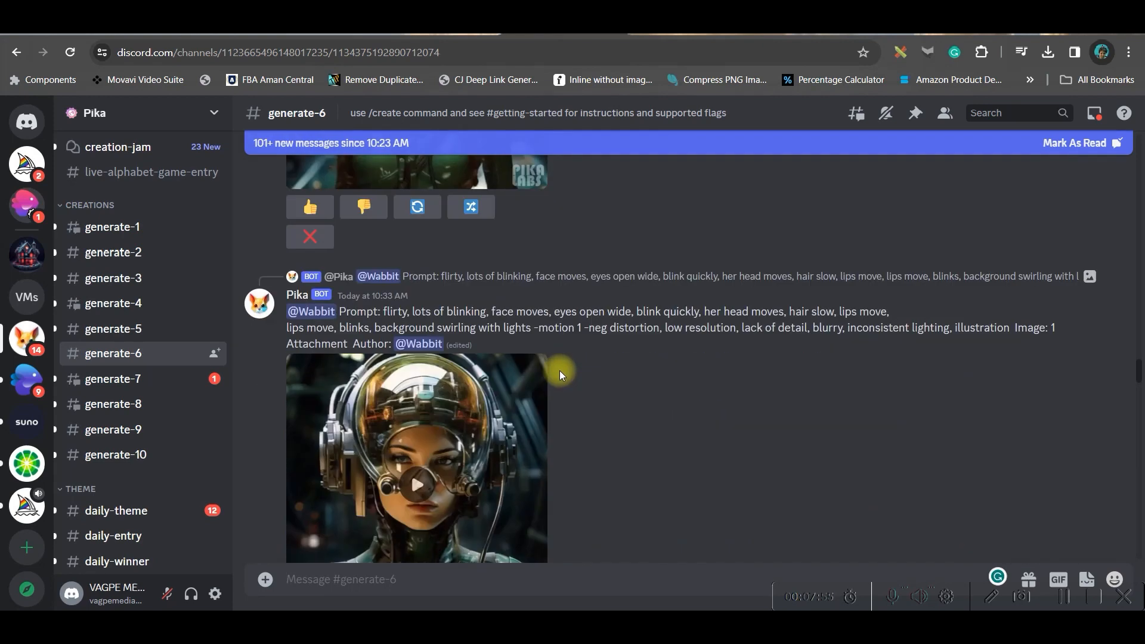
scroll(down, 3)
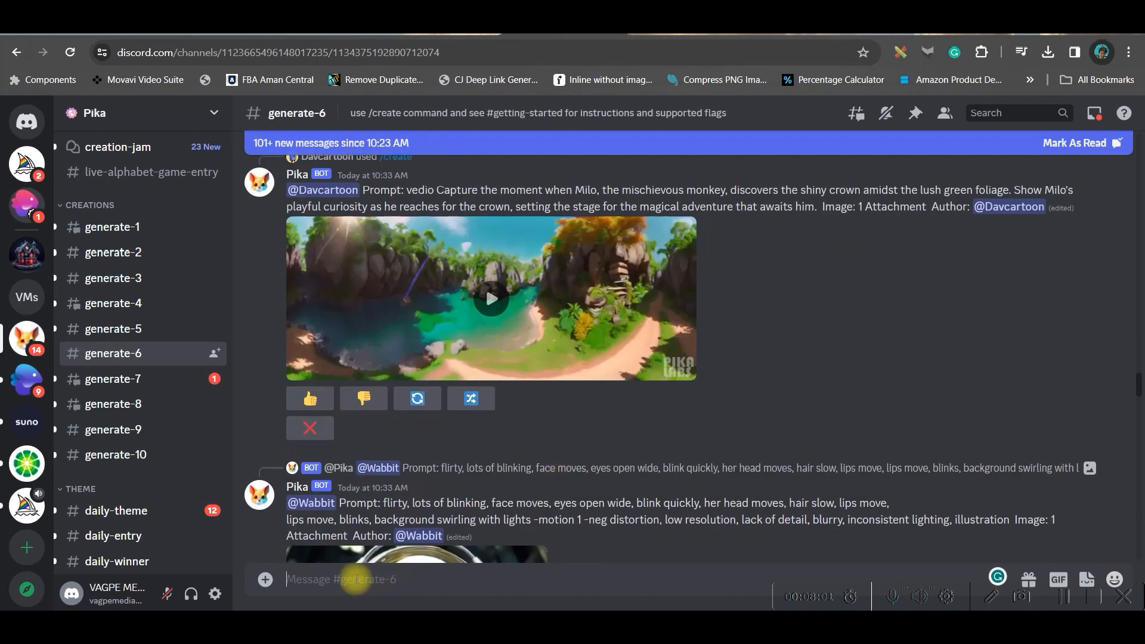
Step: Run Pika's /animate command with the girl-in-the-tent image attached
text(/)
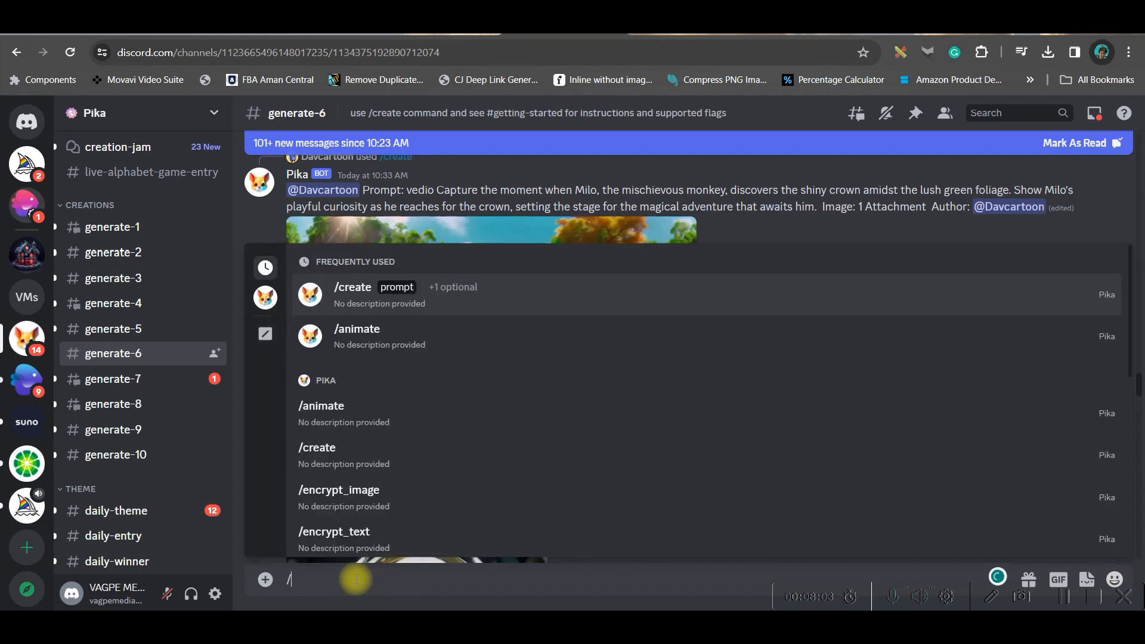
click(356, 328)
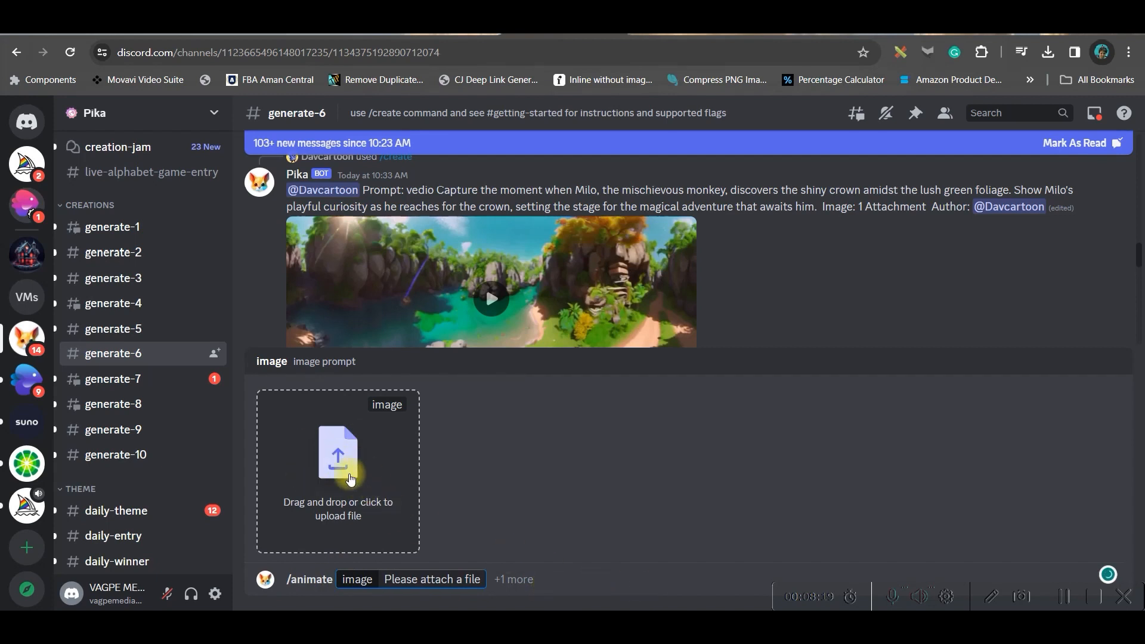
click(337, 468)
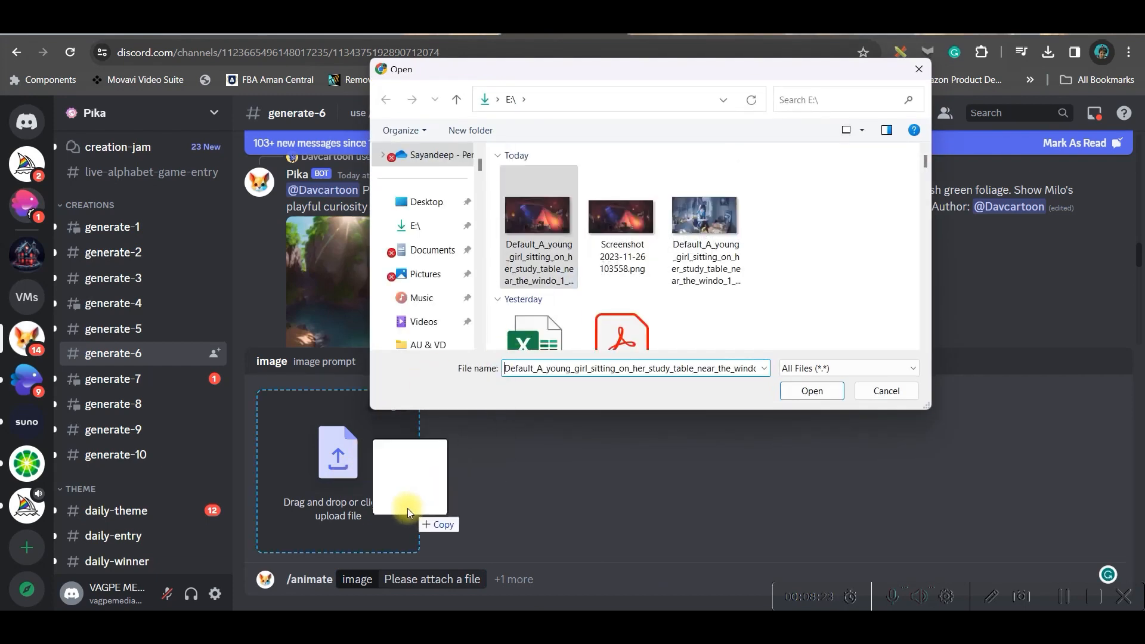
click(810, 391)
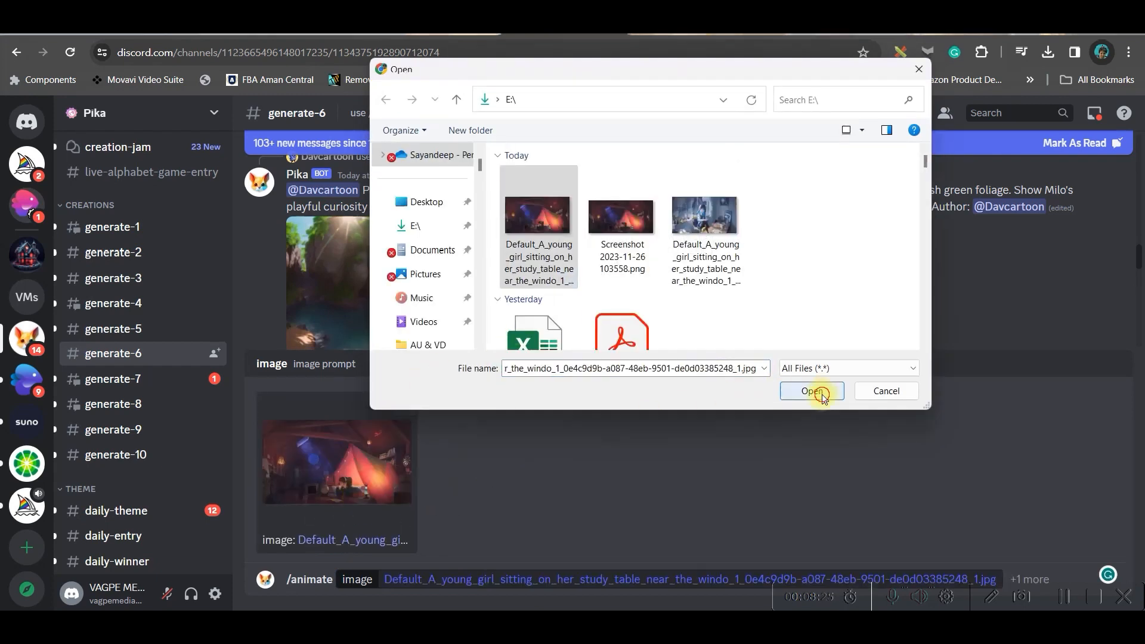
click(810, 390)
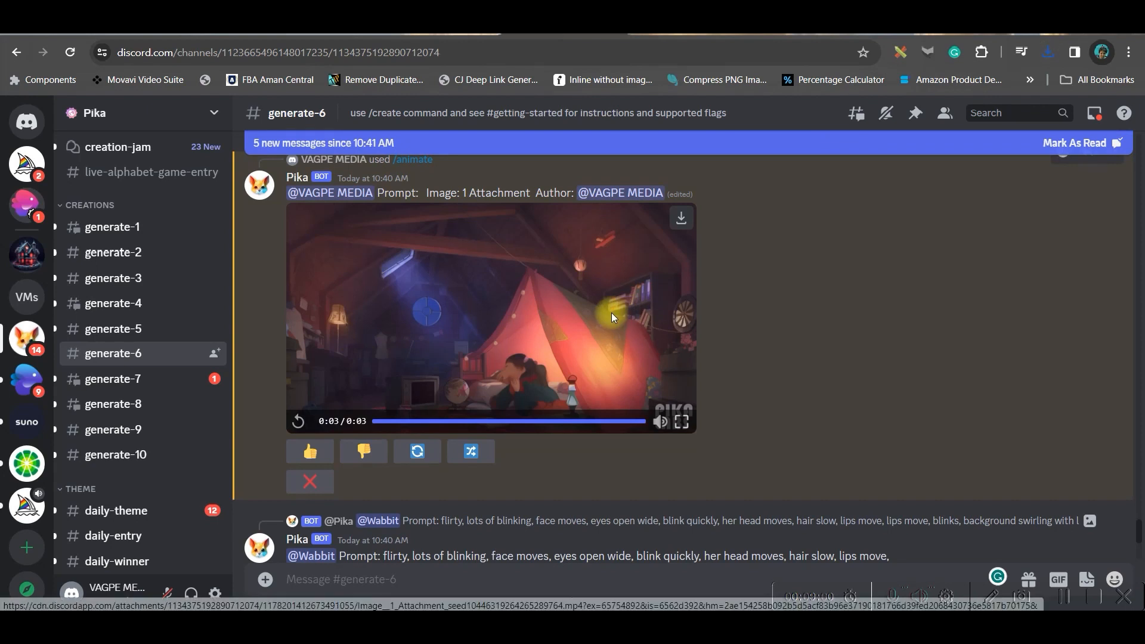
mouse_move(557, 462)
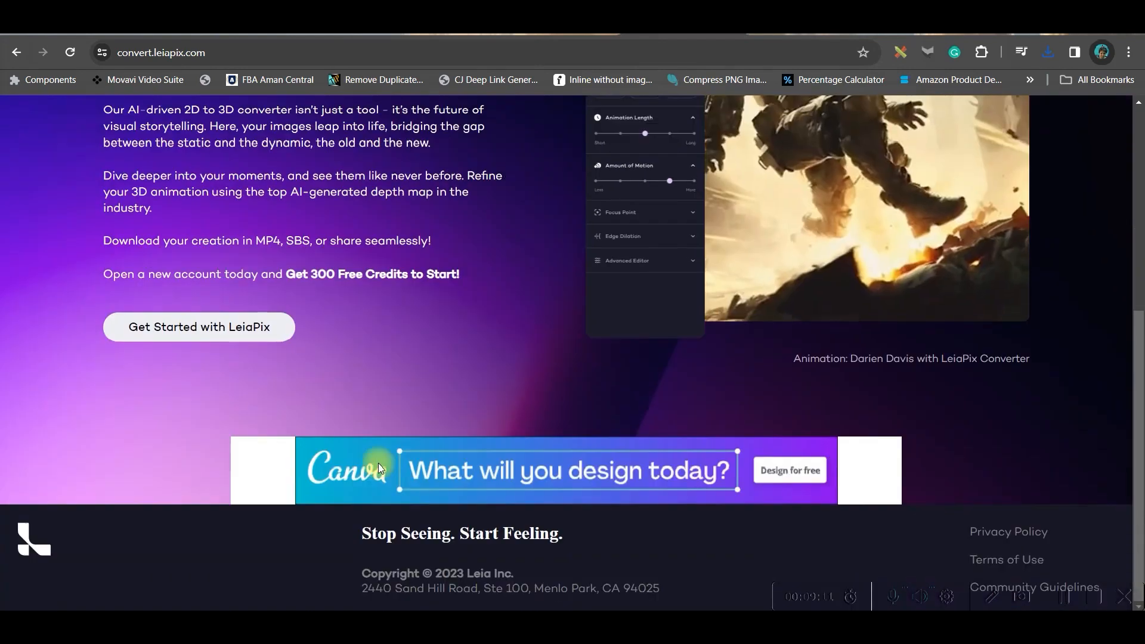
Step: Upload the girl-at-study-table image into LeiaPix's animation converter
click(198, 326)
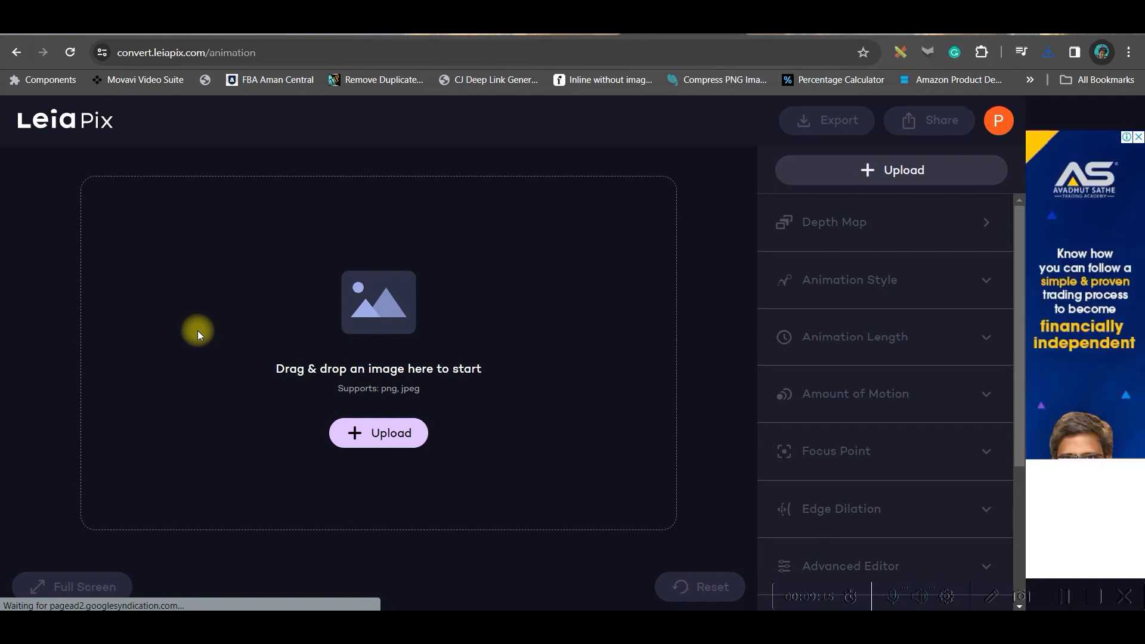
mouse_move(899, 157)
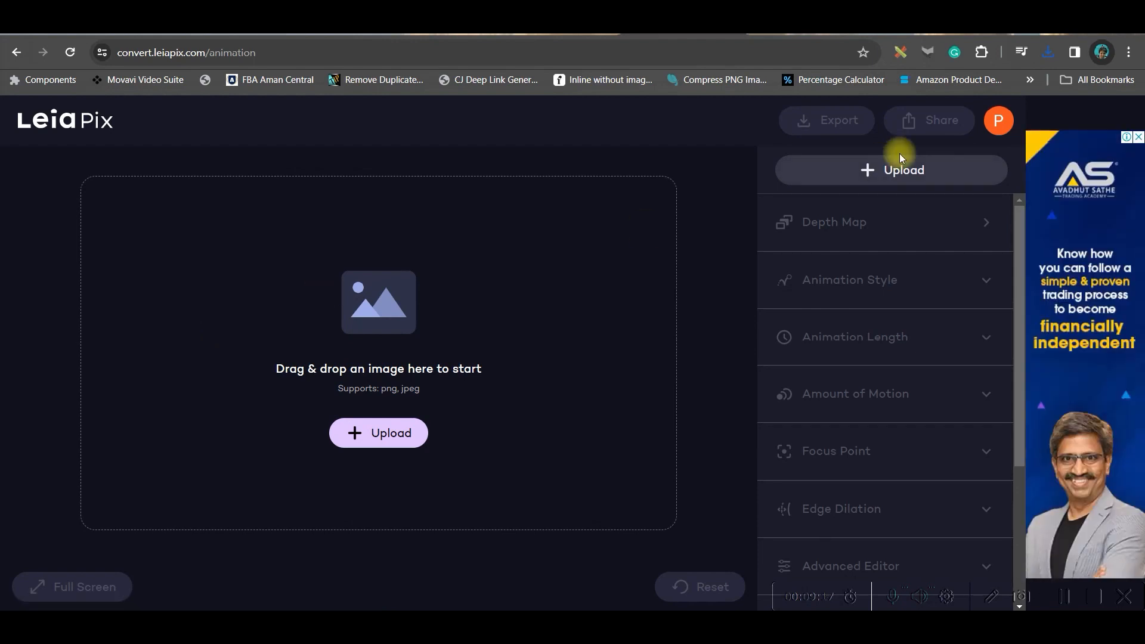
click(378, 433)
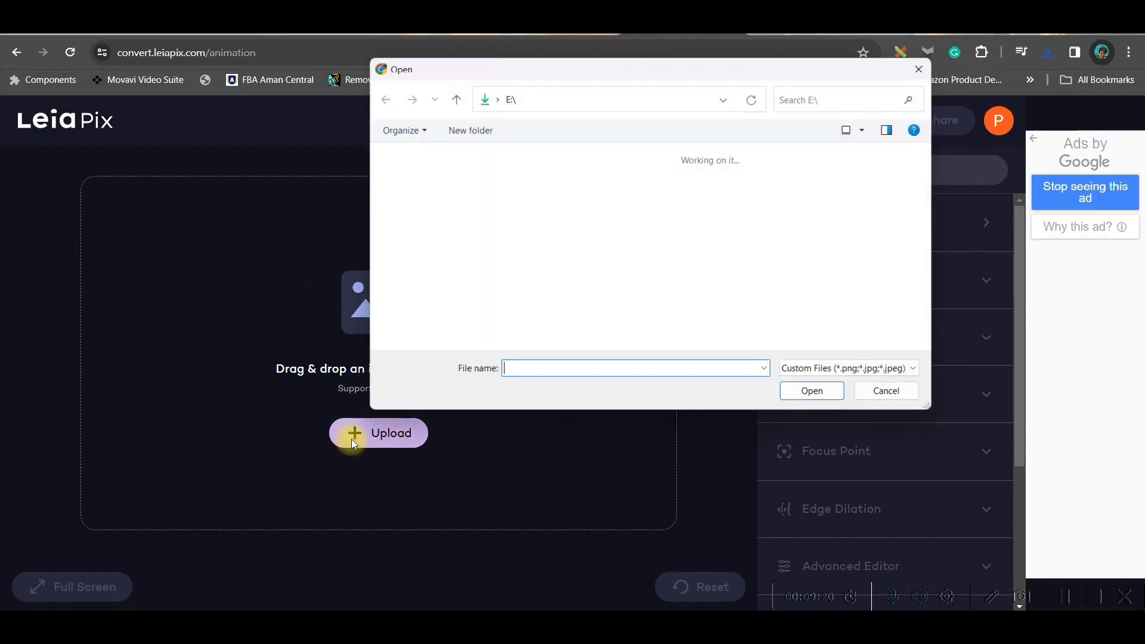
click(537, 216)
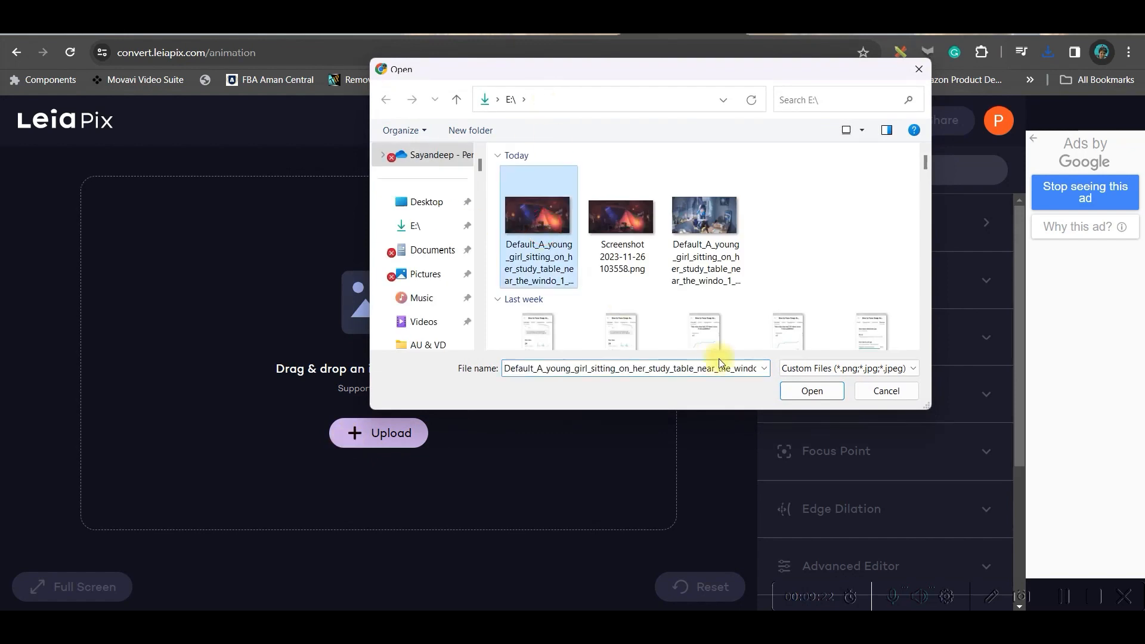
click(810, 390)
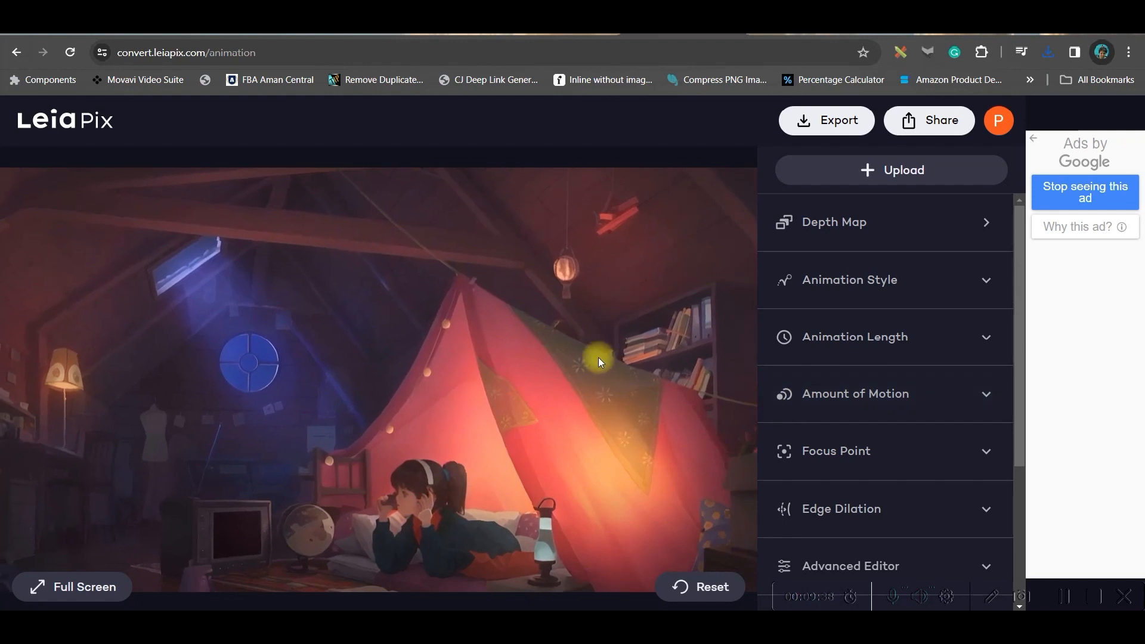
Step: Set the animation style, length and motion amount, then export the animated image
click(849, 280)
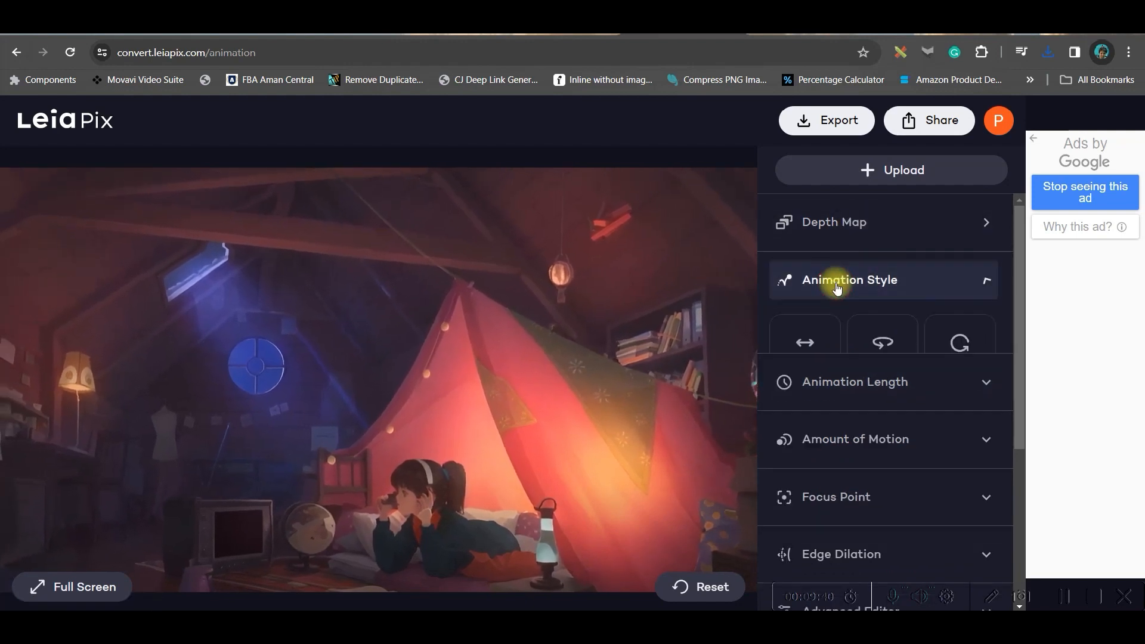
click(849, 280)
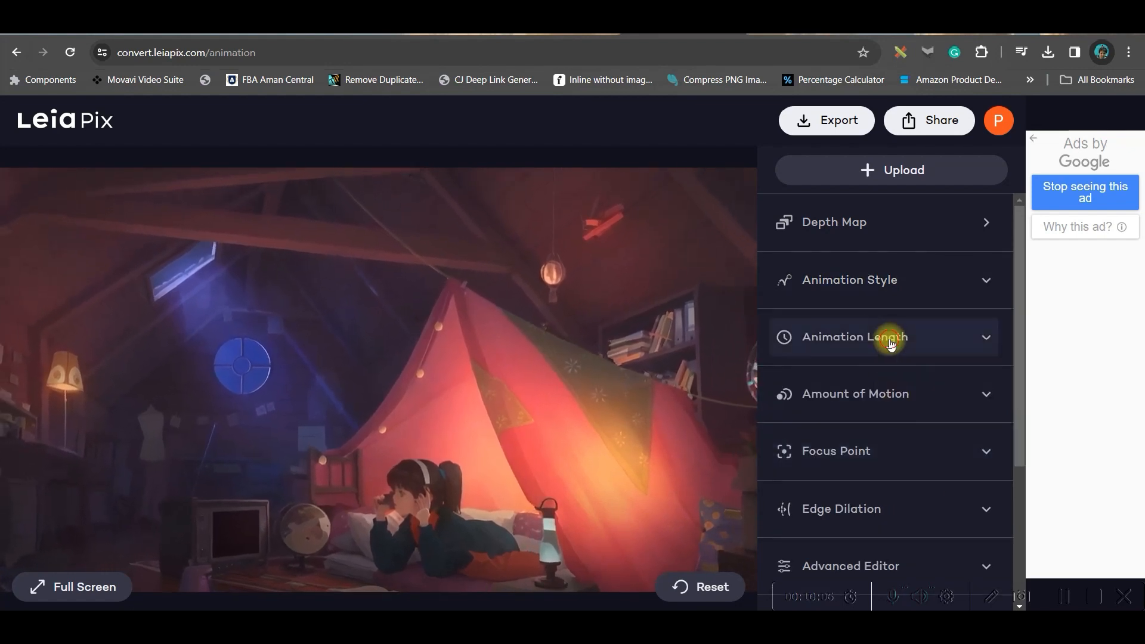
click(854, 336)
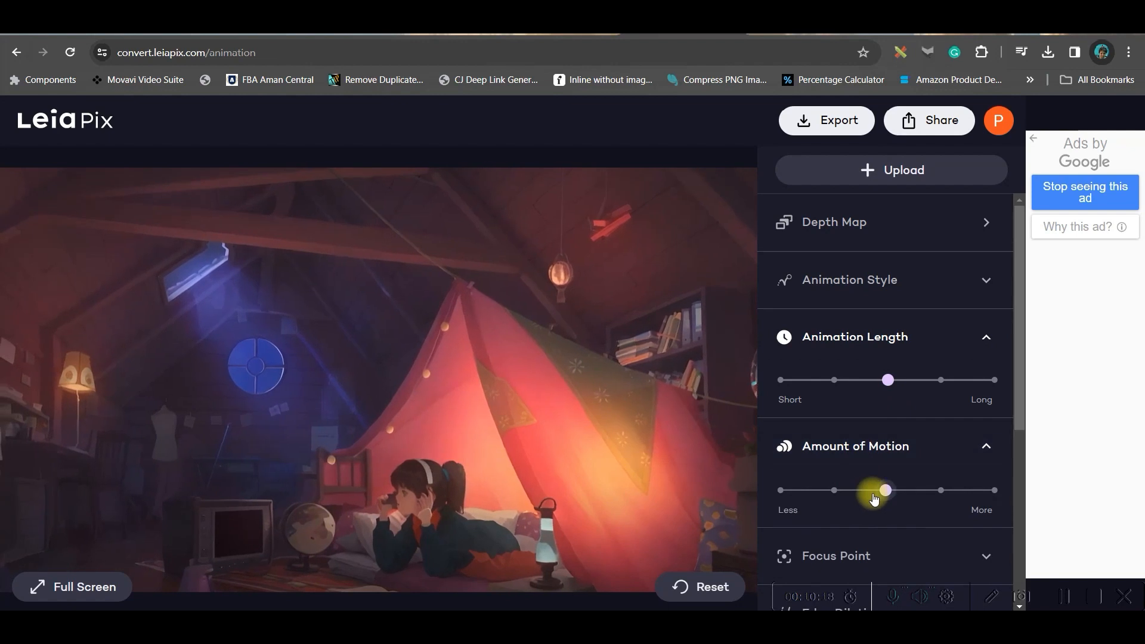
drag(885, 490, 840, 490)
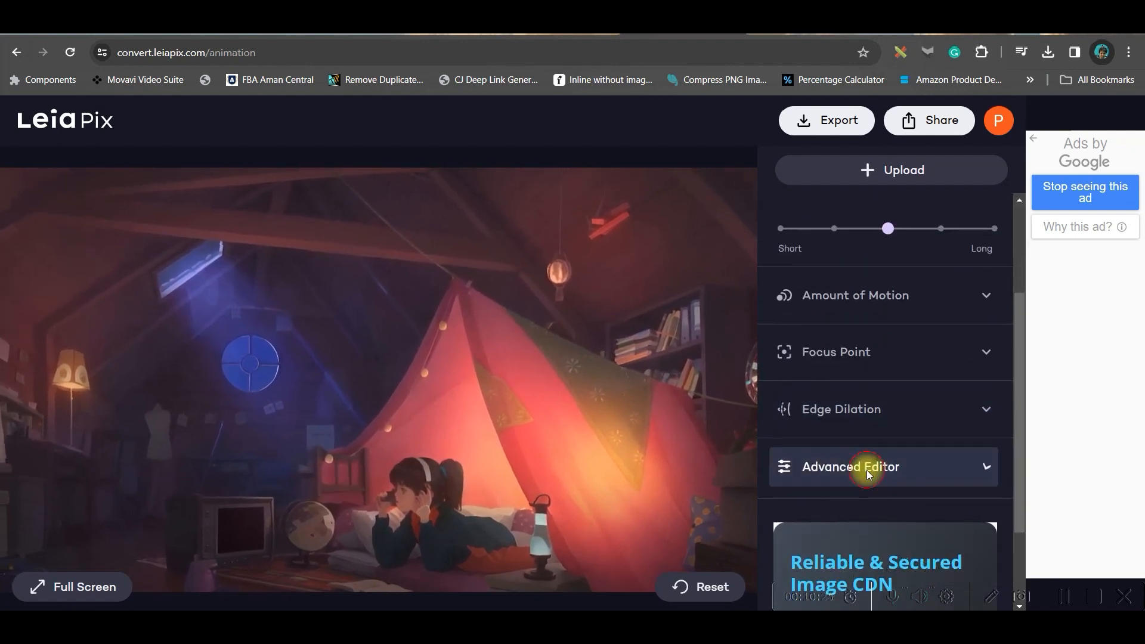
click(850, 466)
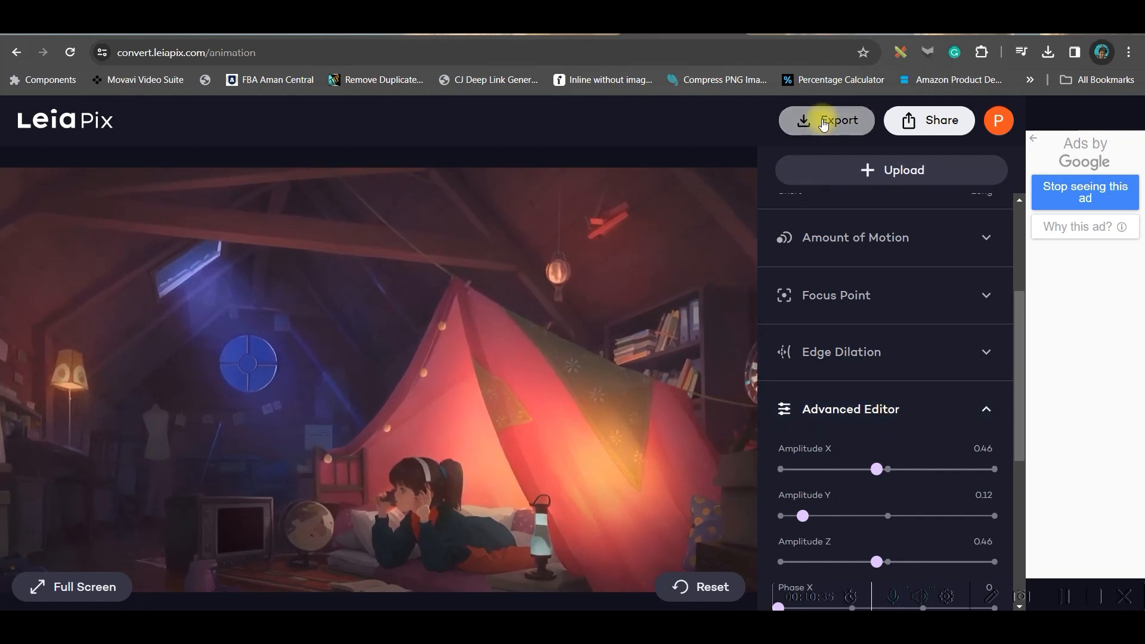
click(826, 121)
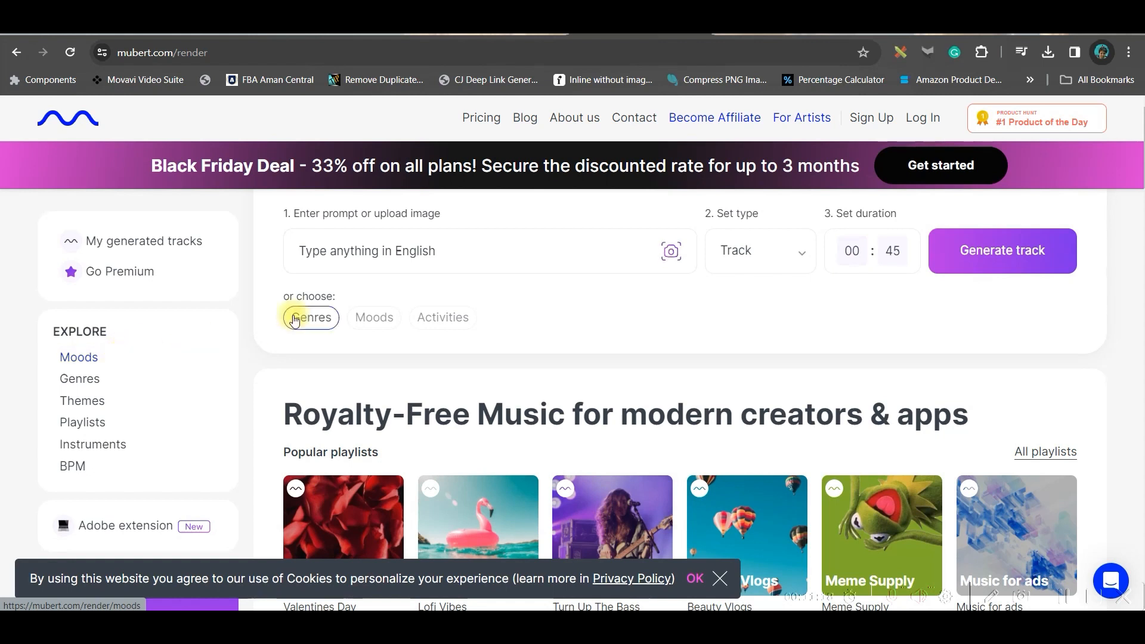
Step: Check Mubert's pricing, return home, expand Generate track and attach an image prompt
click(481, 117)
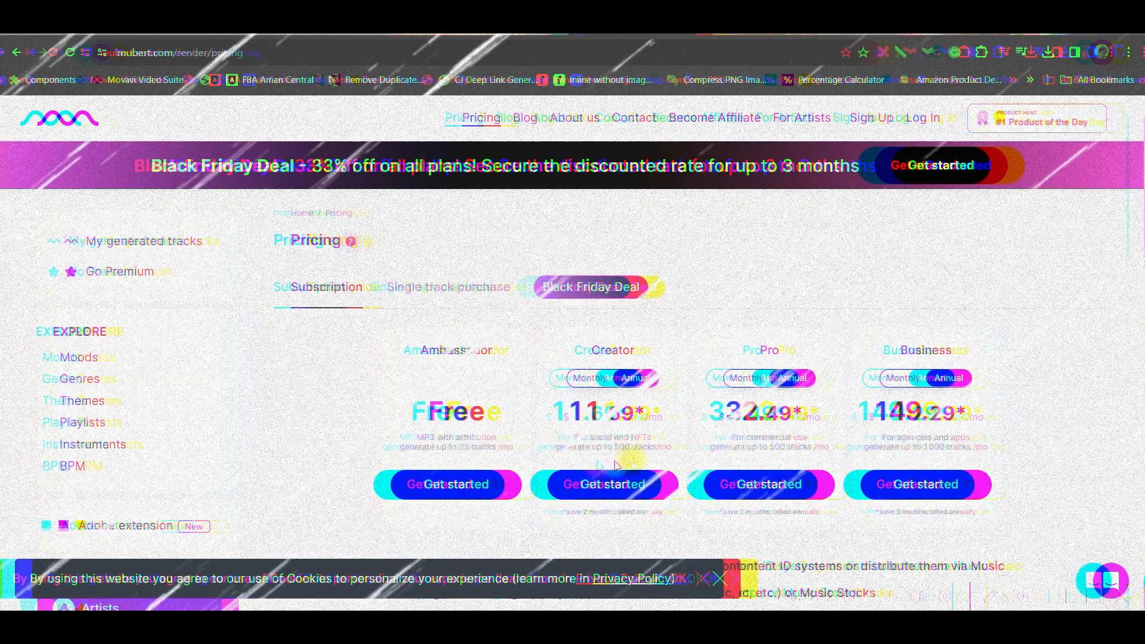
click(58, 117)
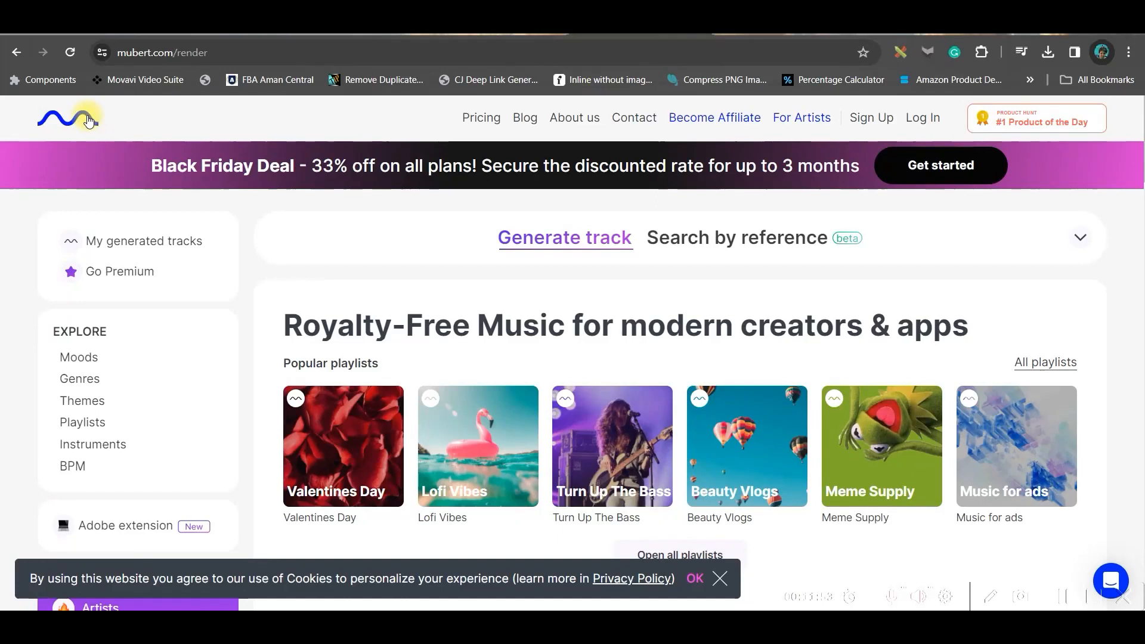
click(565, 238)
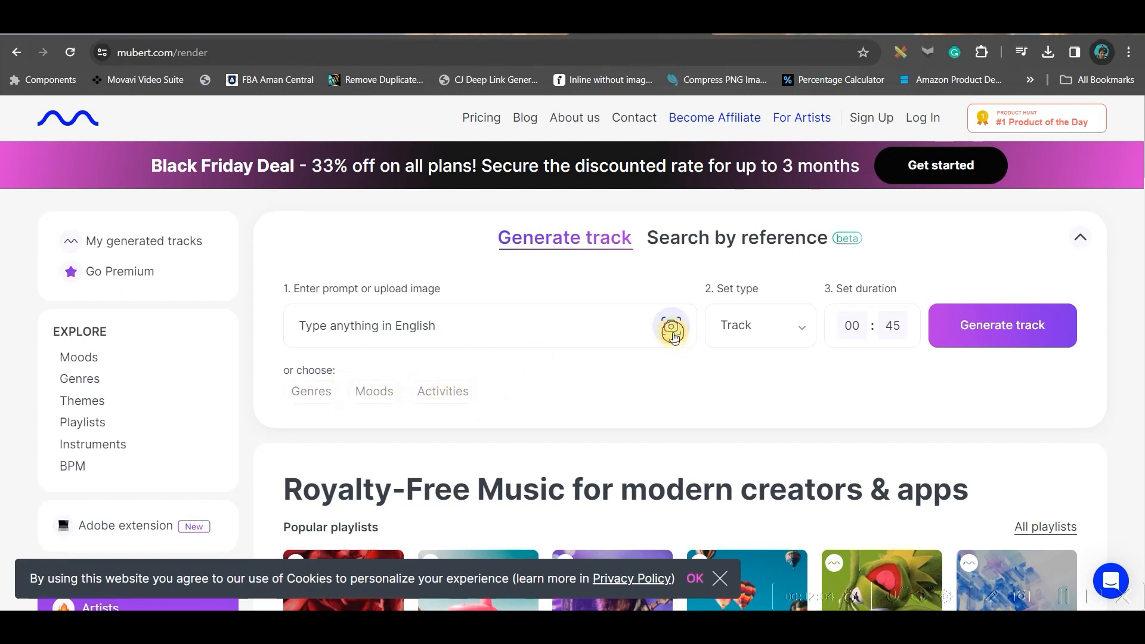
click(670, 325)
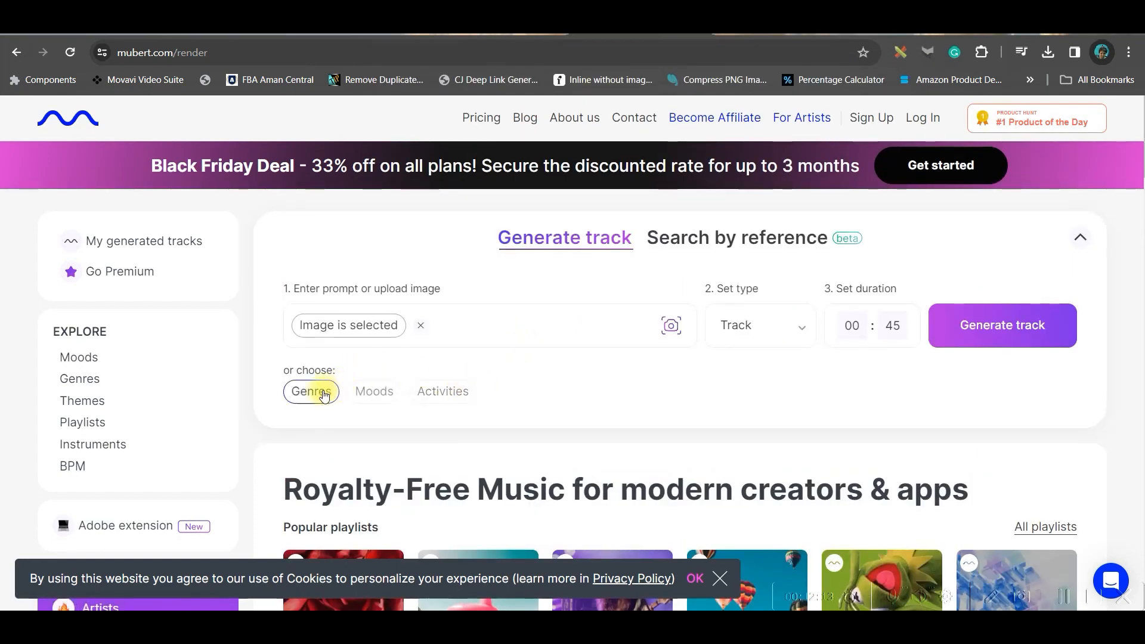
Step: Add Chill genre, Calm mood and Meditation activity tags to the Mubert prompt
click(310, 392)
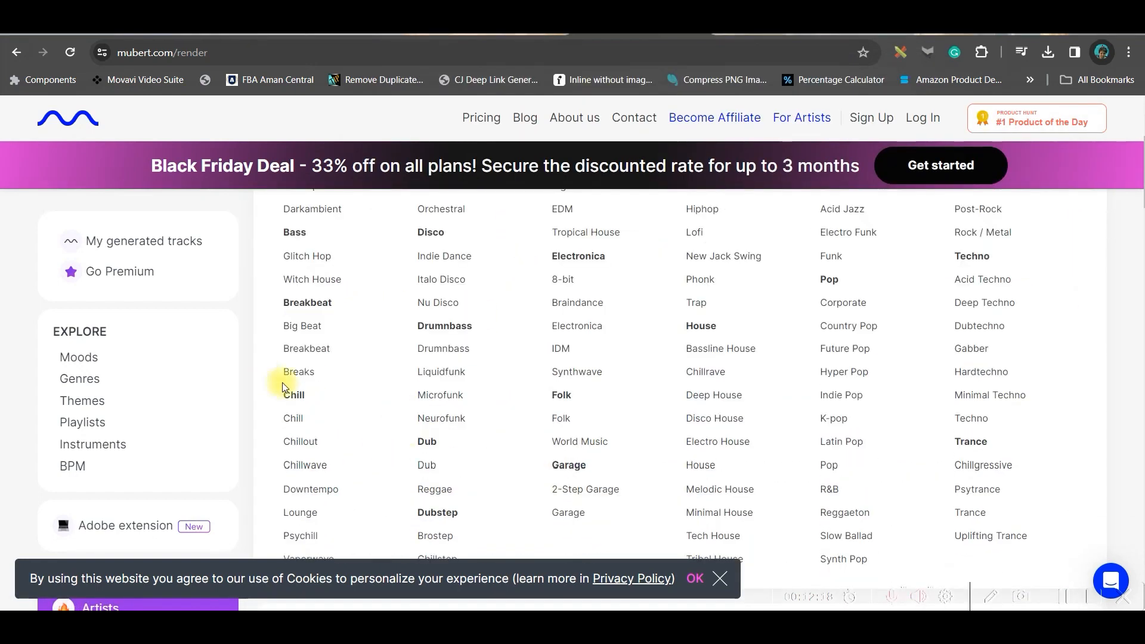
click(293, 394)
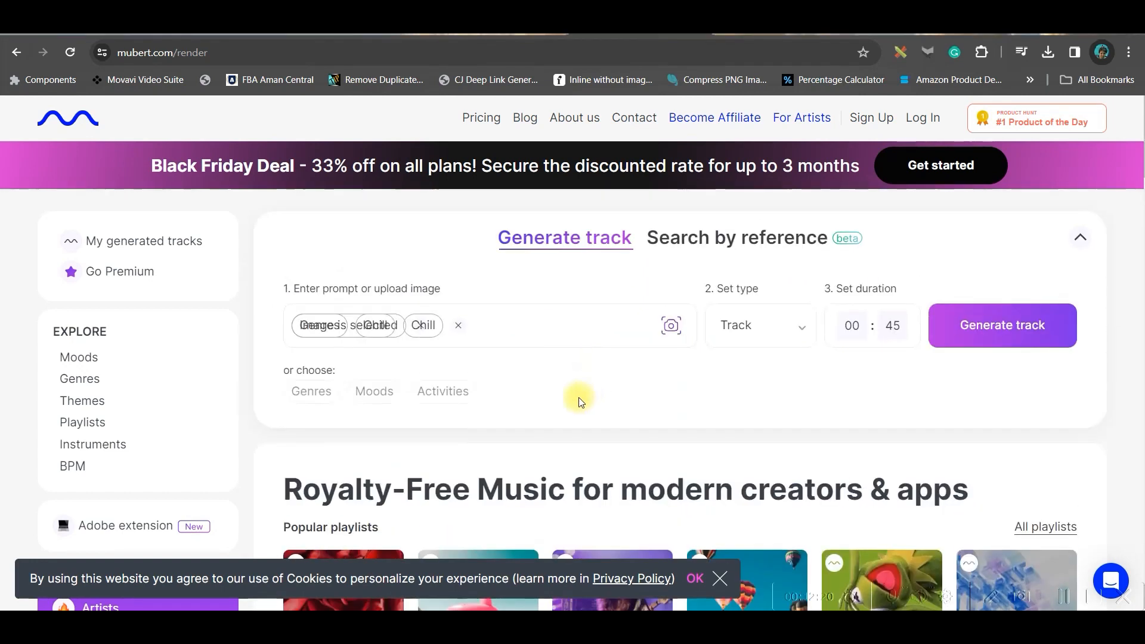
click(374, 391)
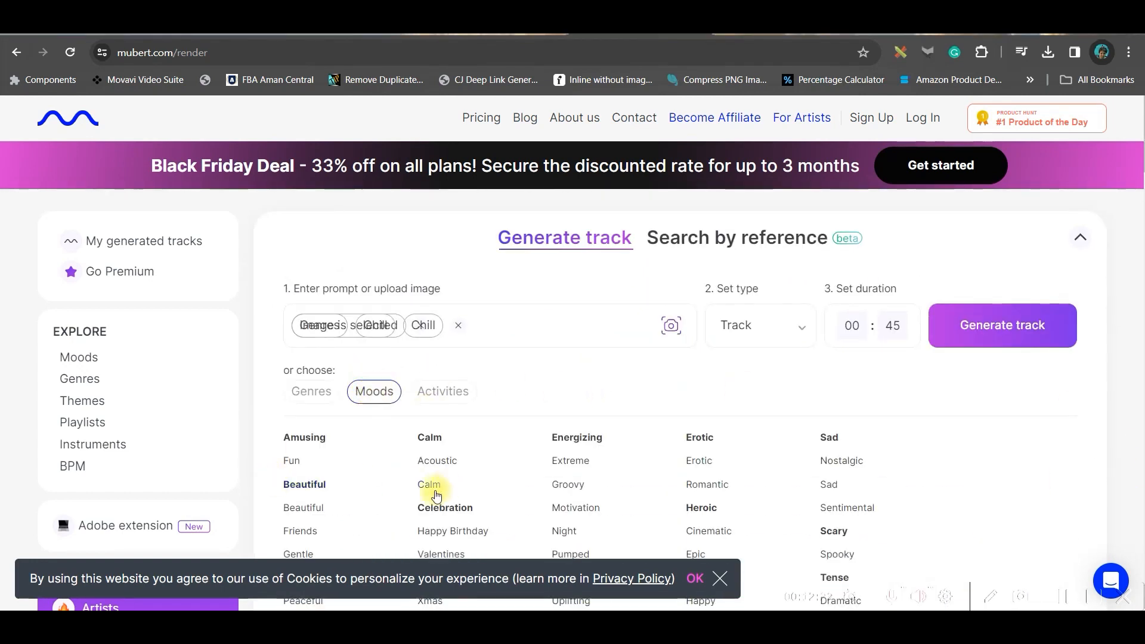
click(442, 391)
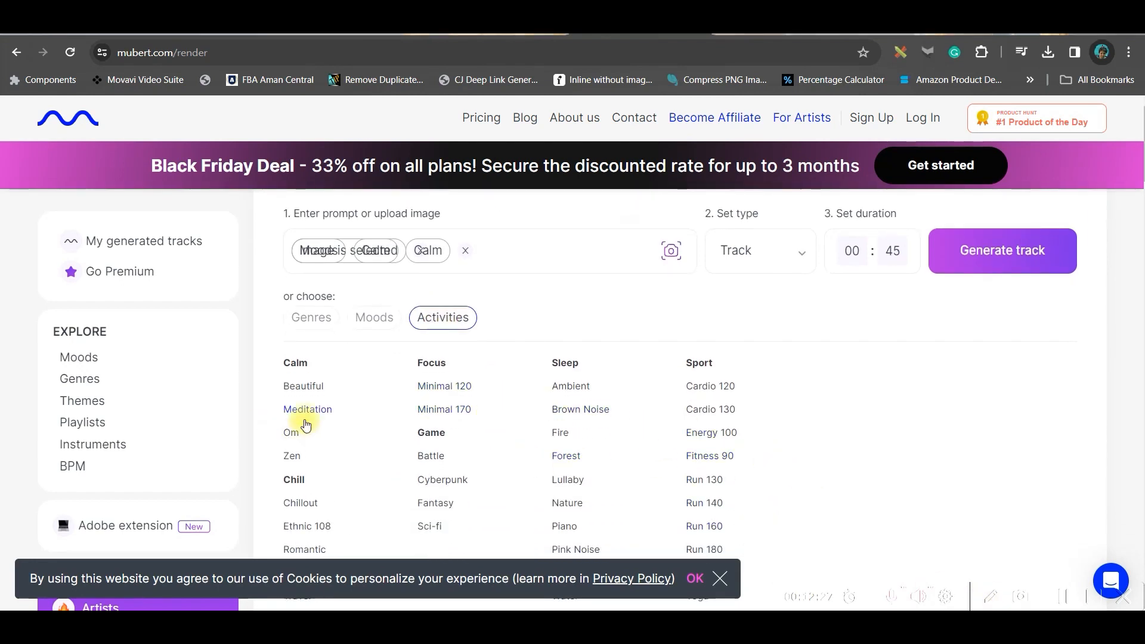
click(308, 409)
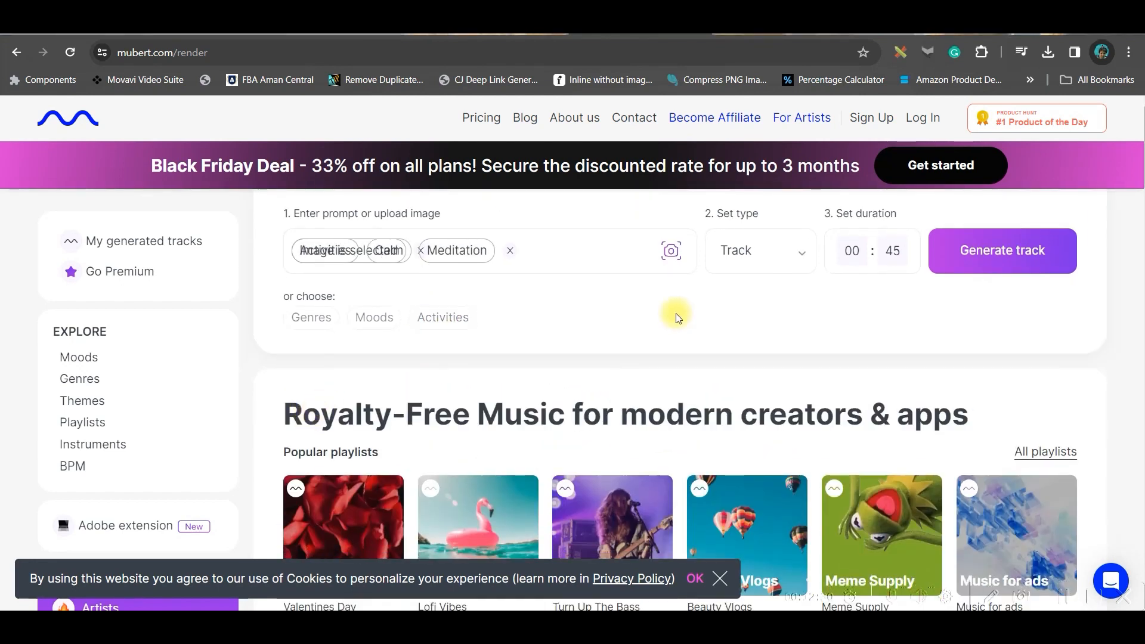
click(758, 251)
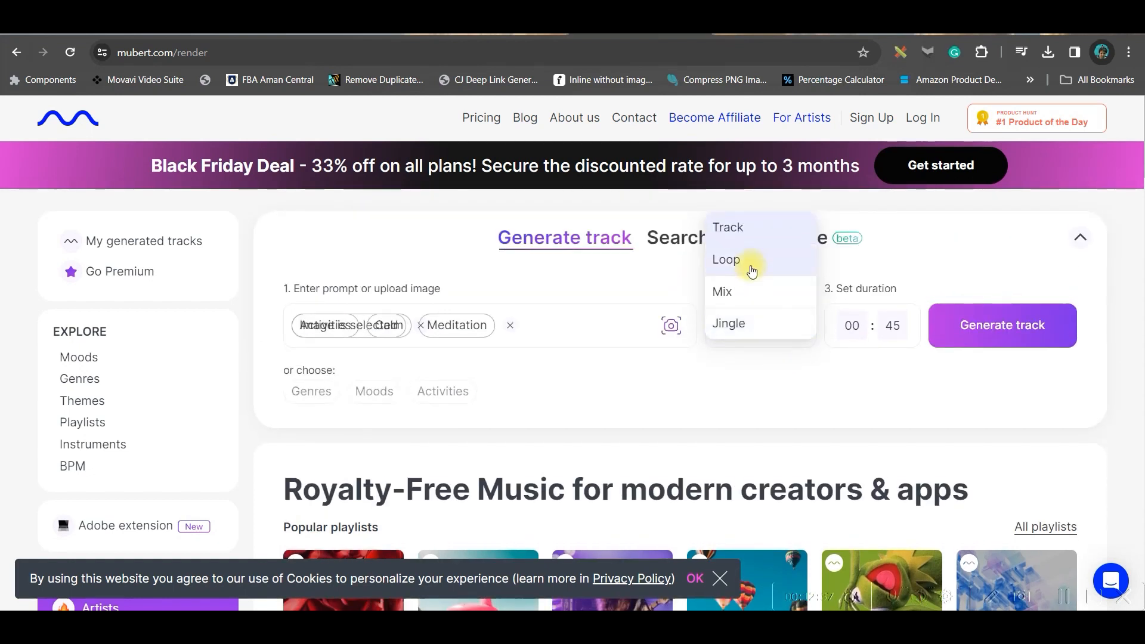
mouse_move(741, 326)
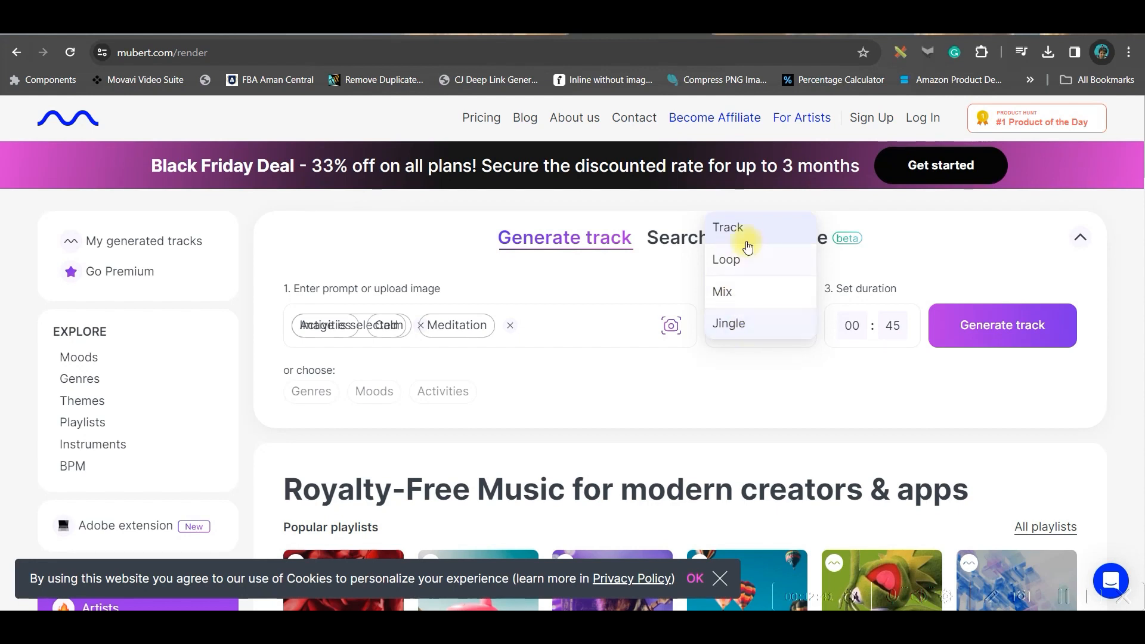
Step: Keep the type as Track, set duration to 00:45 and generate
click(728, 227)
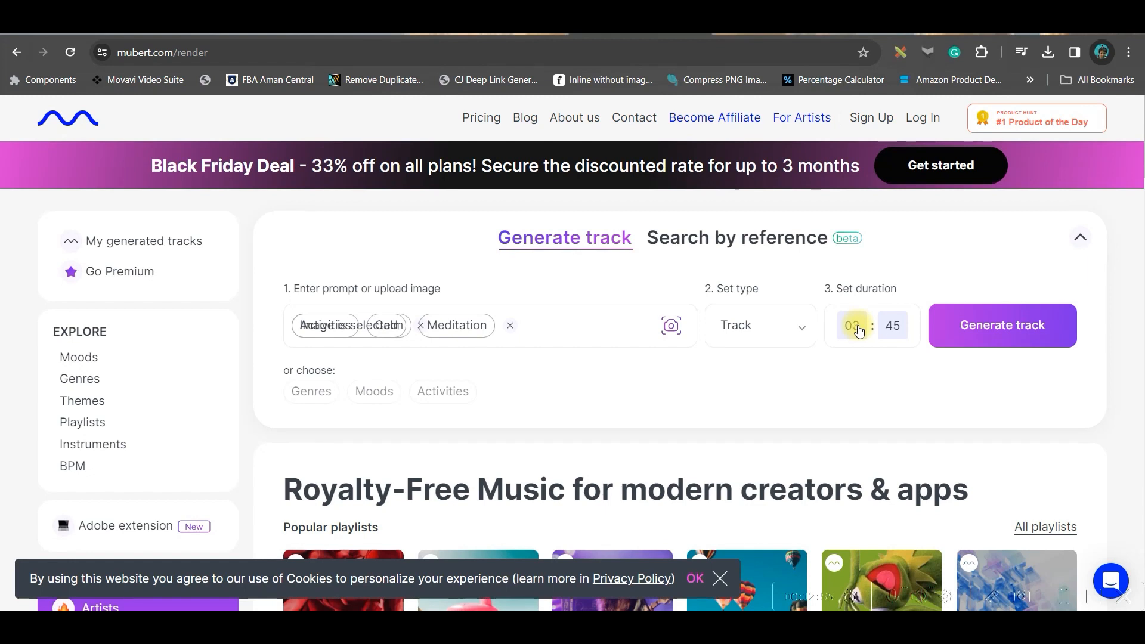
click(1001, 324)
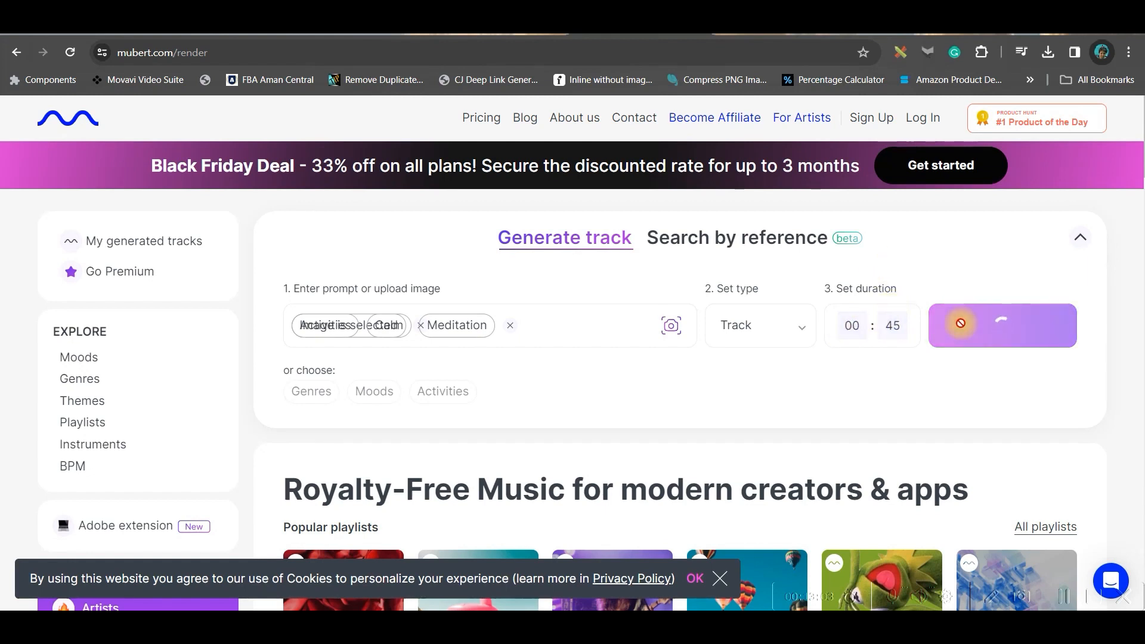
click(1001, 325)
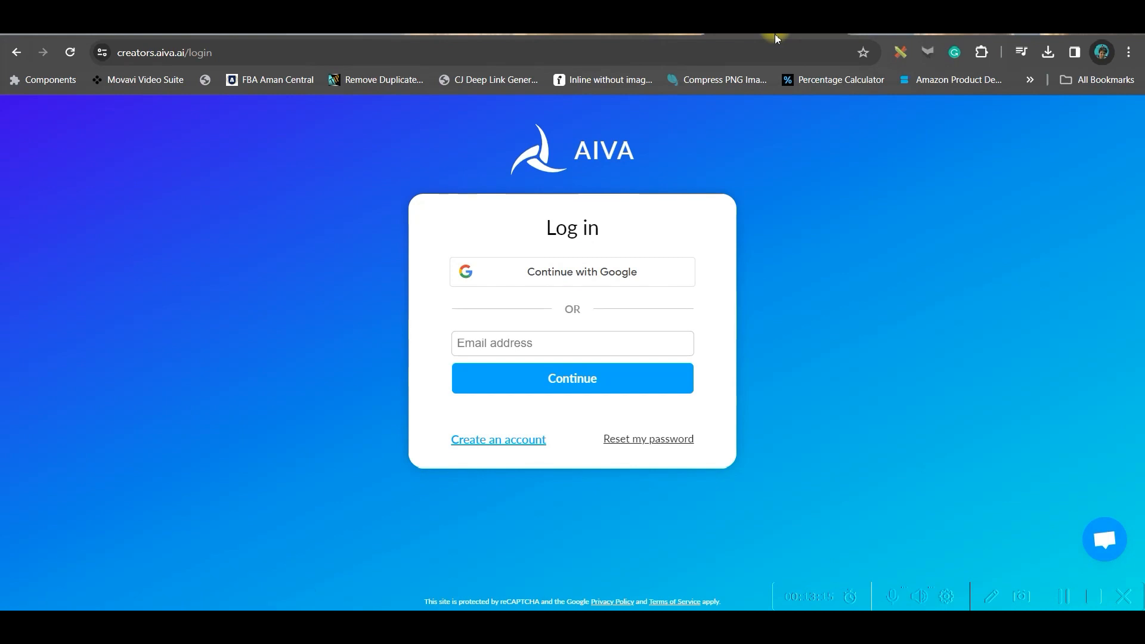
Step: Sign in to AIVA with Google and choose to create a track from a style
click(571, 378)
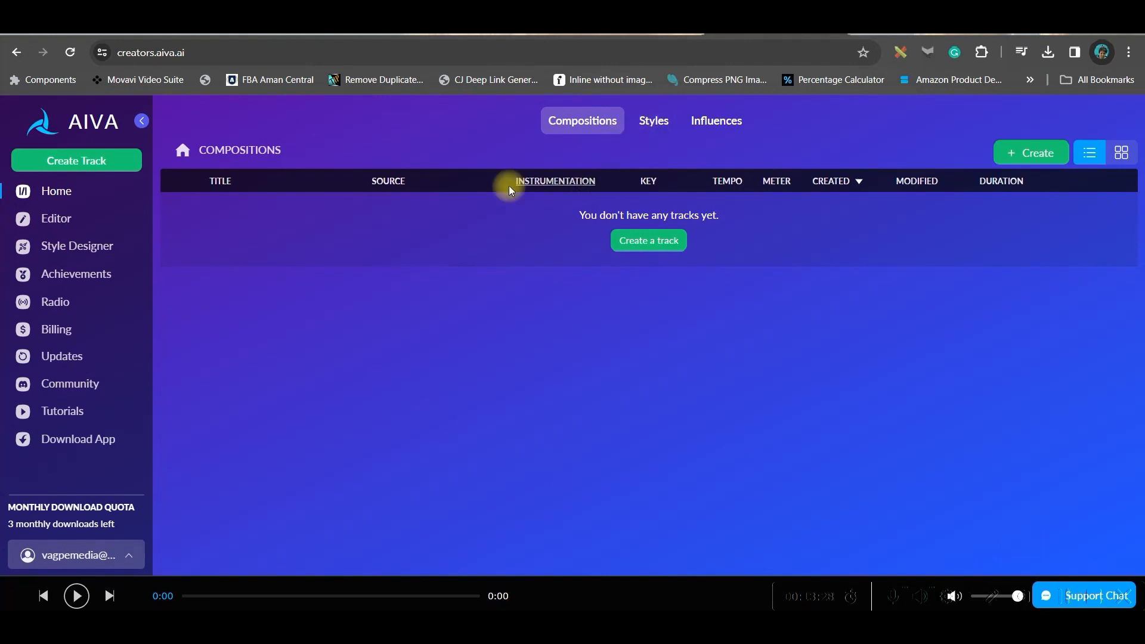
click(647, 240)
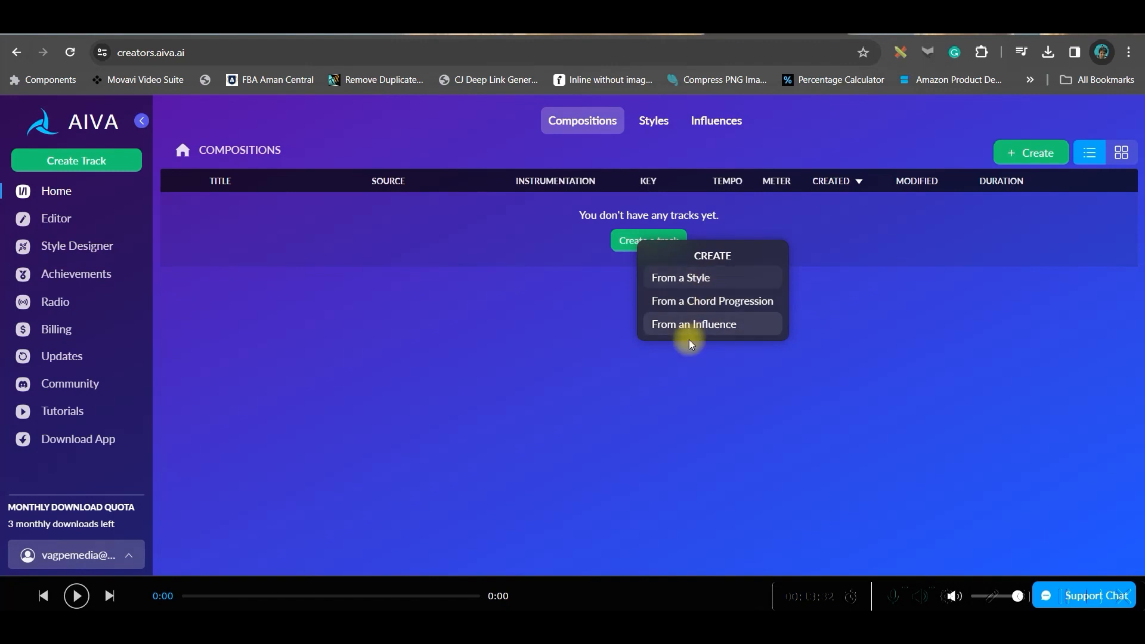
click(679, 277)
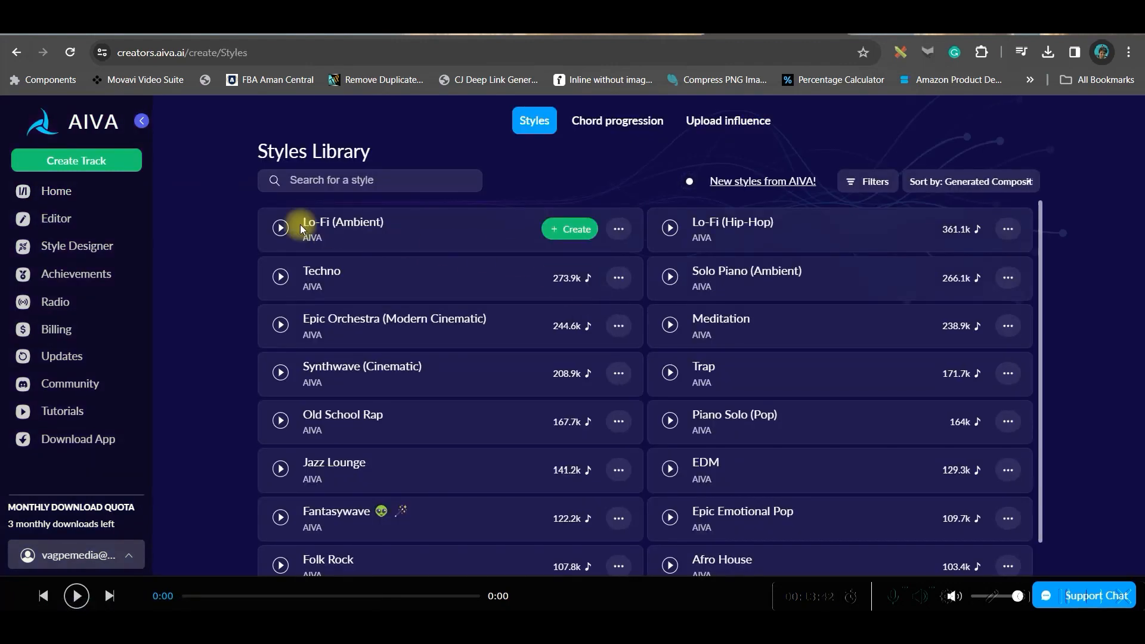
Step: Generate two Lo-Fi (Ambient) compositions with auto key and under-30-second duration
click(568, 228)
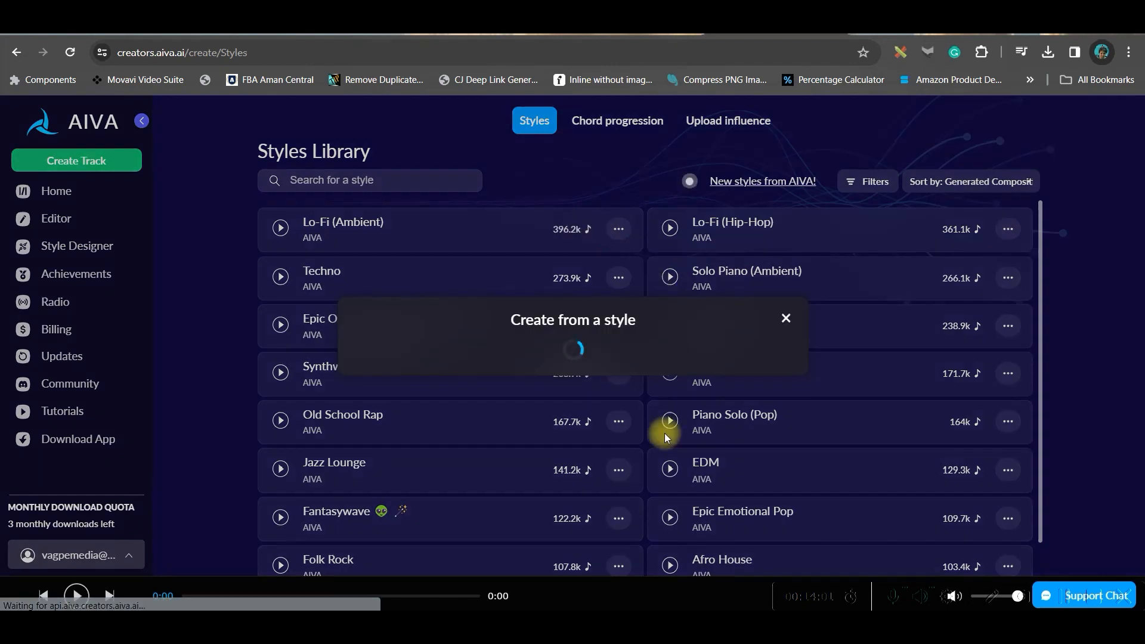
click(730, 308)
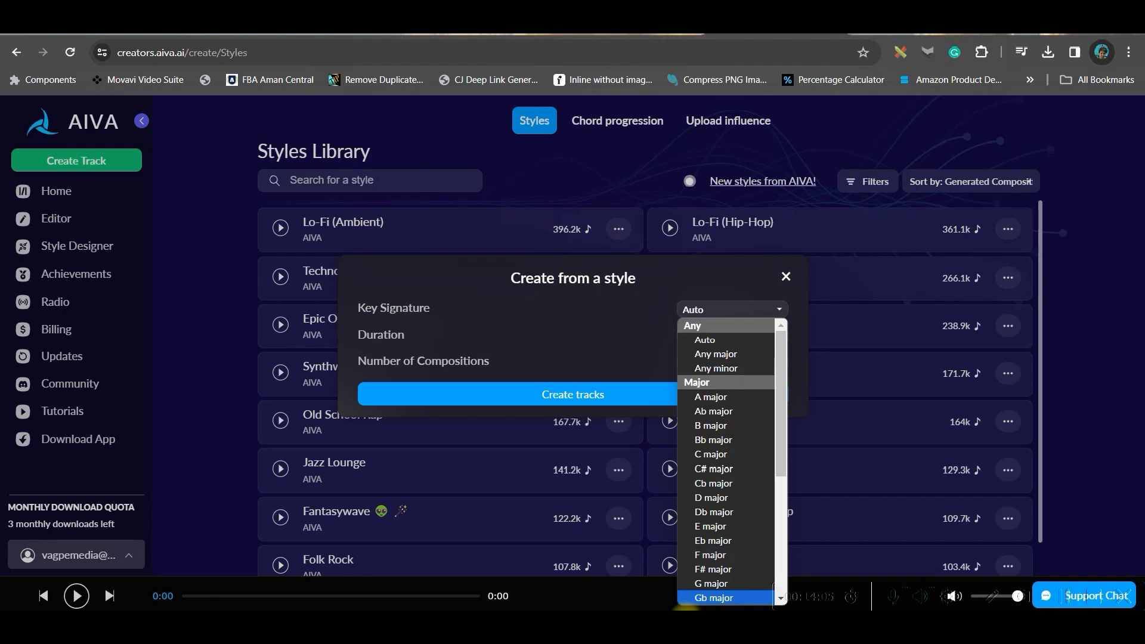
click(730, 336)
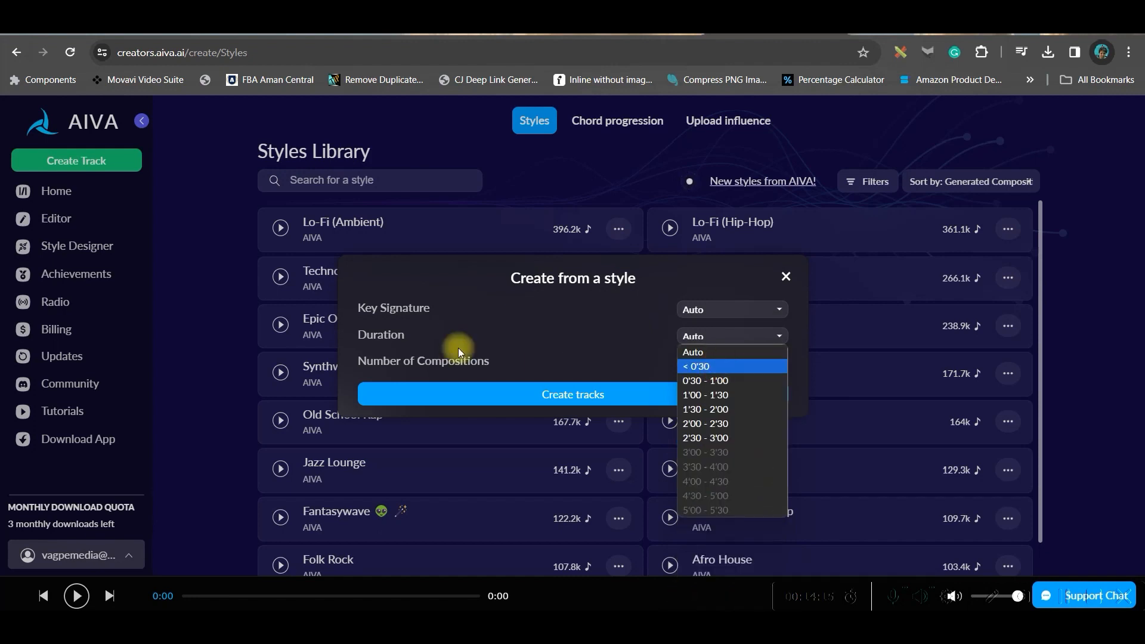
mouse_move(705, 381)
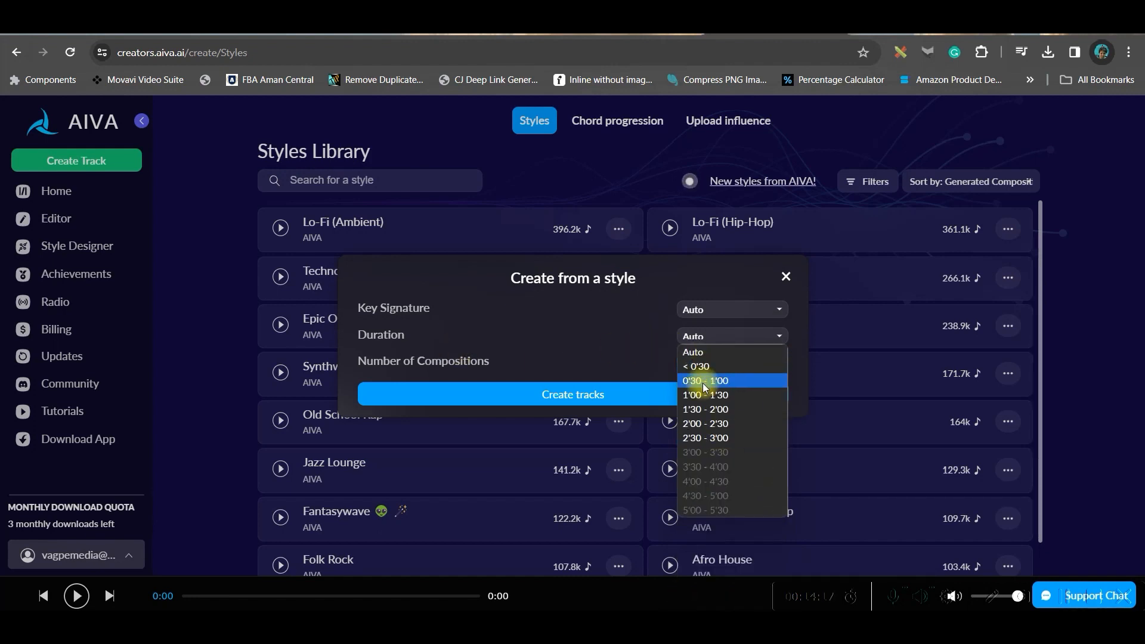
click(694, 366)
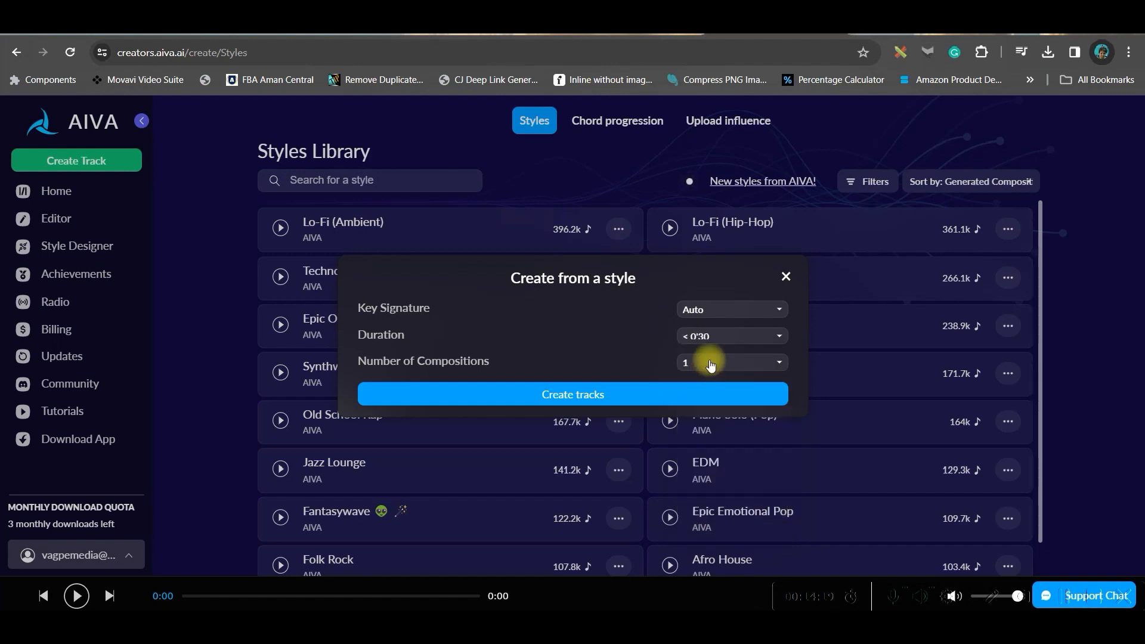
click(729, 362)
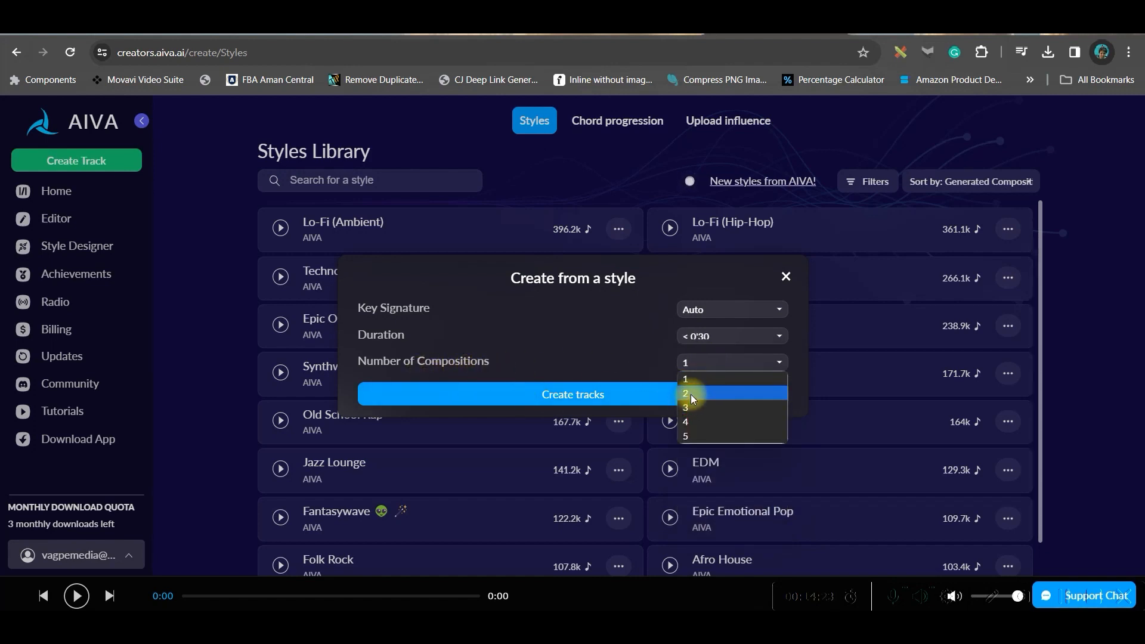
click(685, 393)
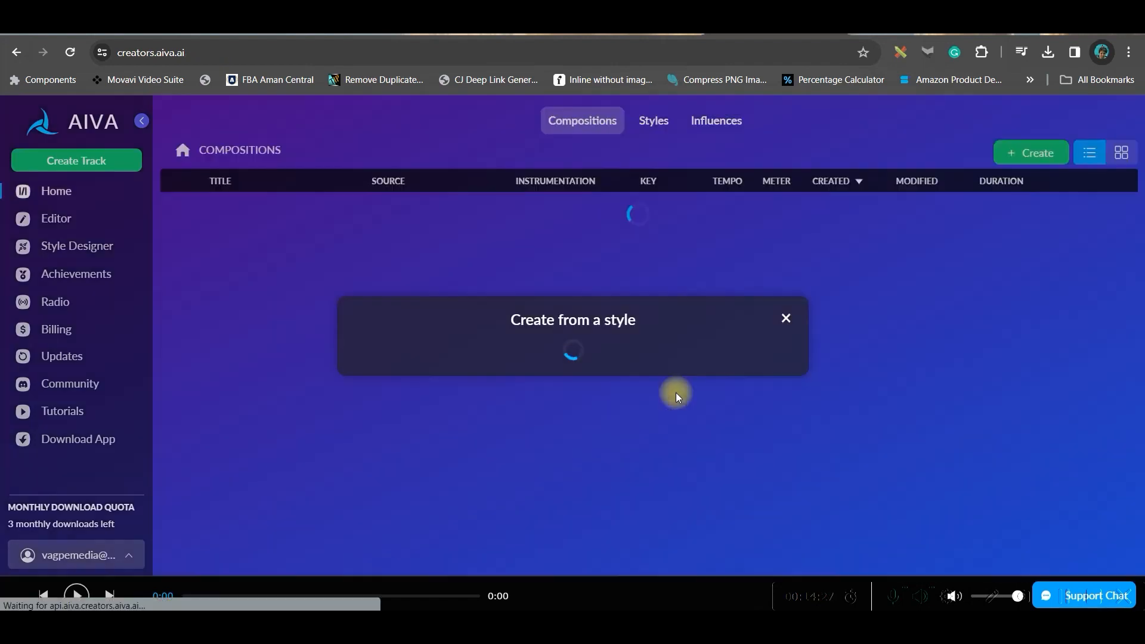
click(786, 318)
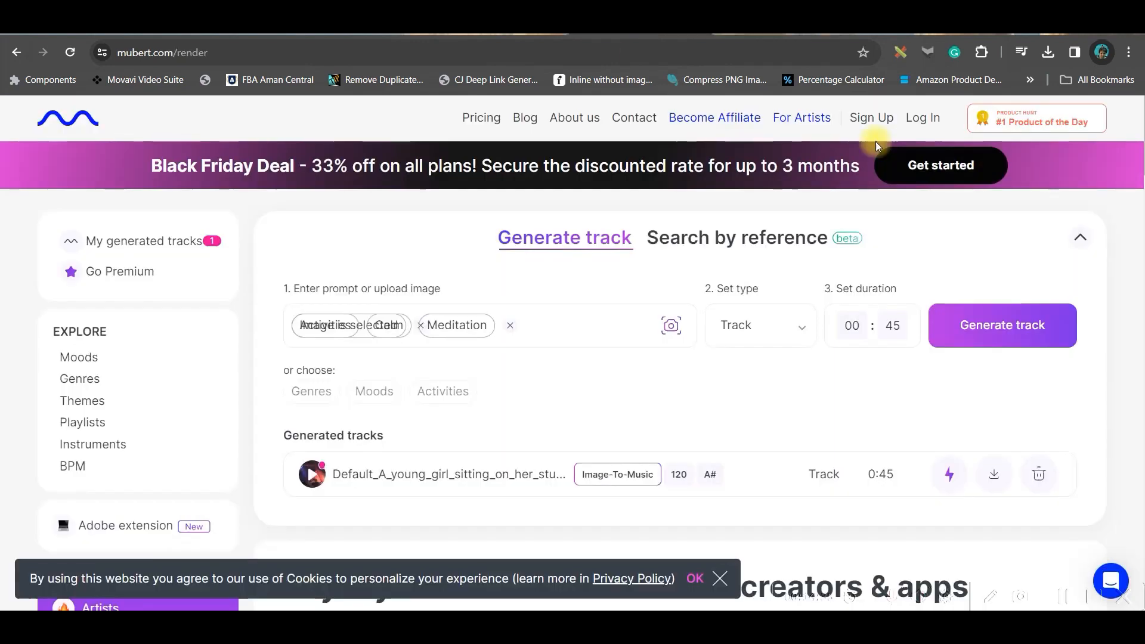
Step: Sign up for a free Mubert account and download the 0:45 generated track
scroll(down, 3)
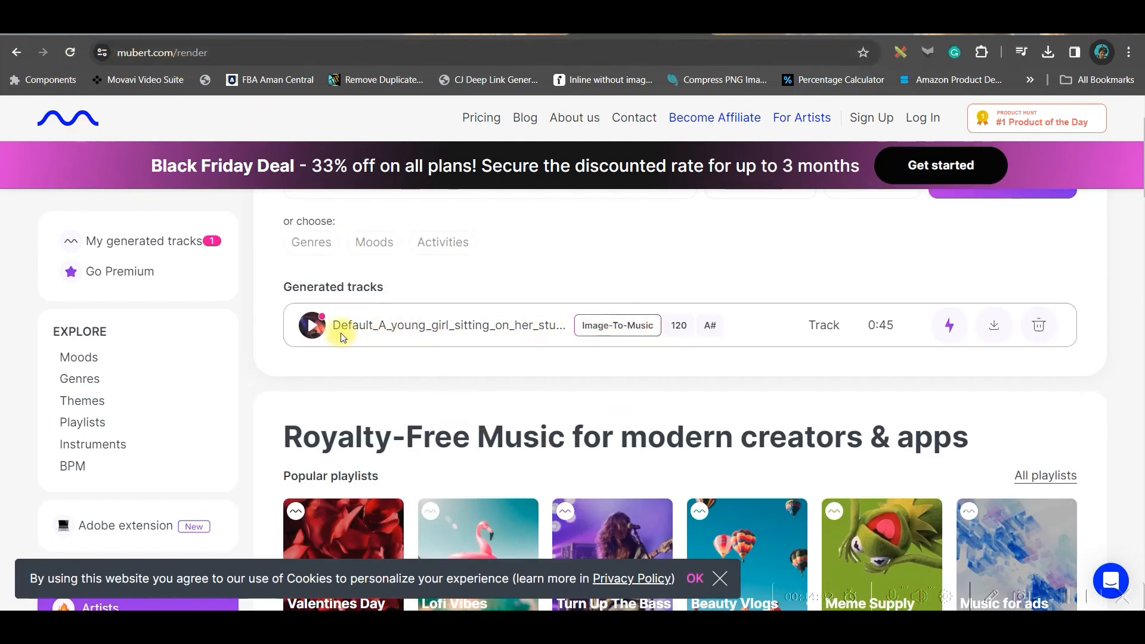
click(312, 325)
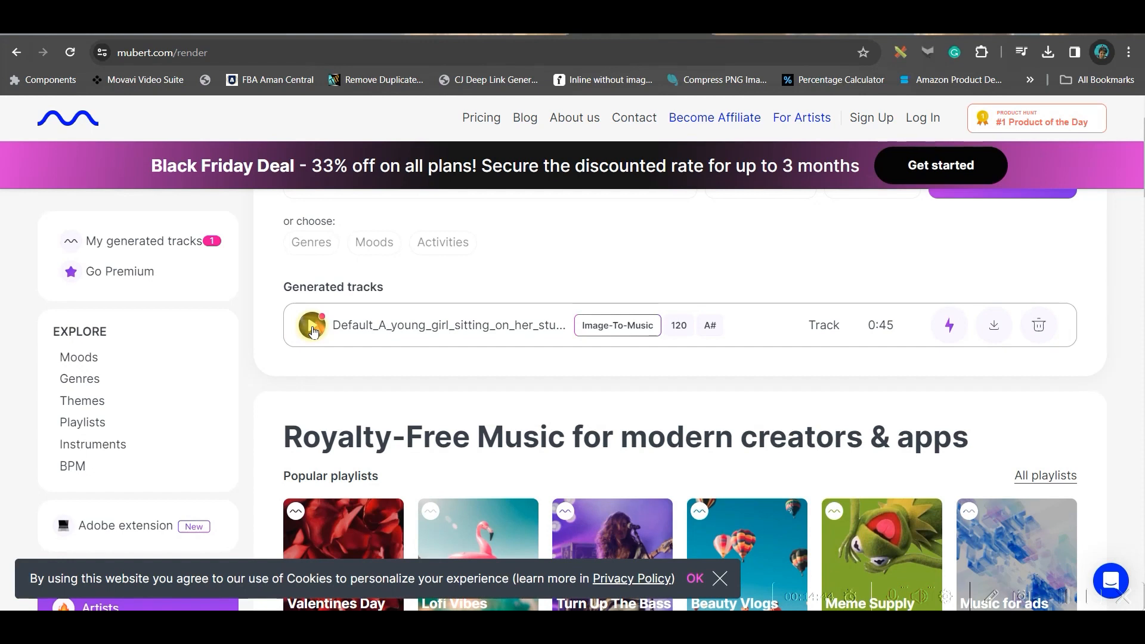
click(994, 325)
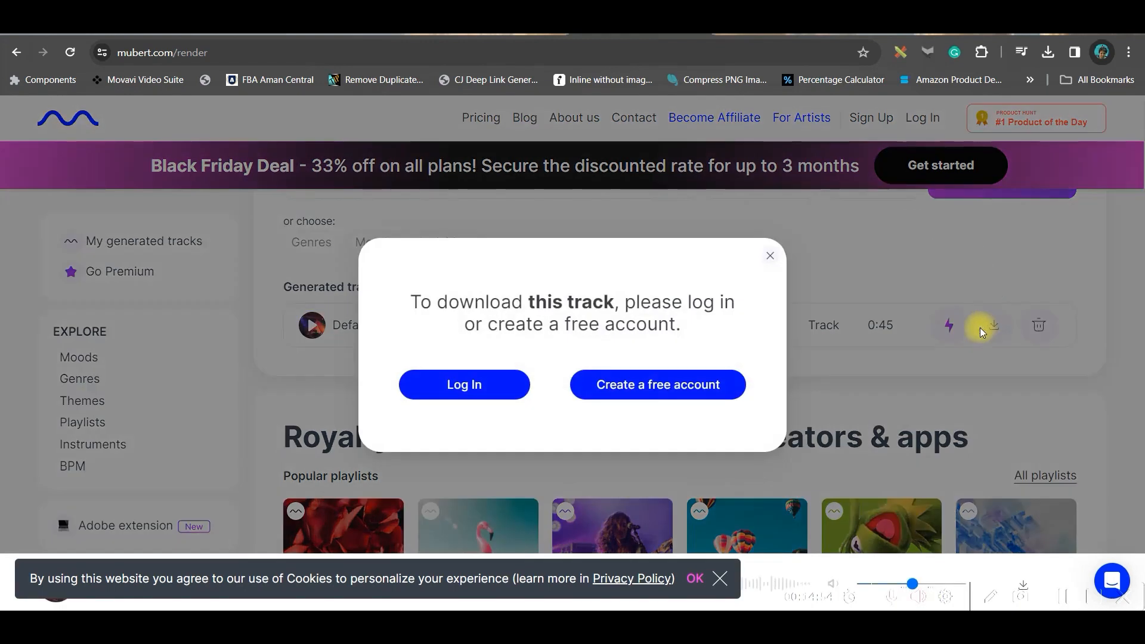
mouse_move(657, 384)
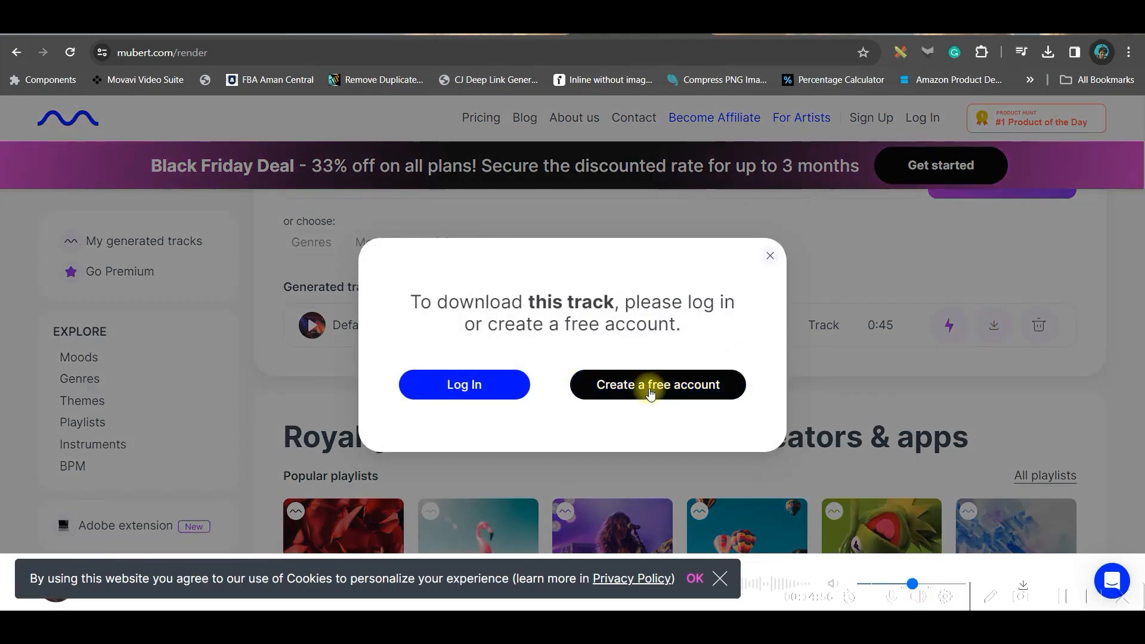
click(657, 384)
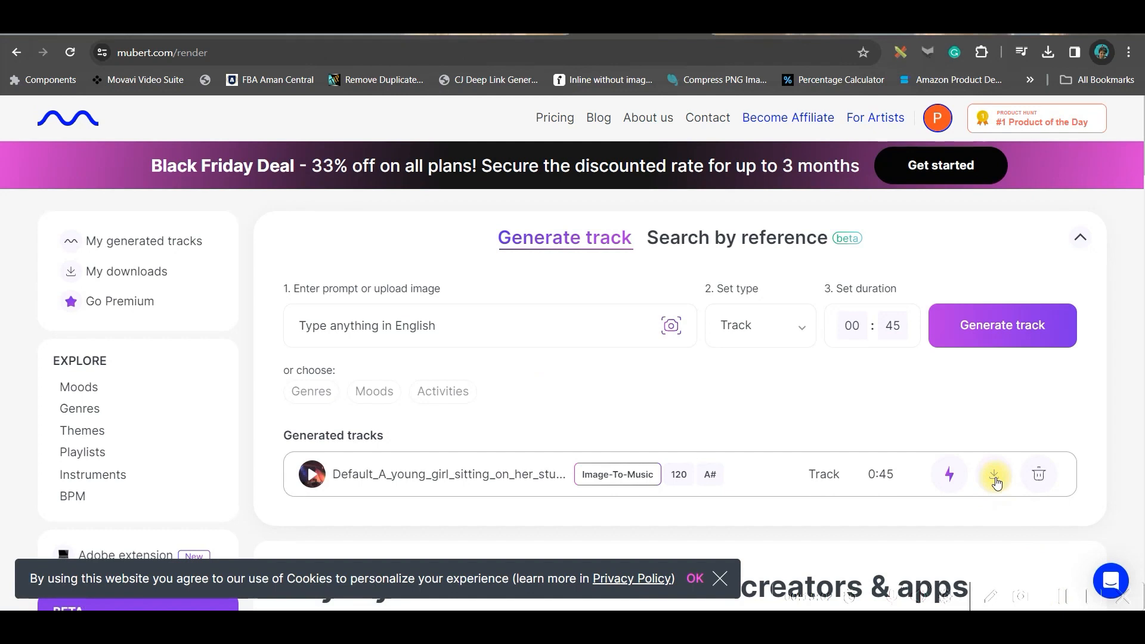
click(994, 474)
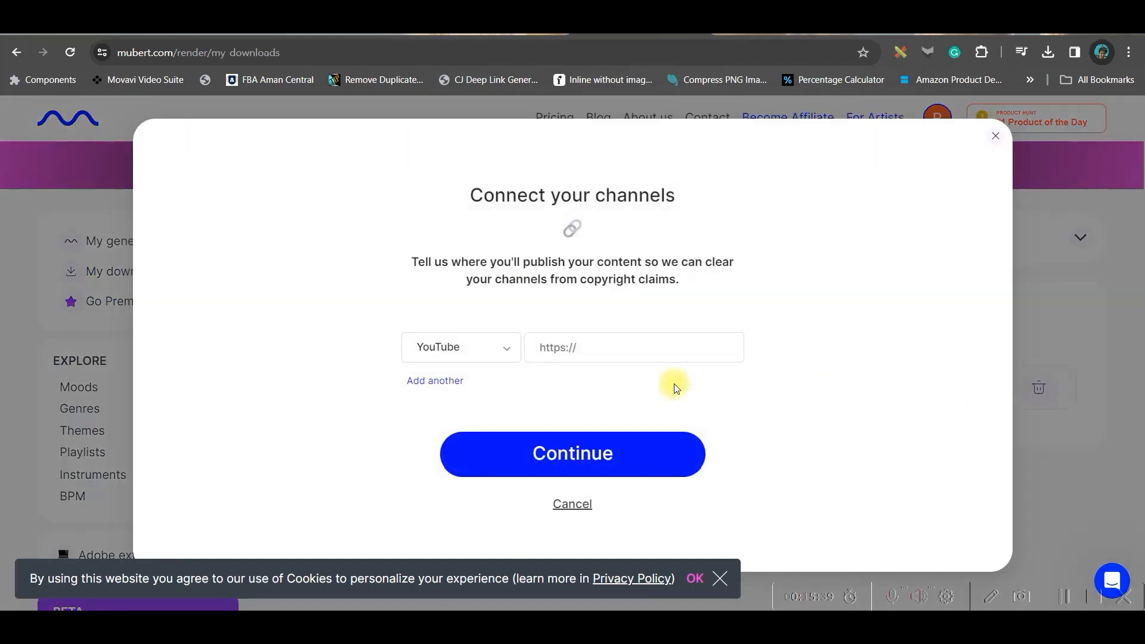
click(634, 347)
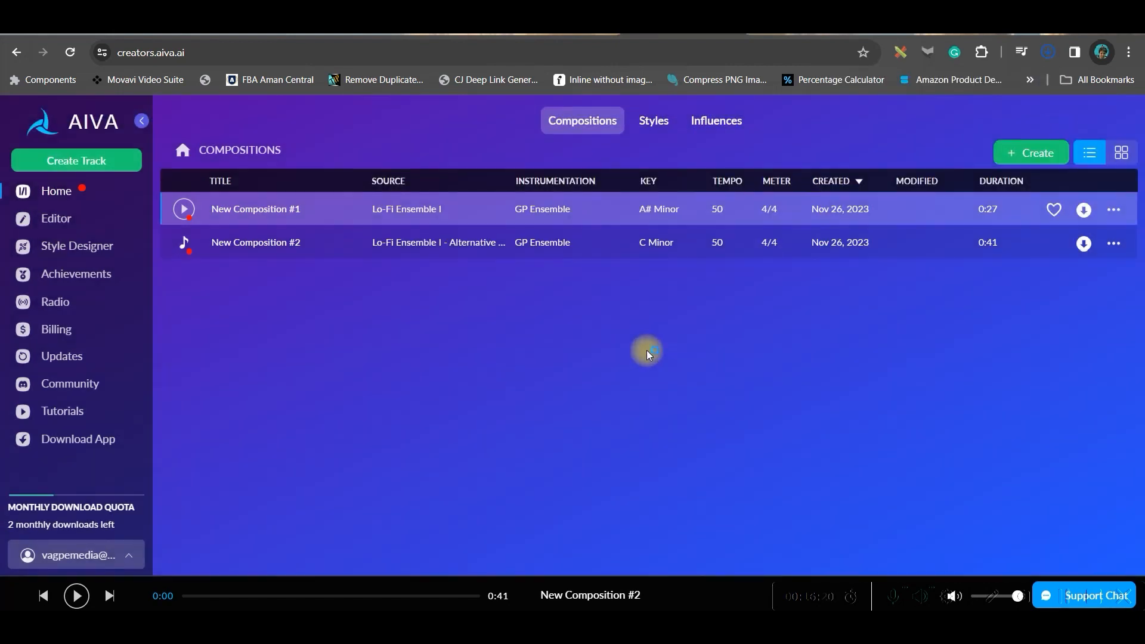
Step: Download New Composition #2 from AIVA's compositions list
click(1083, 209)
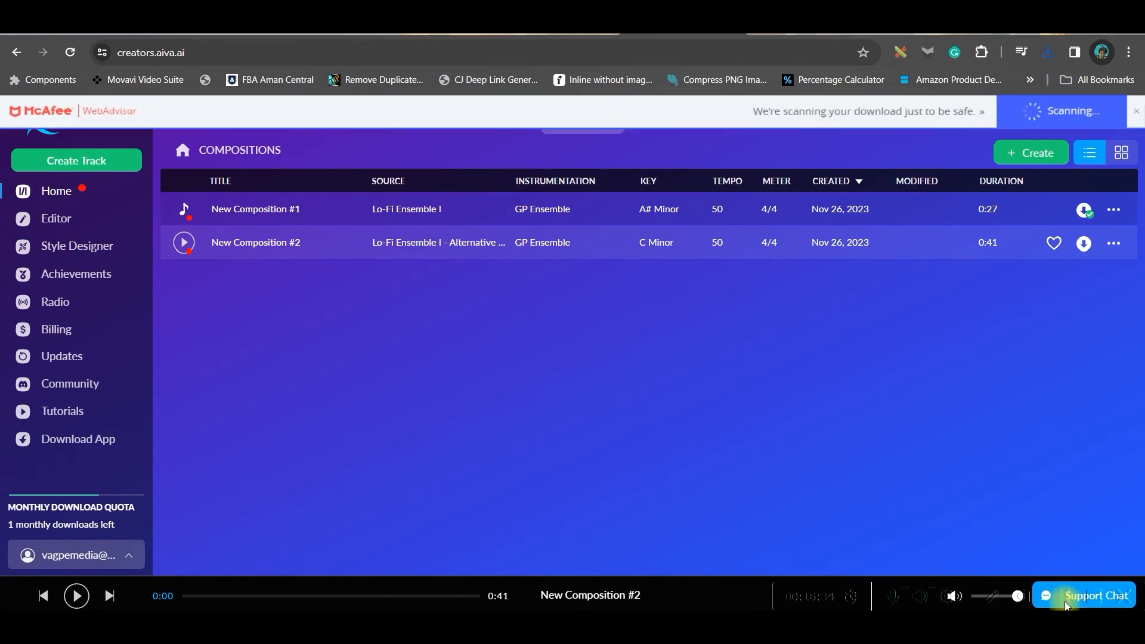
mouse_move(637, 361)
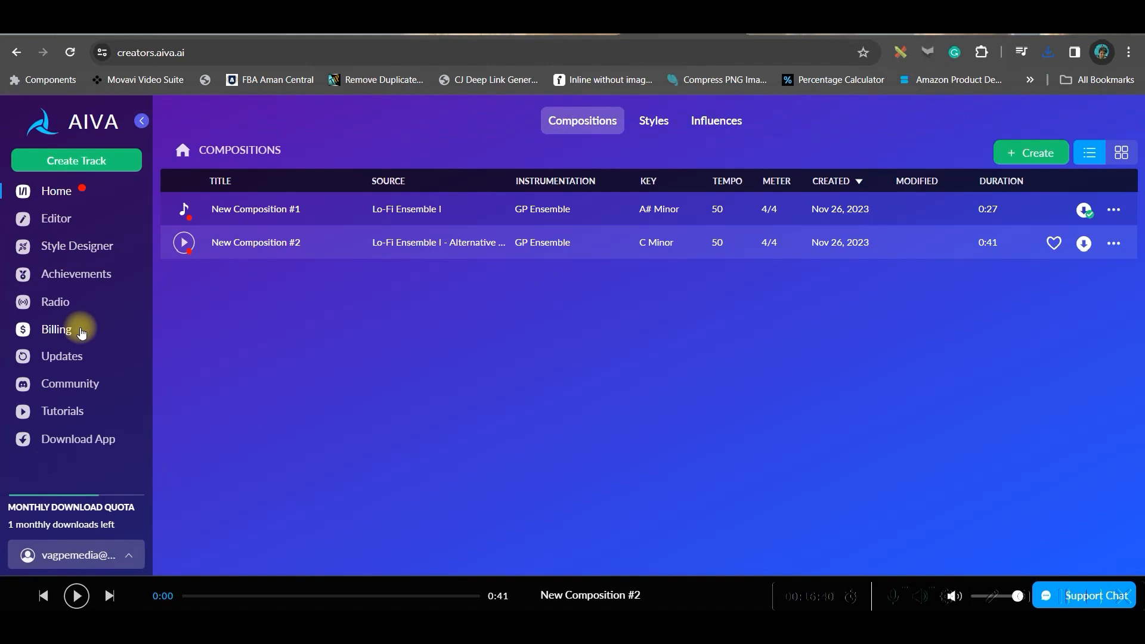
mouse_move(145, 333)
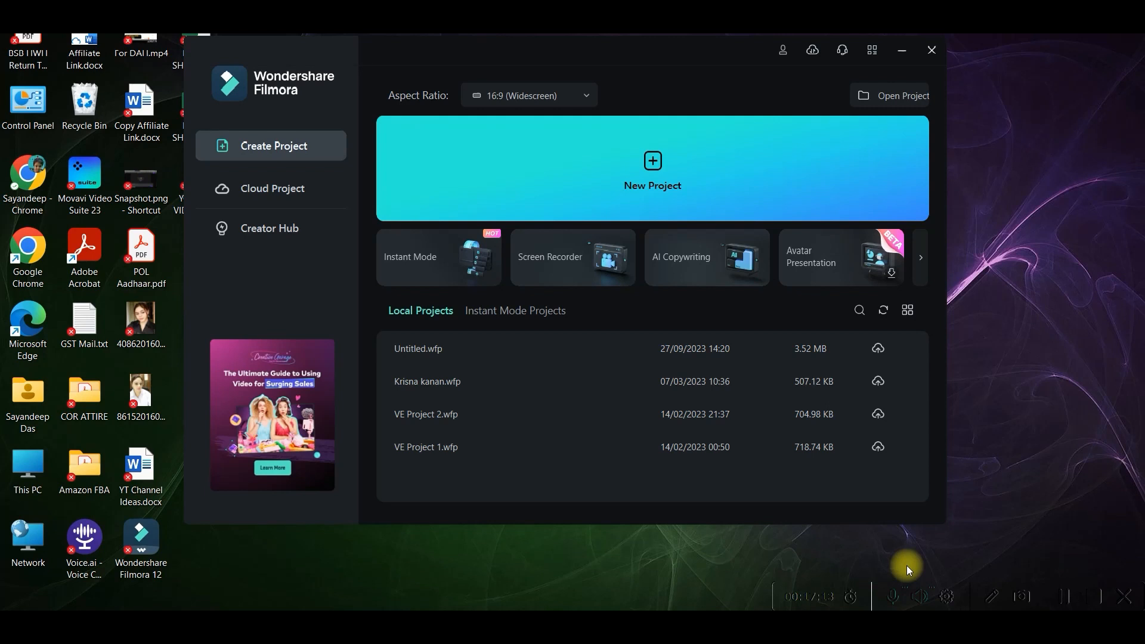
Step: Start a new Filmora project and import the generated music and animation files
click(527, 96)
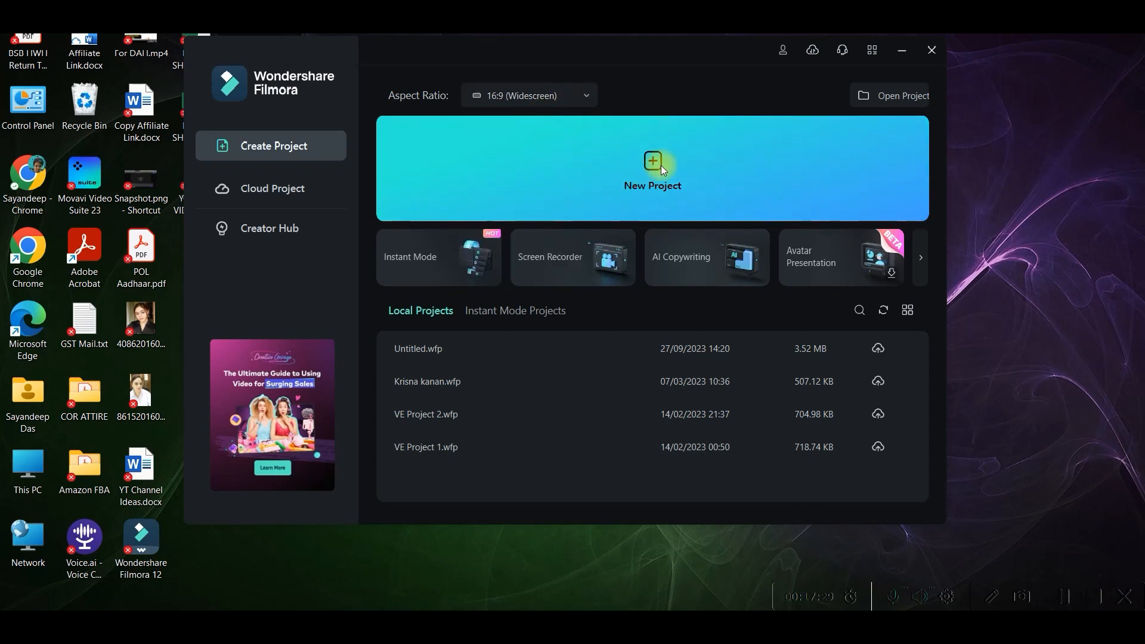
click(931, 50)
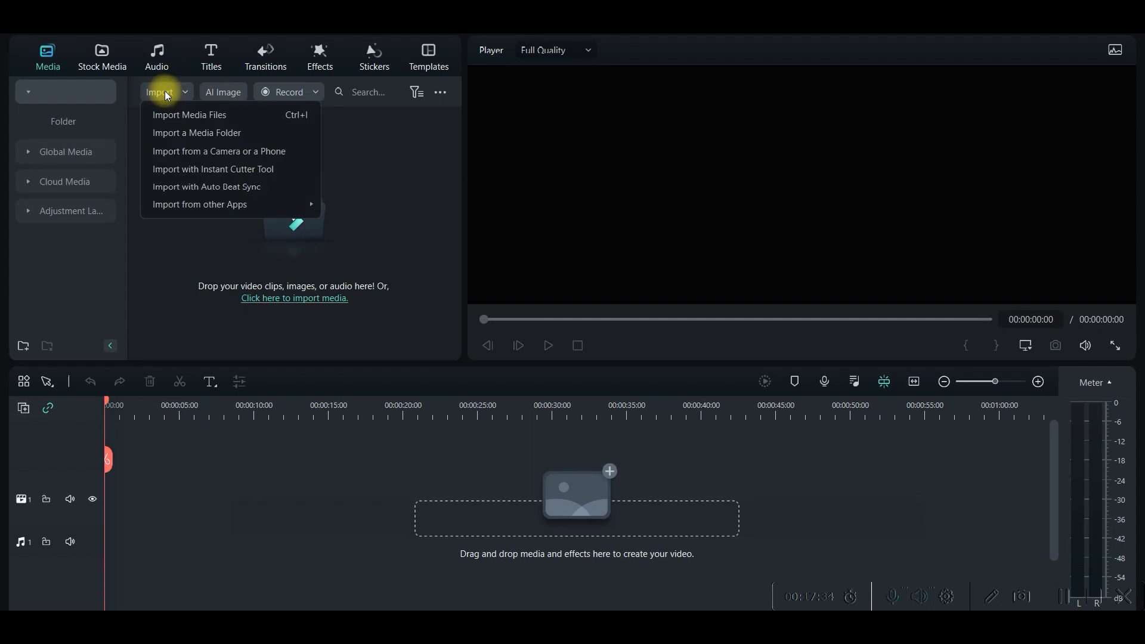
click(189, 115)
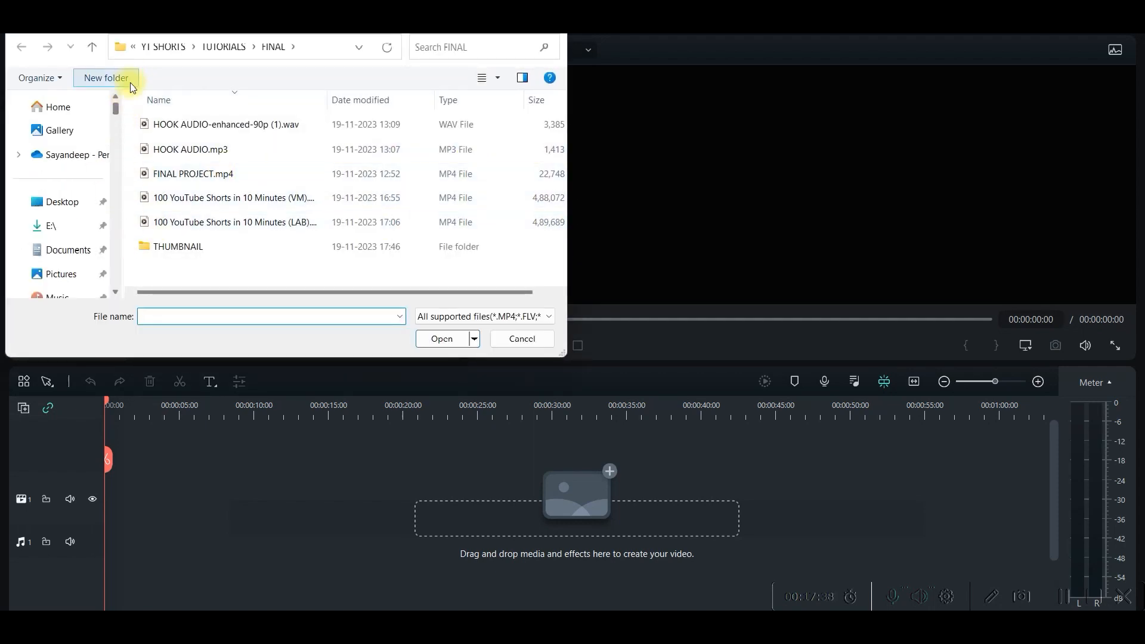
click(50, 225)
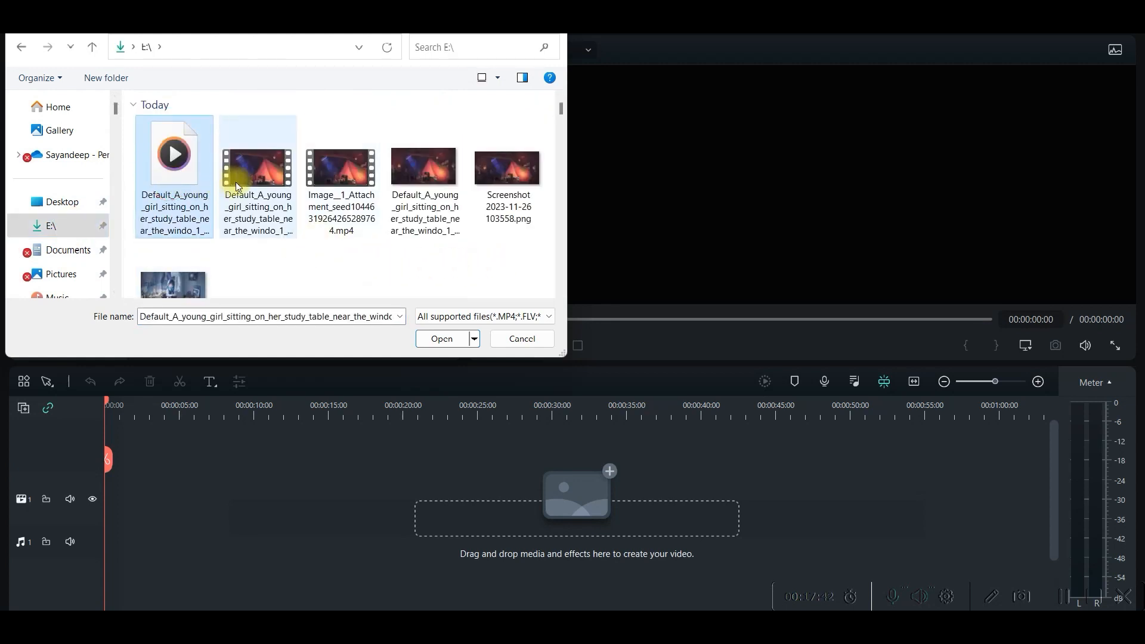
click(341, 170)
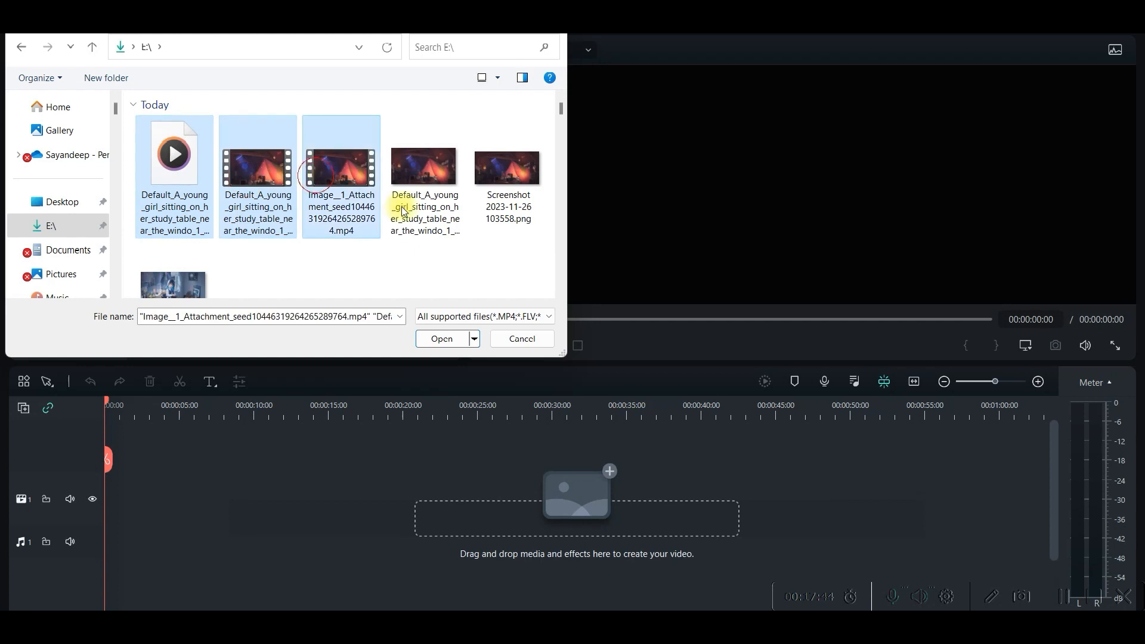
click(442, 339)
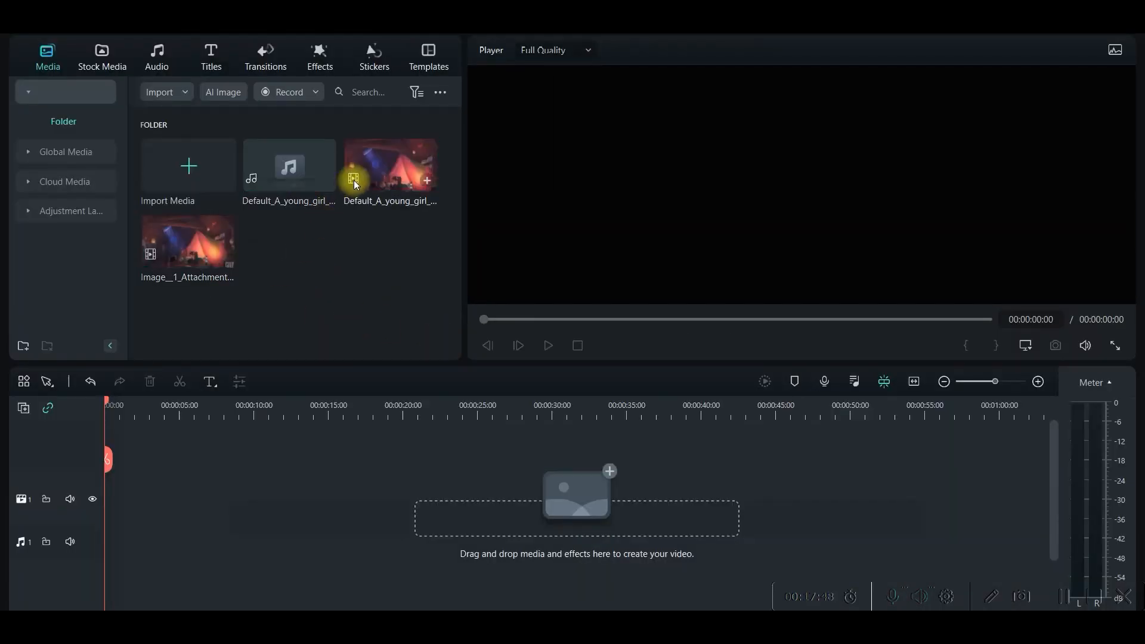
Step: Place the girl clip on the timeline, dismiss the resolution prompt, and reverse the second clip
drag(390, 166, 128, 499)
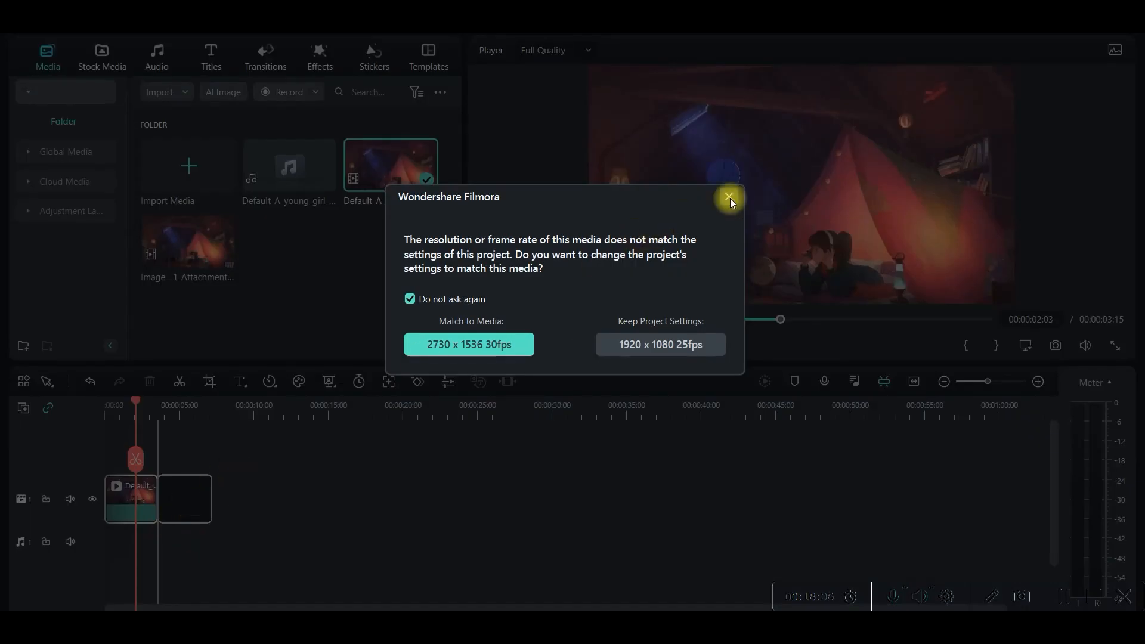
click(728, 198)
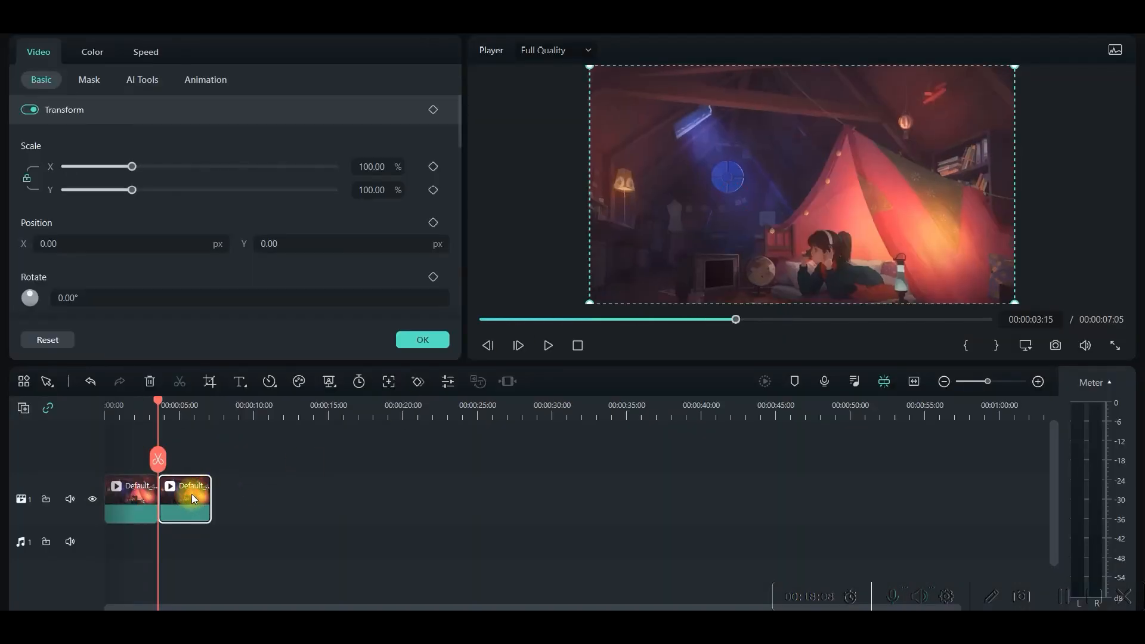
click(146, 52)
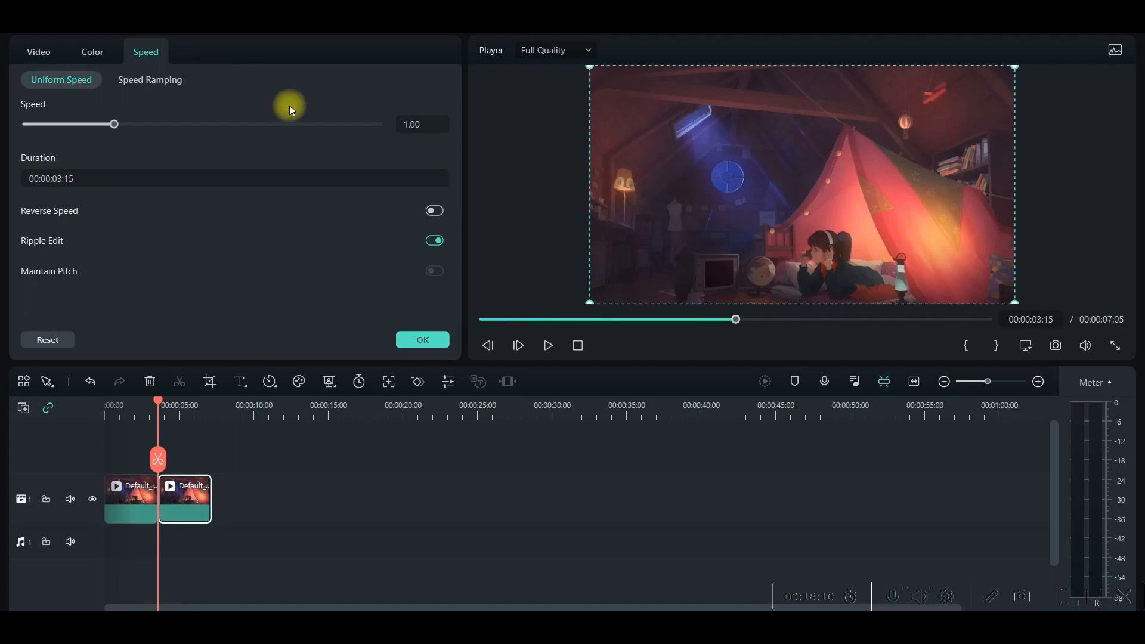
click(435, 210)
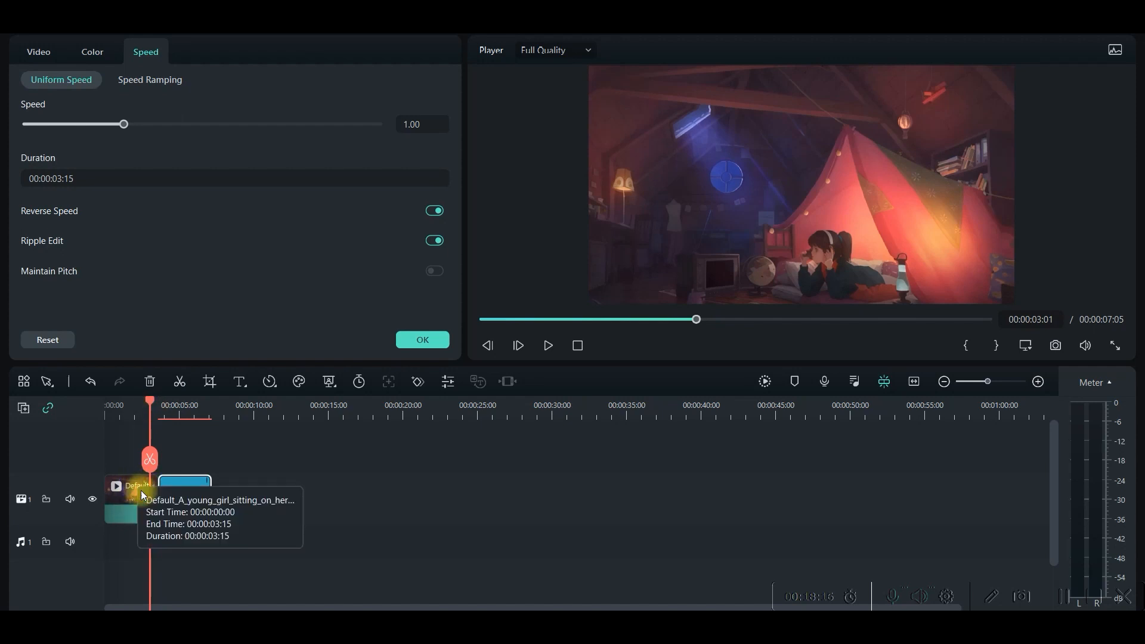
Step: Add further copies of the second animation clip to the timeline
click(184, 499)
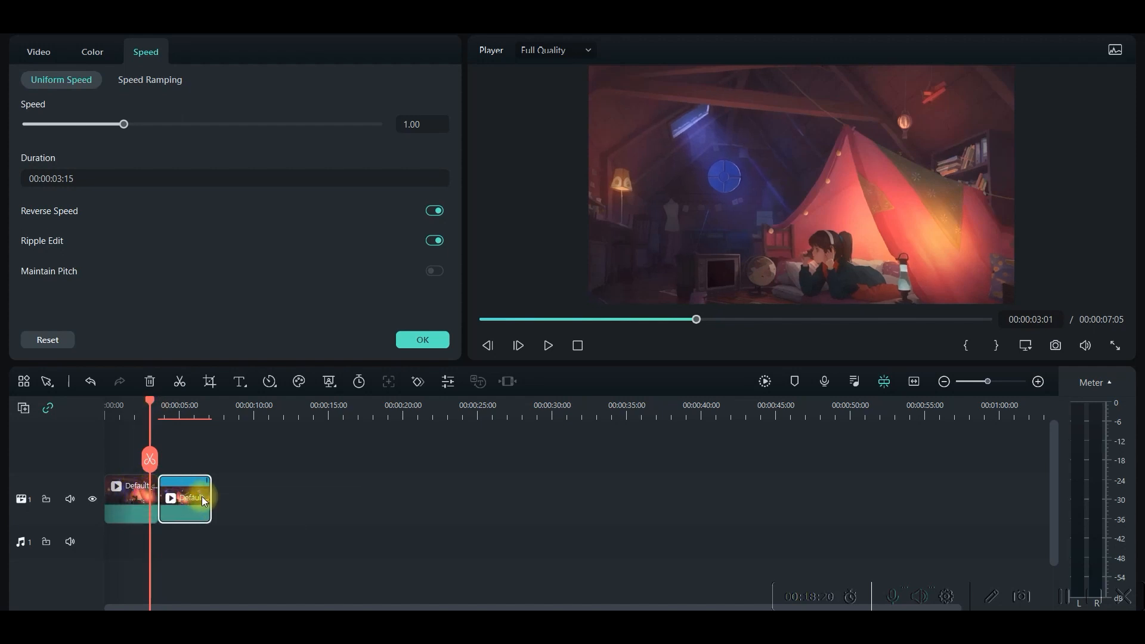
mouse_move(245, 497)
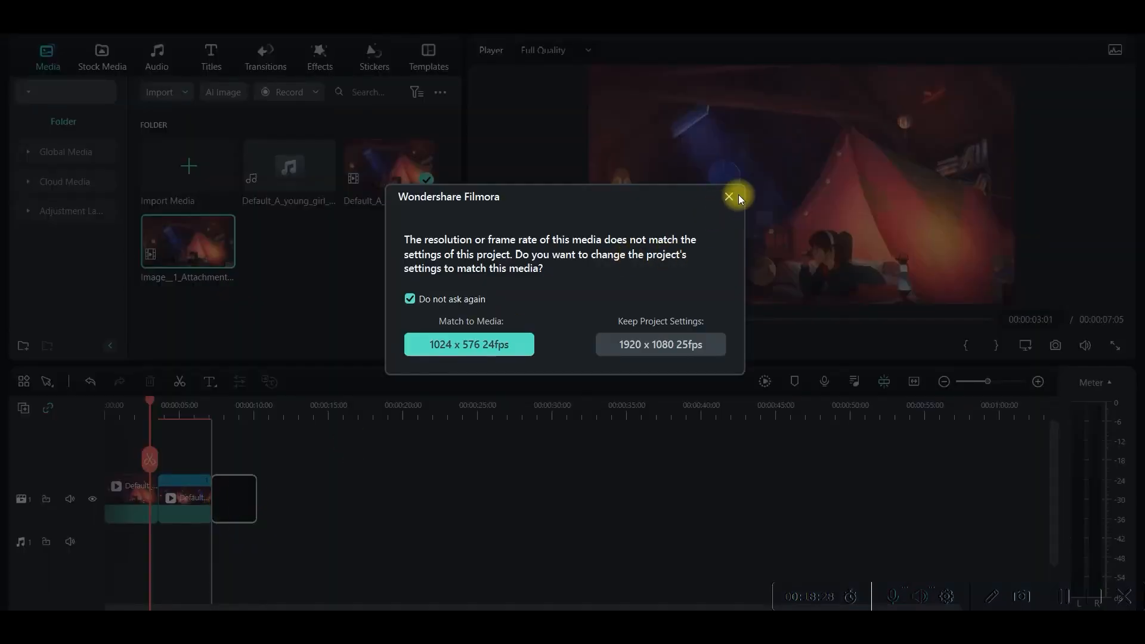
click(728, 198)
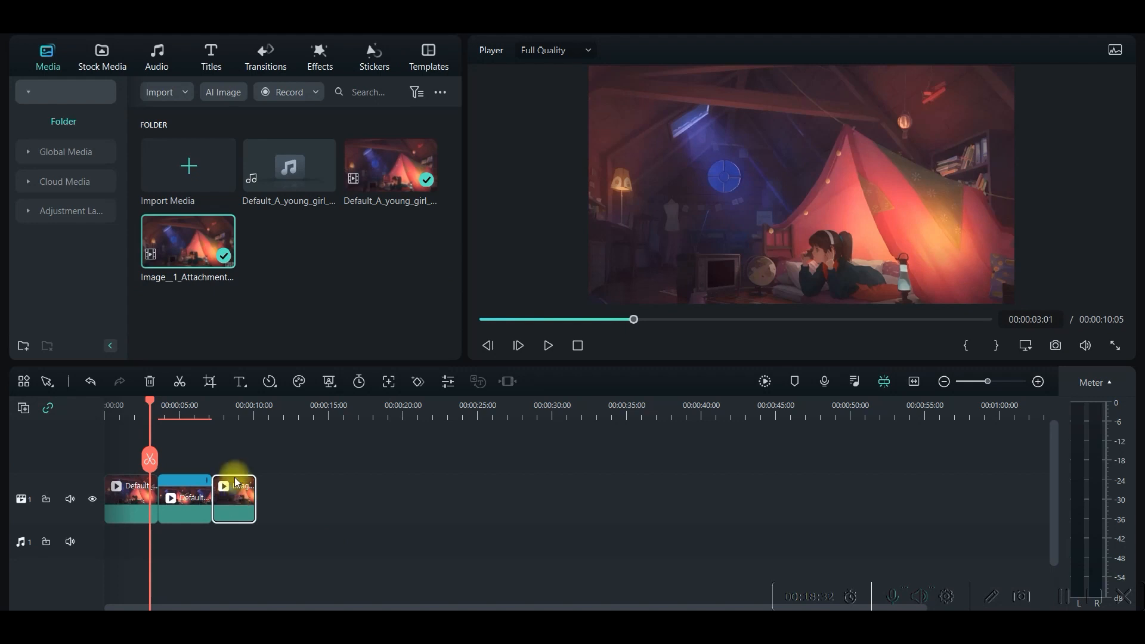
drag(234, 497, 277, 498)
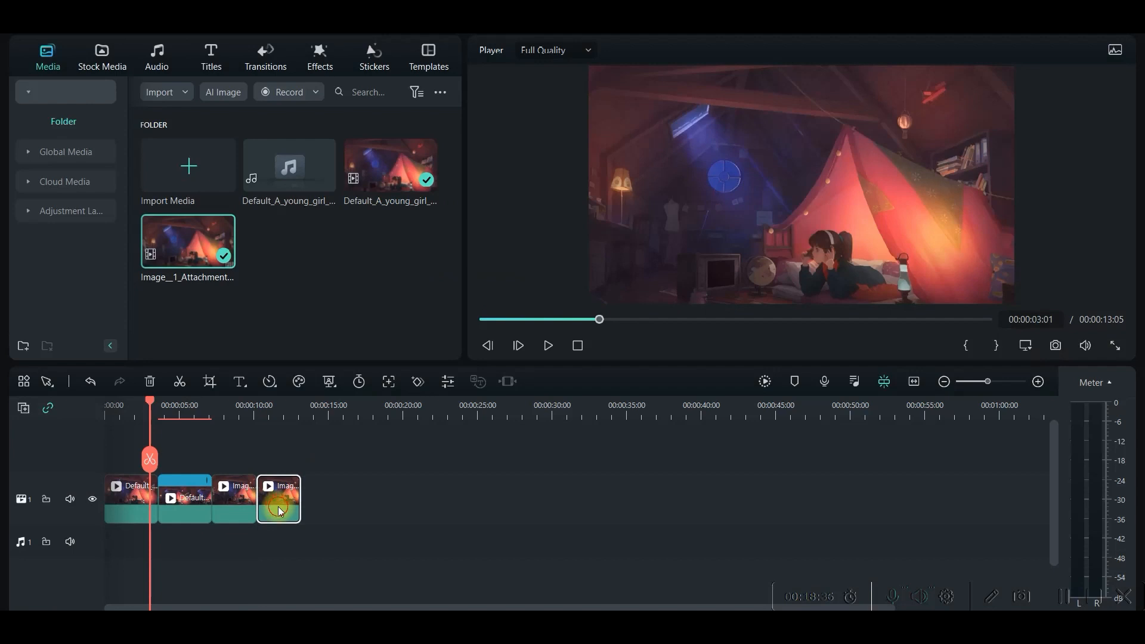
double_click(278, 499)
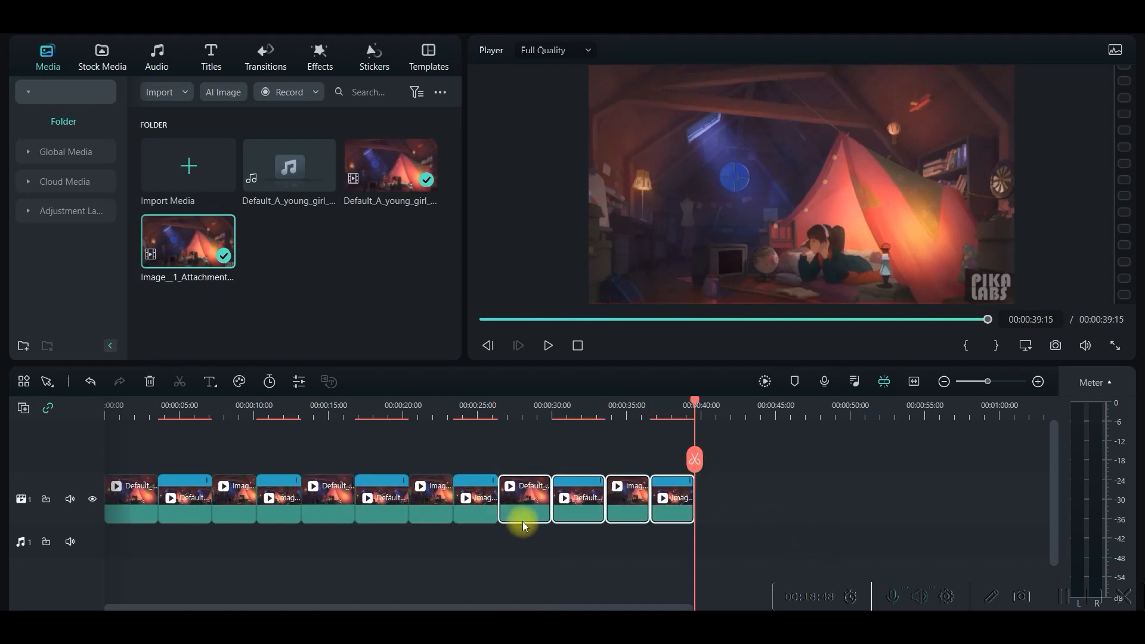
mouse_move(573, 539)
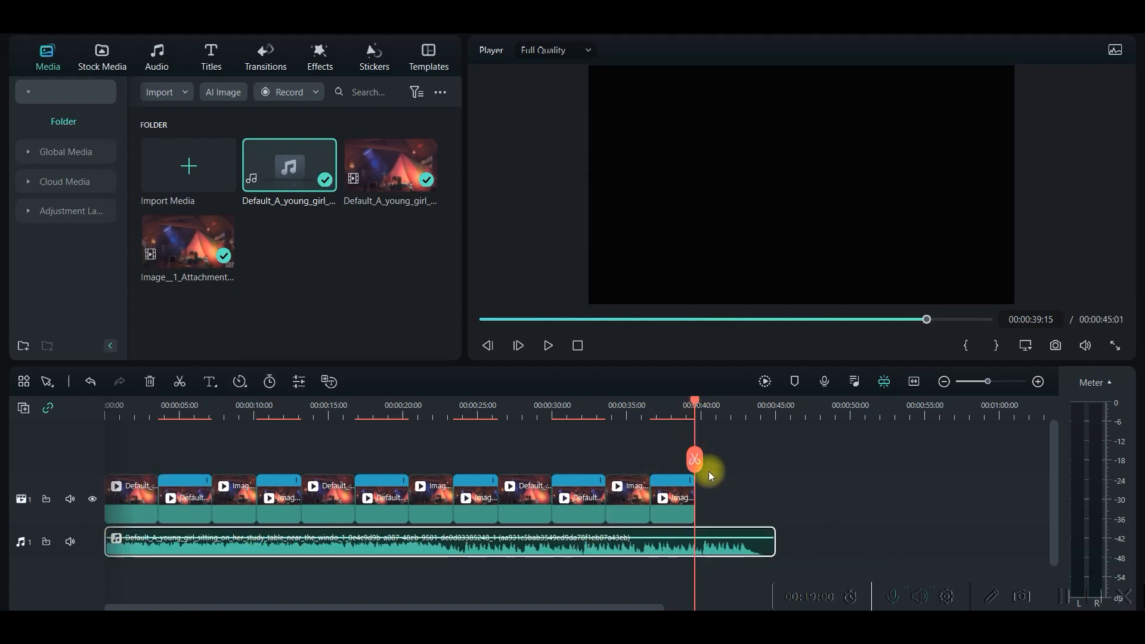
Step: Lay the lofi music under the video and extend the clips to about 45 seconds
click(824, 500)
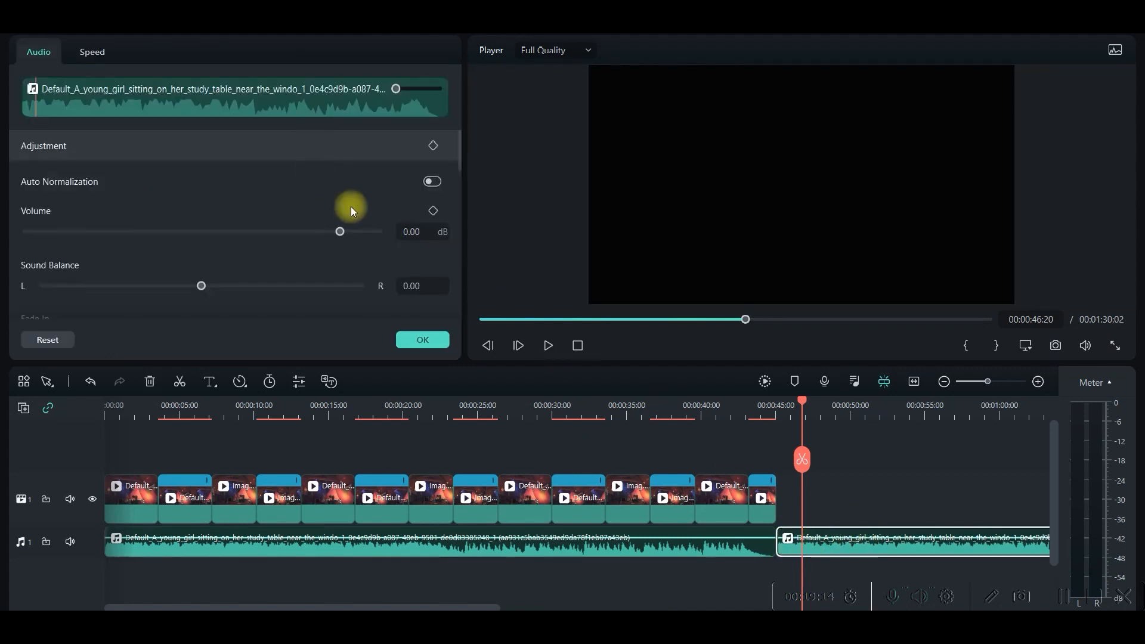
click(91, 51)
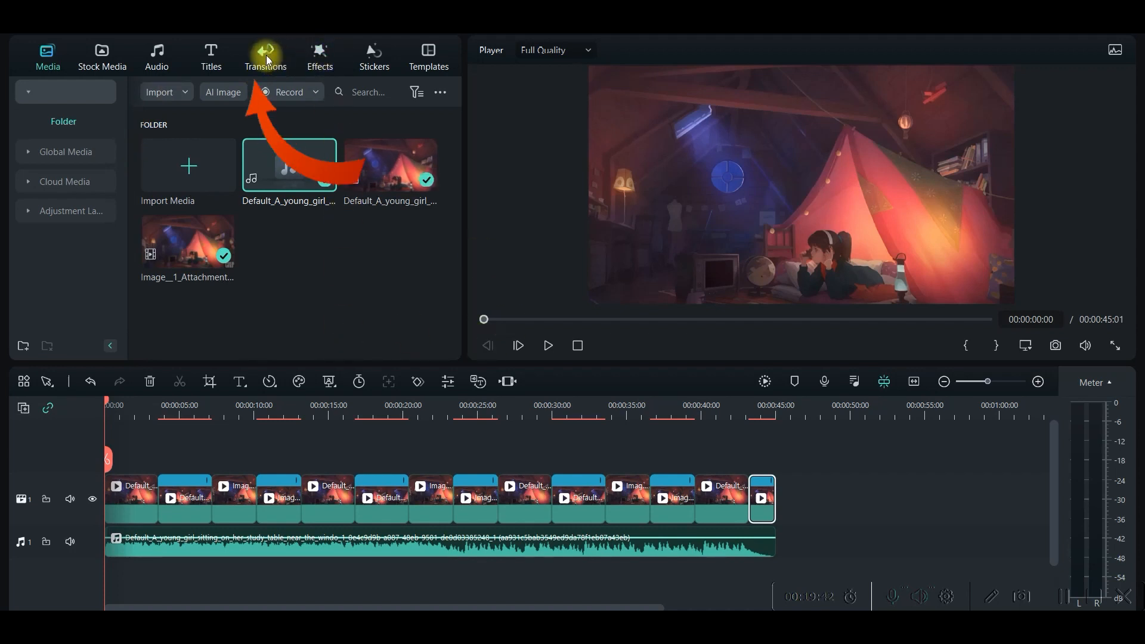
Step: Add transitions such as Fuchsia Pack and Slashes at the joins between clips
click(265, 56)
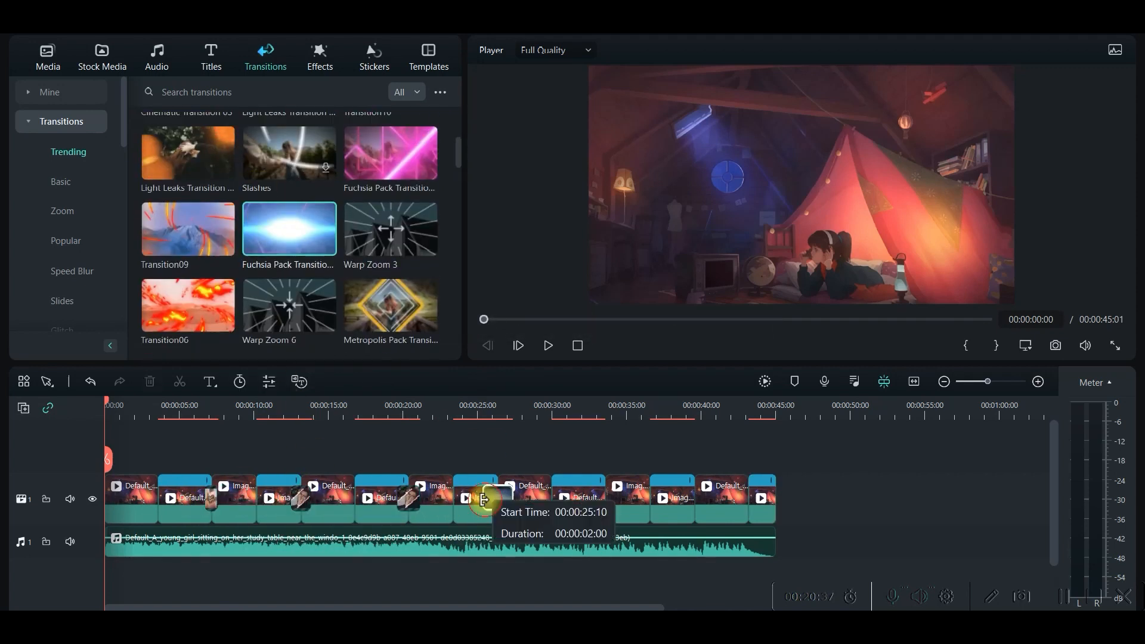
click(319, 56)
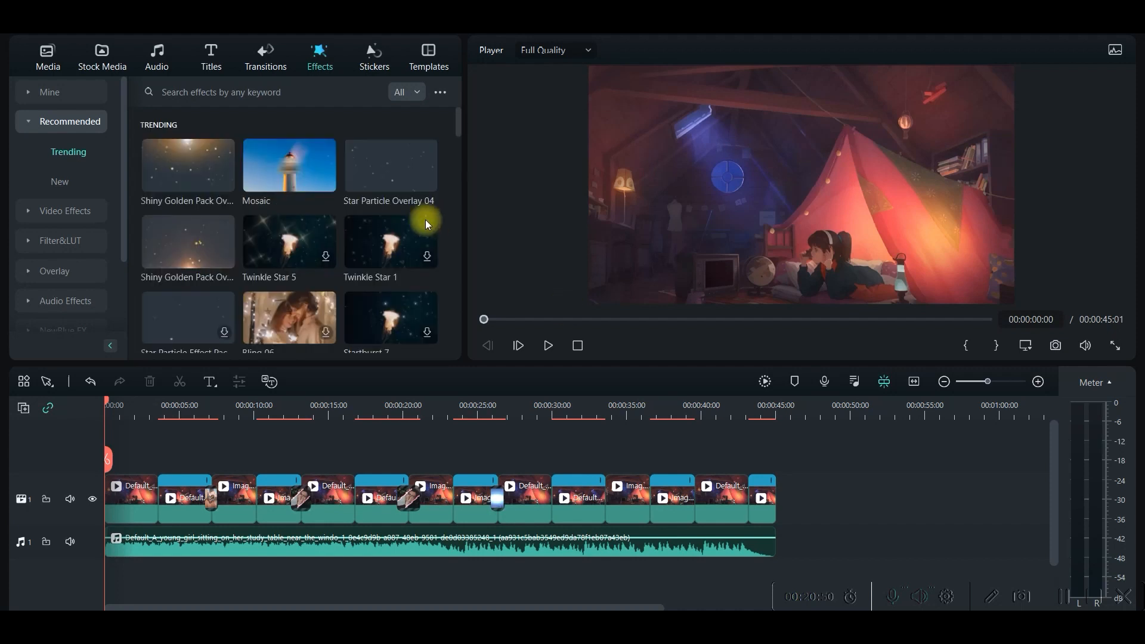
Step: Set Night Club Pack Overlay 01 to 75% opacity and stretch Star Particle Overlay 04 to the end
scroll(down, 3)
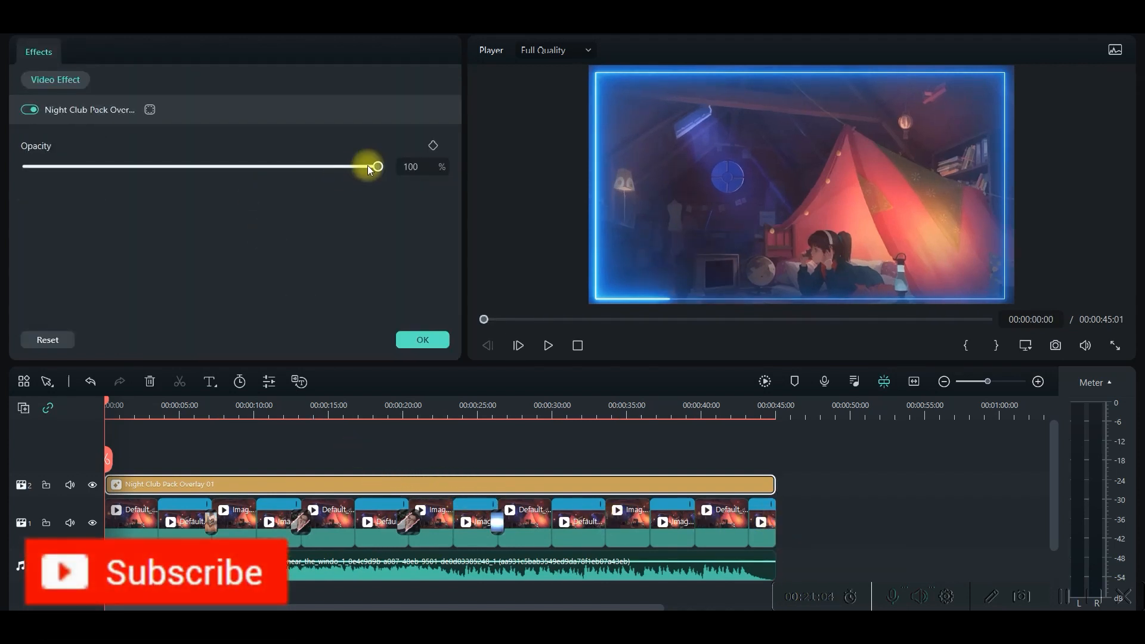
drag(377, 166, 313, 165)
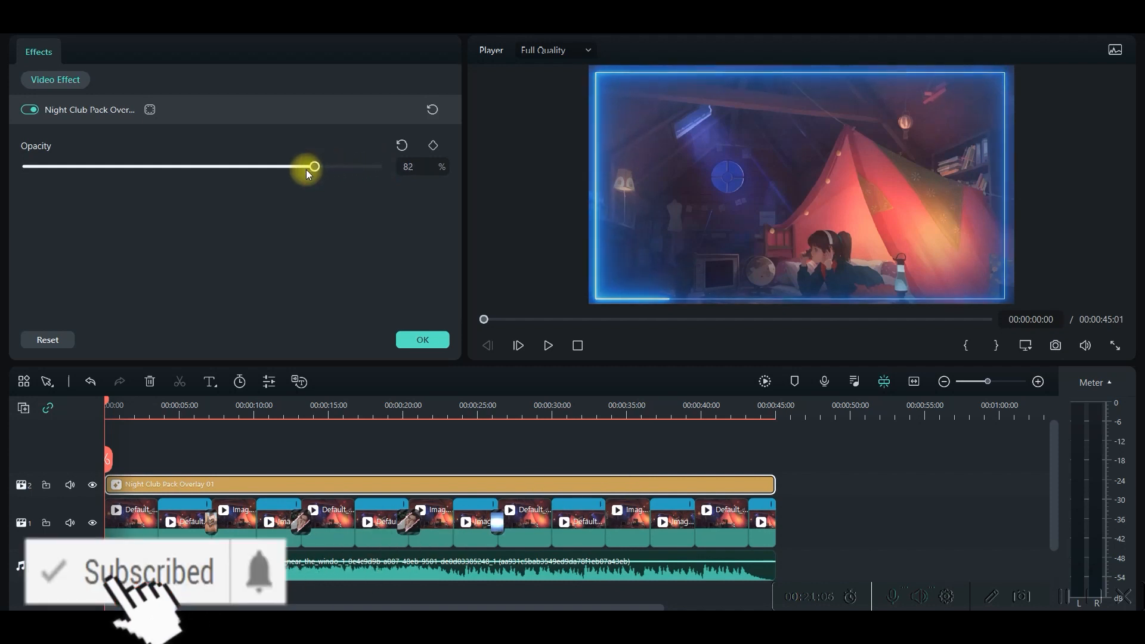
drag(314, 166, 290, 166)
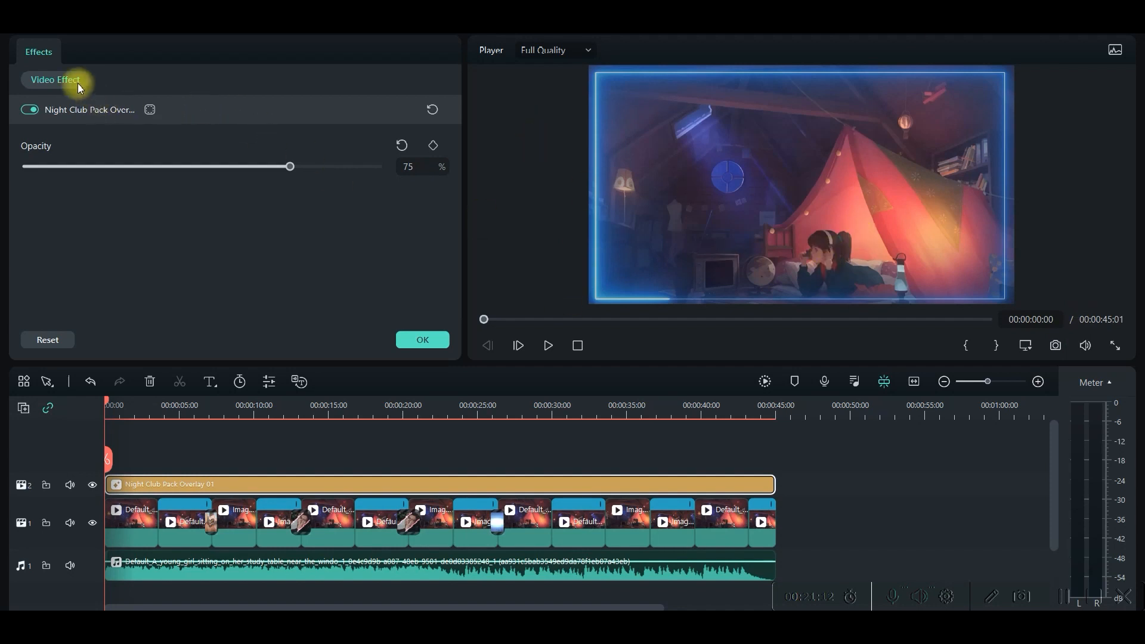
mouse_move(152, 444)
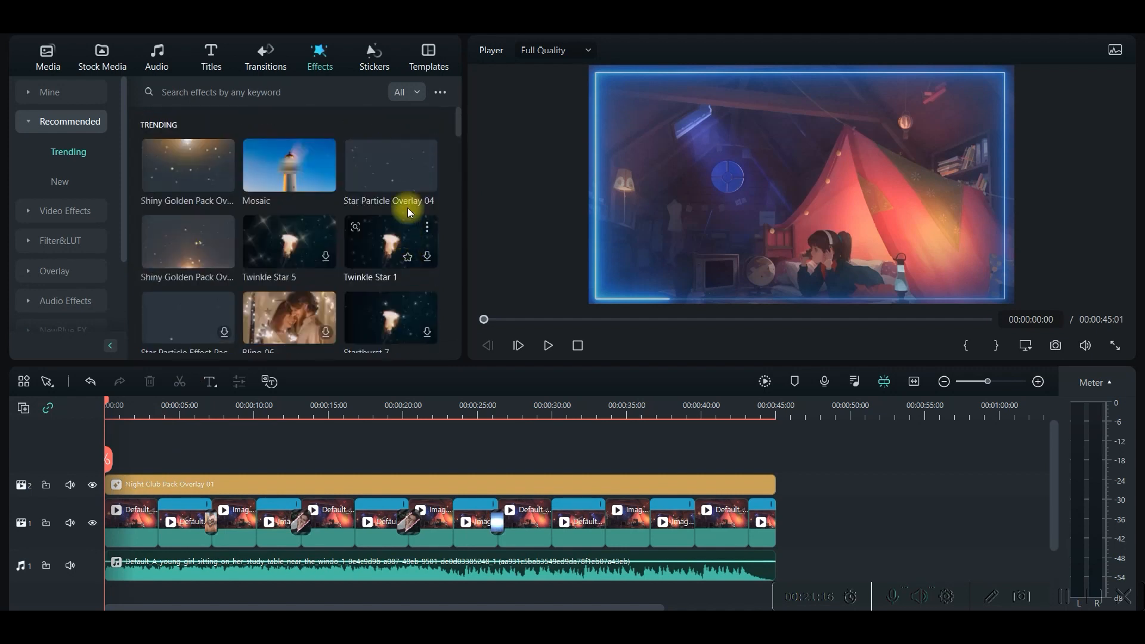
drag(389, 164, 139, 446)
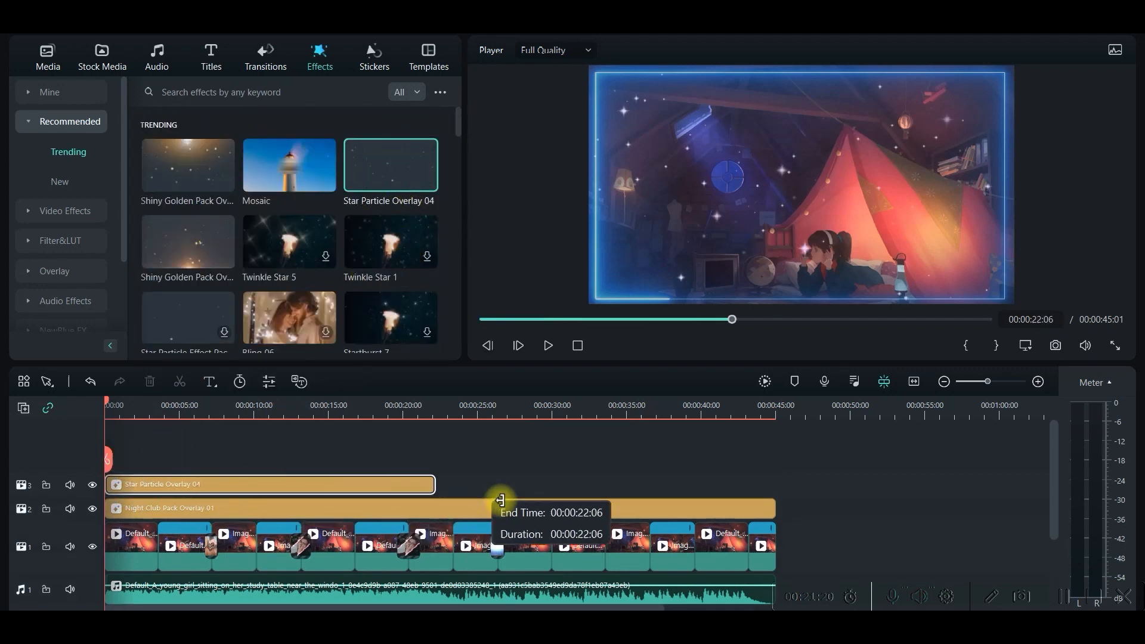
drag(501, 501, 773, 504)
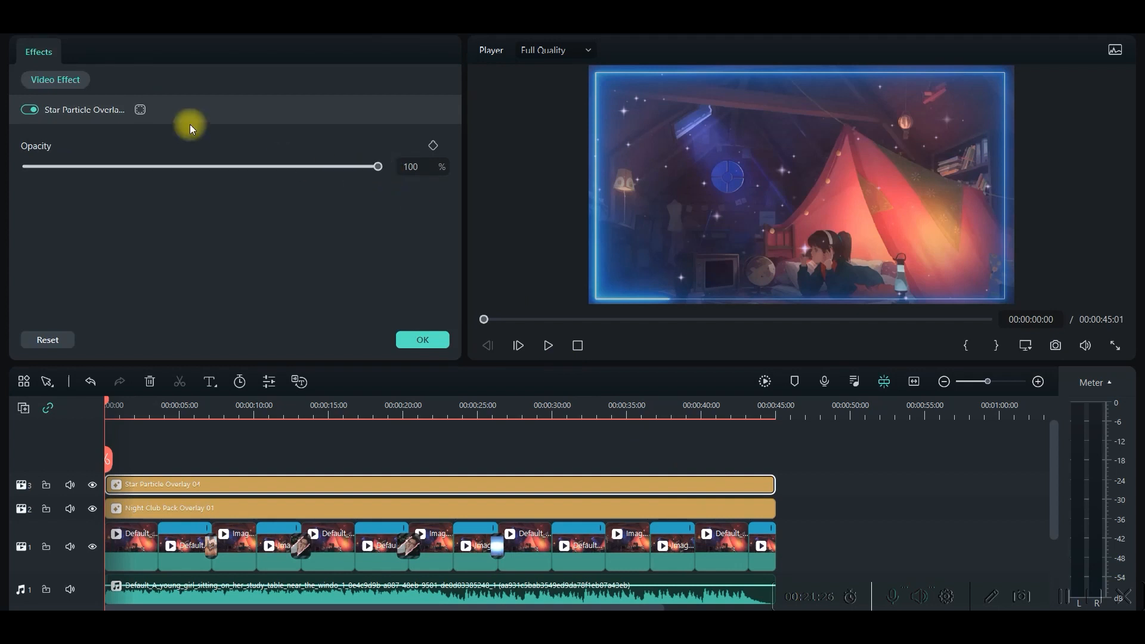
mouse_move(513, 482)
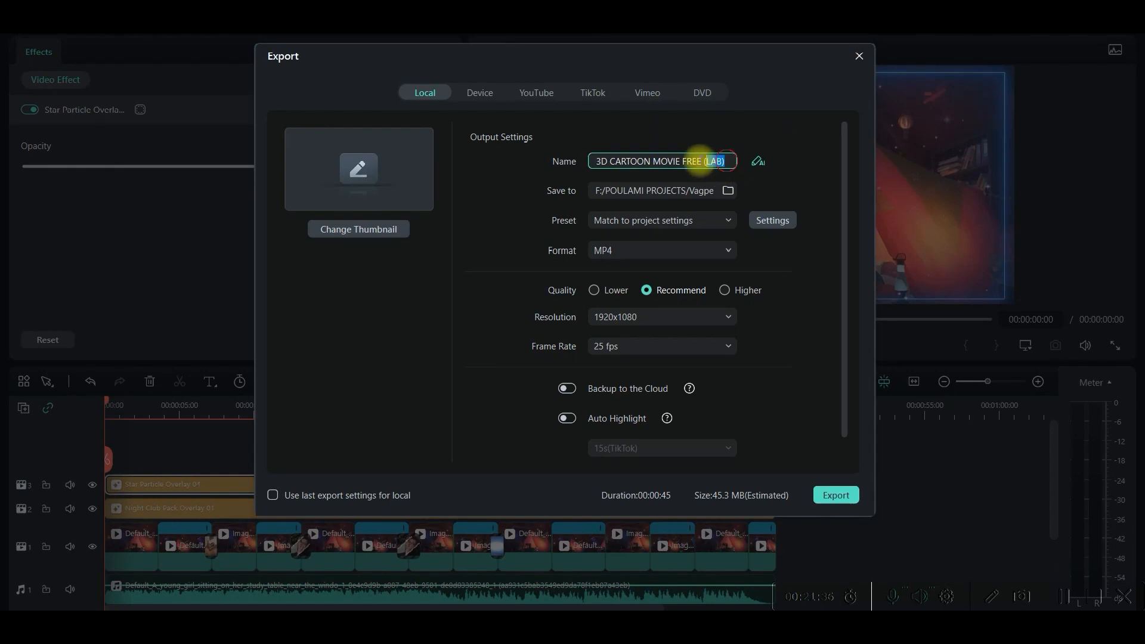
Step: Rename the export file and choose Higher quality for the 1920x1080, 25 fps MP4
click(728, 191)
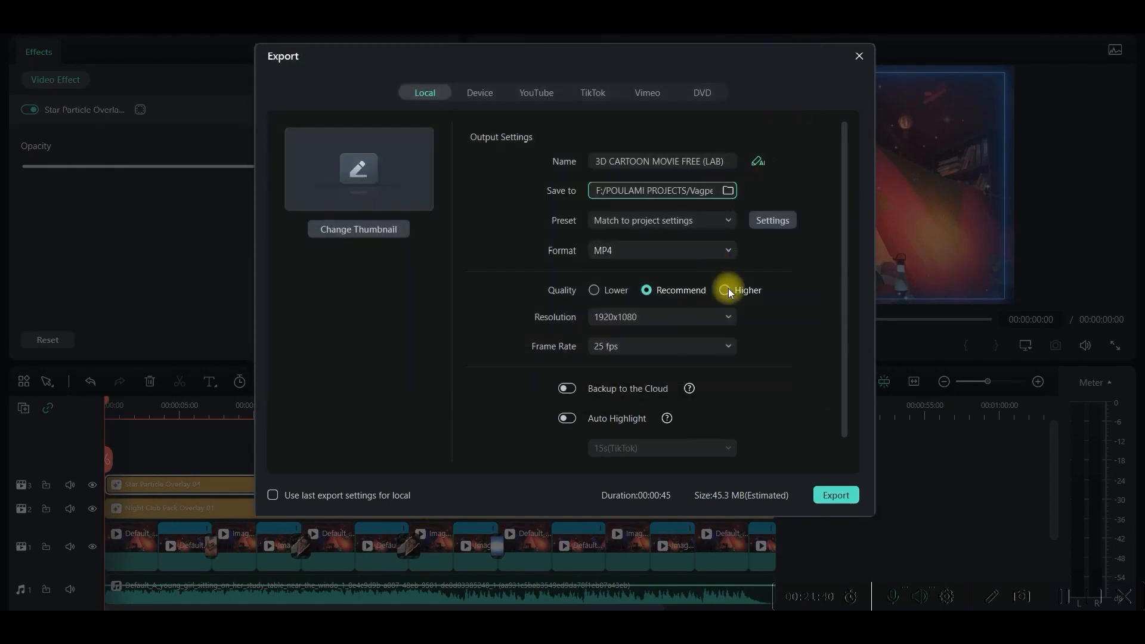
click(724, 290)
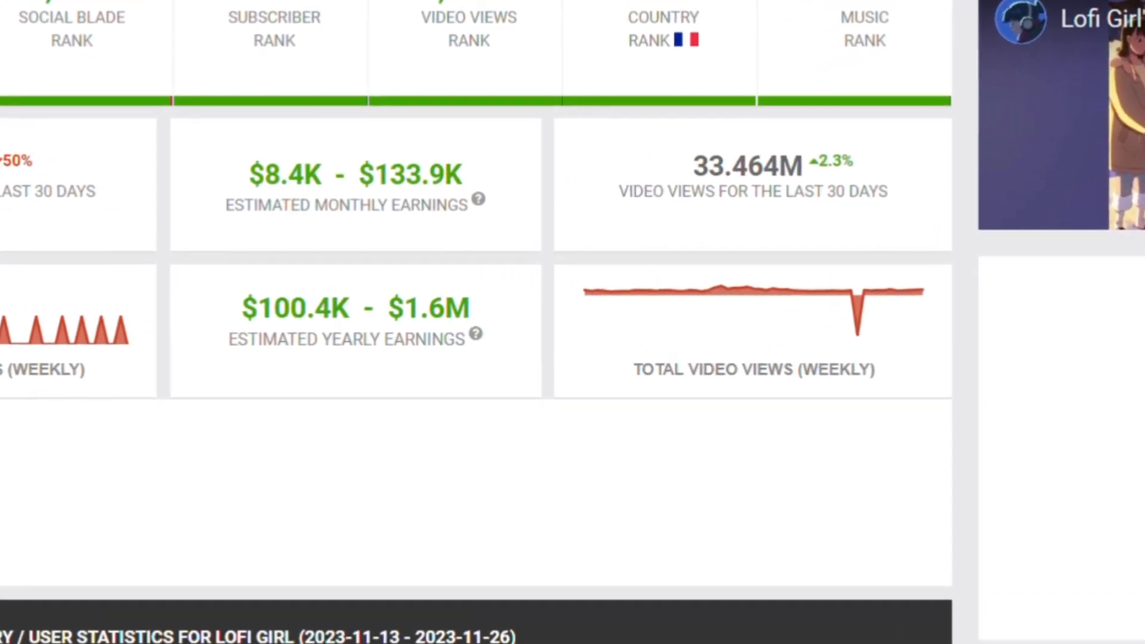
Step: Scroll Lofi Girl's Social Blade page to the $8.4K–$133.9K monthly earnings estimate
scroll(down, 3)
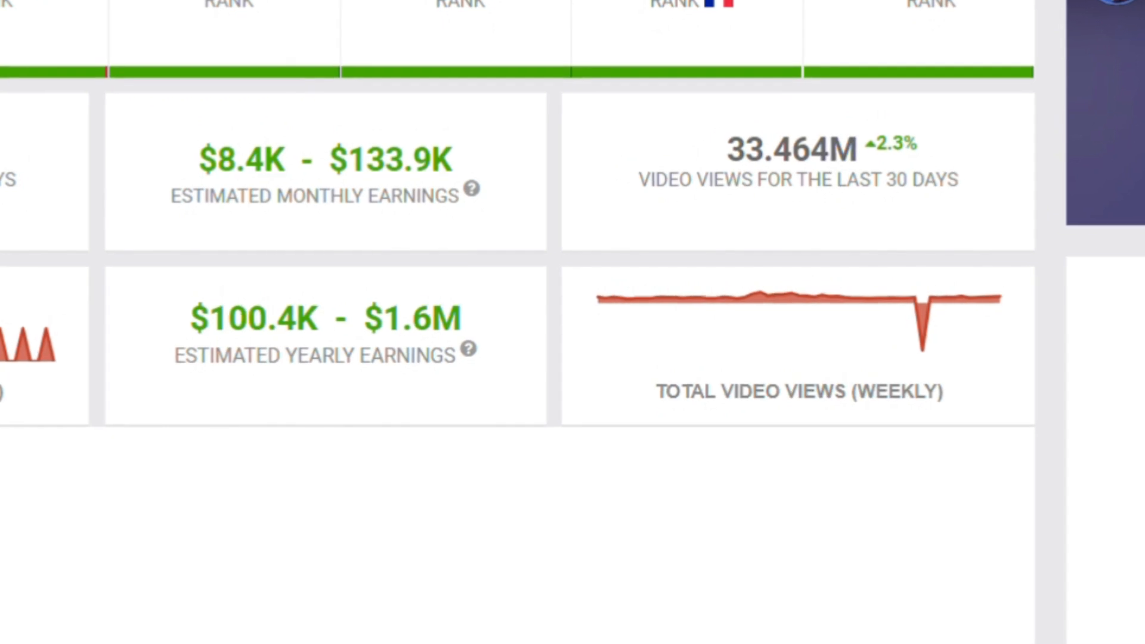